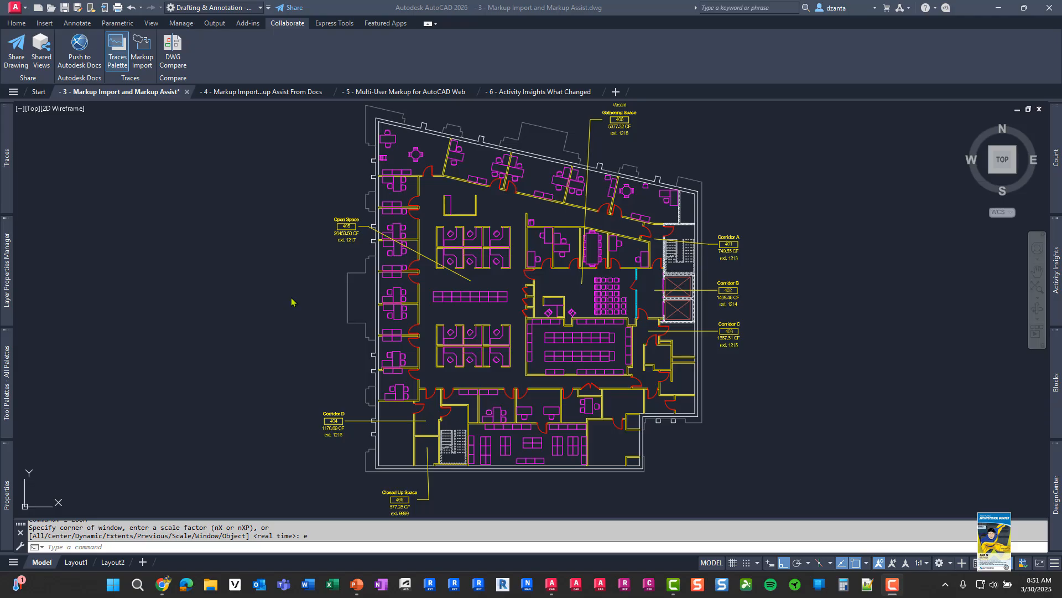
pyautogui.moveTo(205, 230)
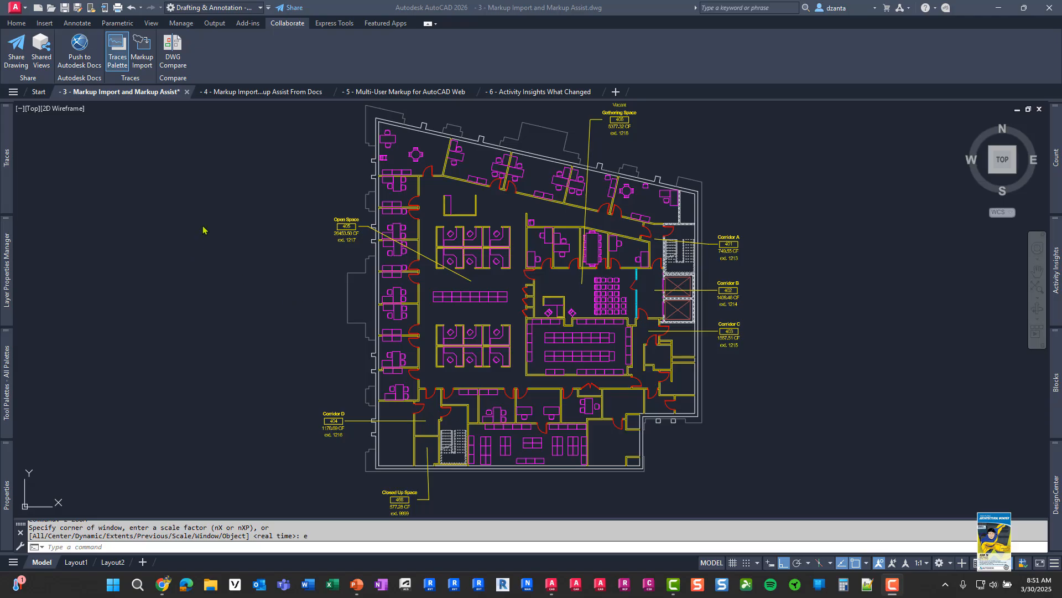
pyautogui.moveTo(193, 167)
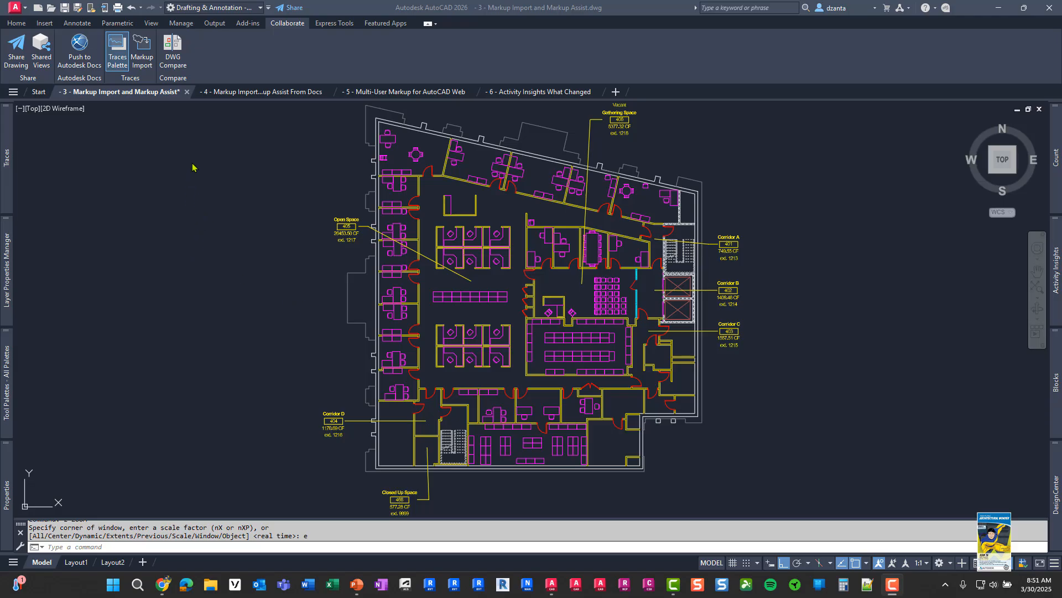
pyautogui.moveTo(115, 96)
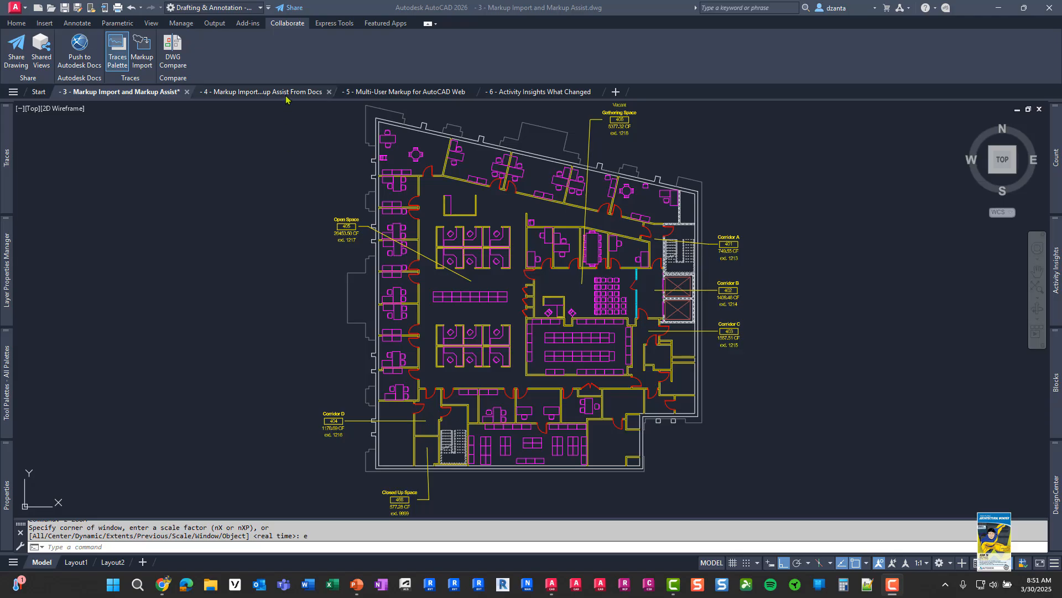
pyautogui.moveTo(265, 91)
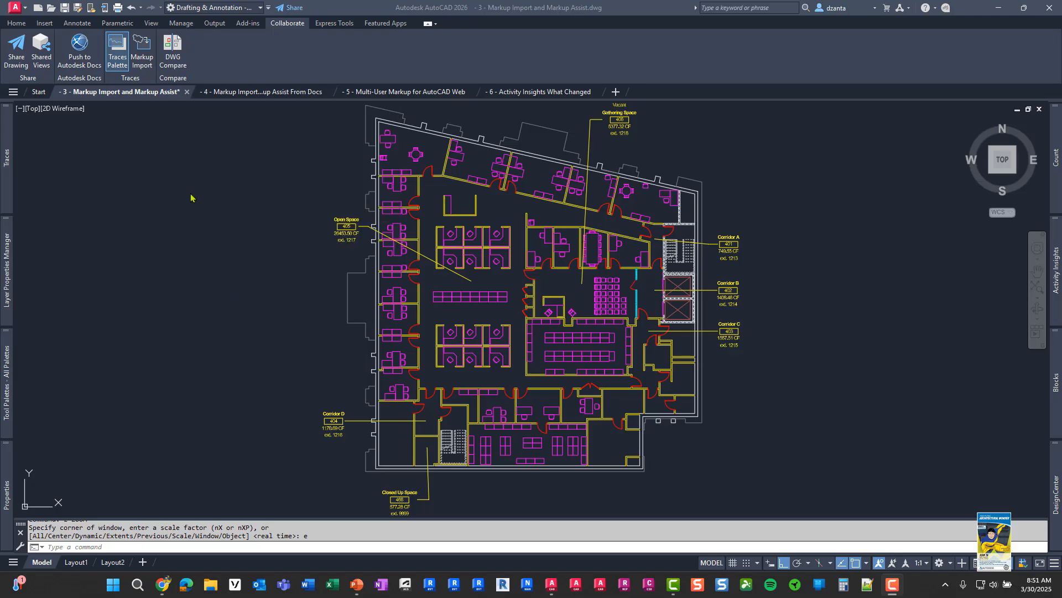
pyautogui.moveTo(172, 202)
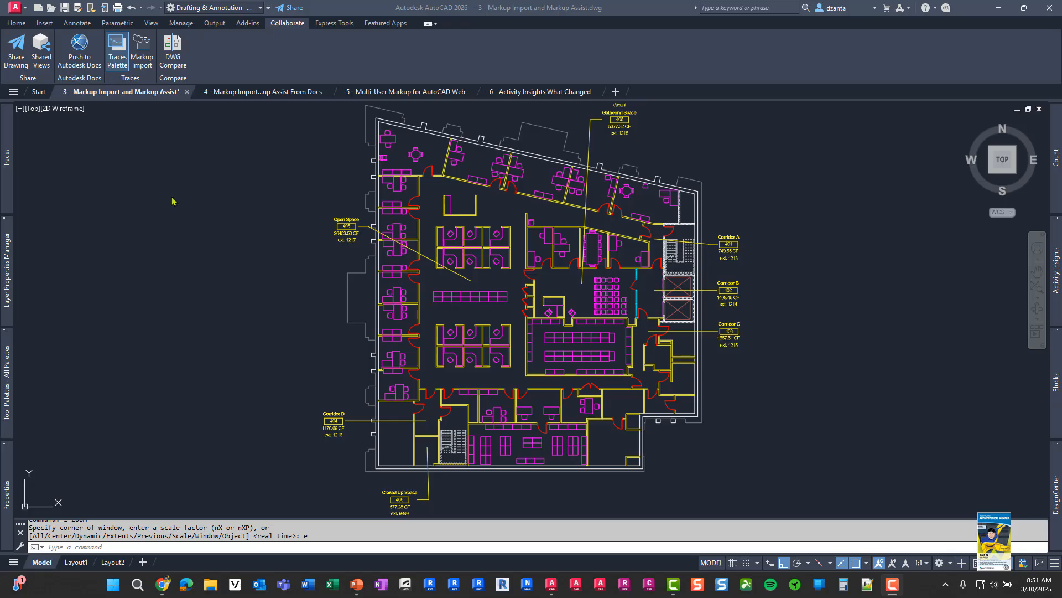
pyautogui.moveTo(256, 218)
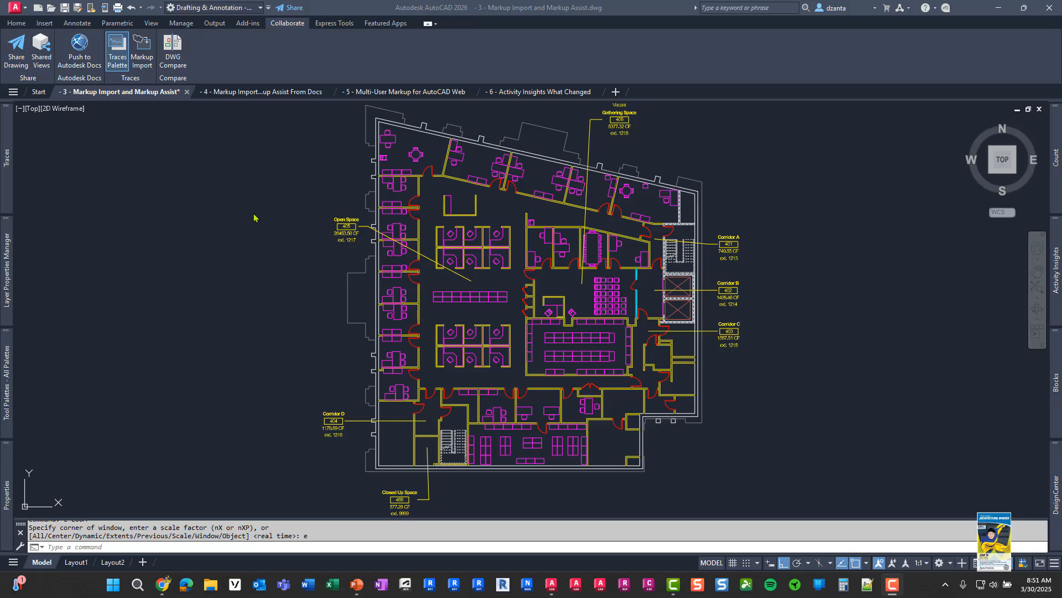
pyautogui.moveTo(284, 46)
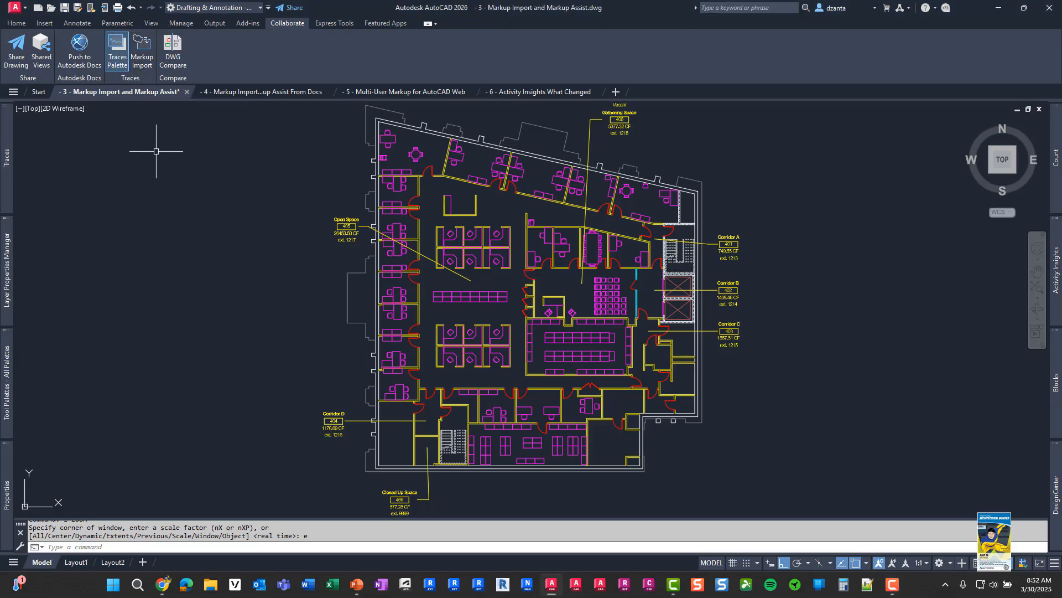
# Start Markup Import and select Documents > AE-Demo Sets > 2026 > AutoCAD > Markups 1 PDF.pdf.
pyautogui.click(141, 51)
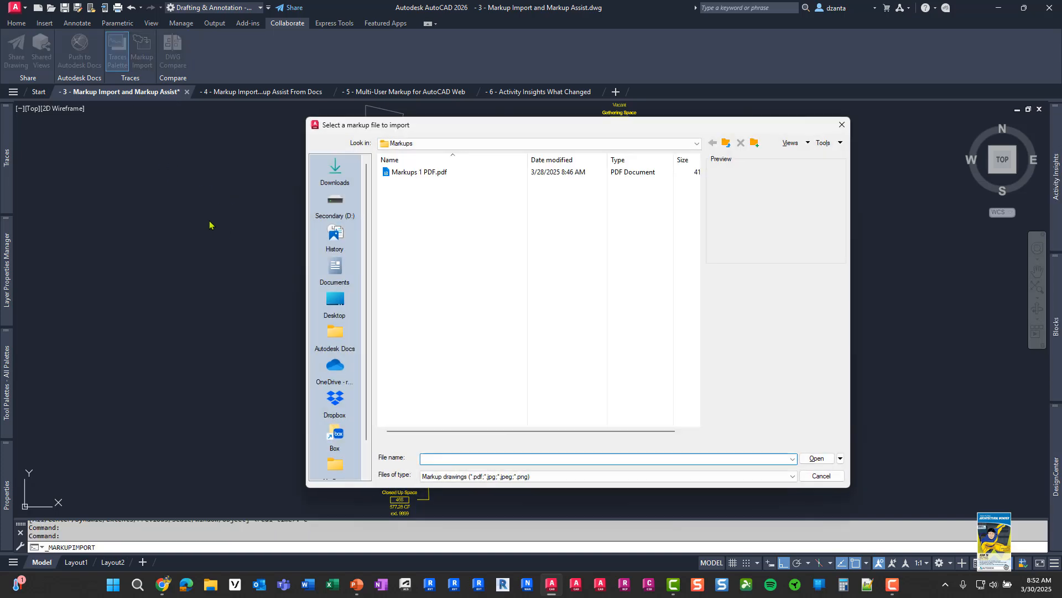
pyautogui.moveTo(342, 238)
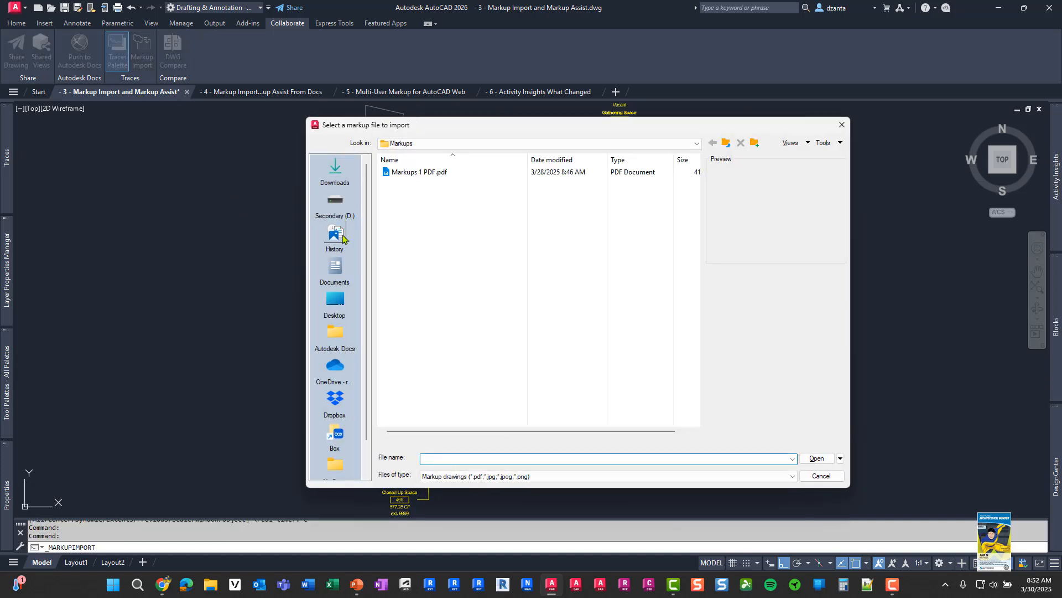
pyautogui.click(335, 271)
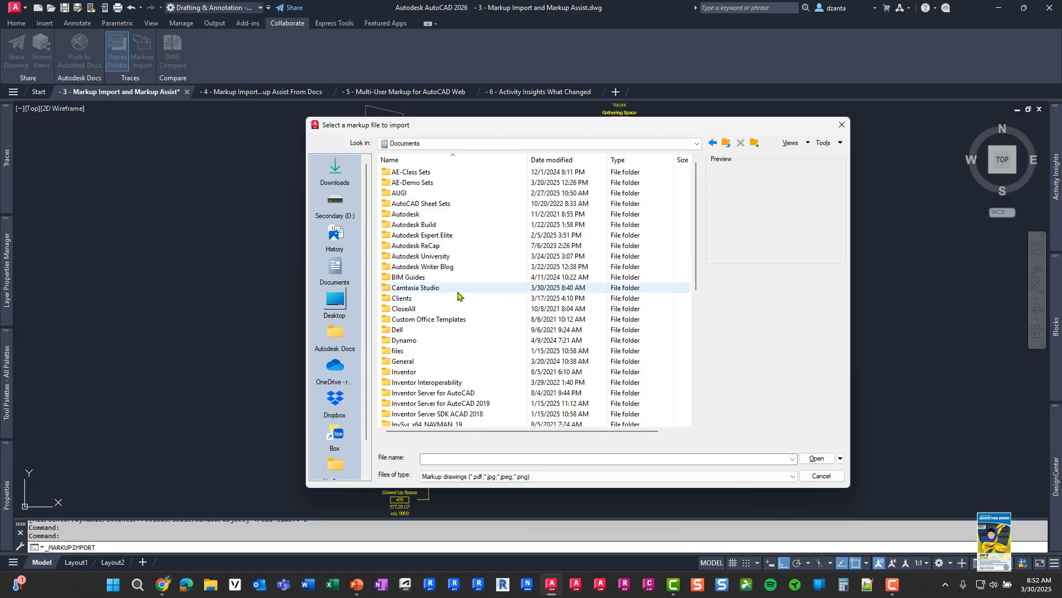
pyautogui.doubleClick(412, 183)
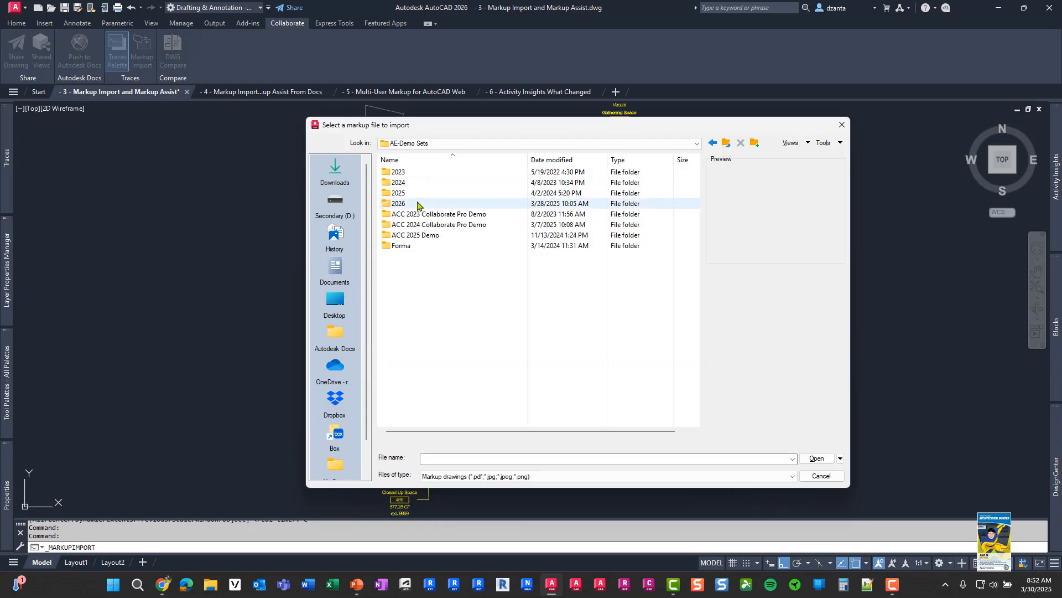
pyautogui.doubleClick(398, 203)
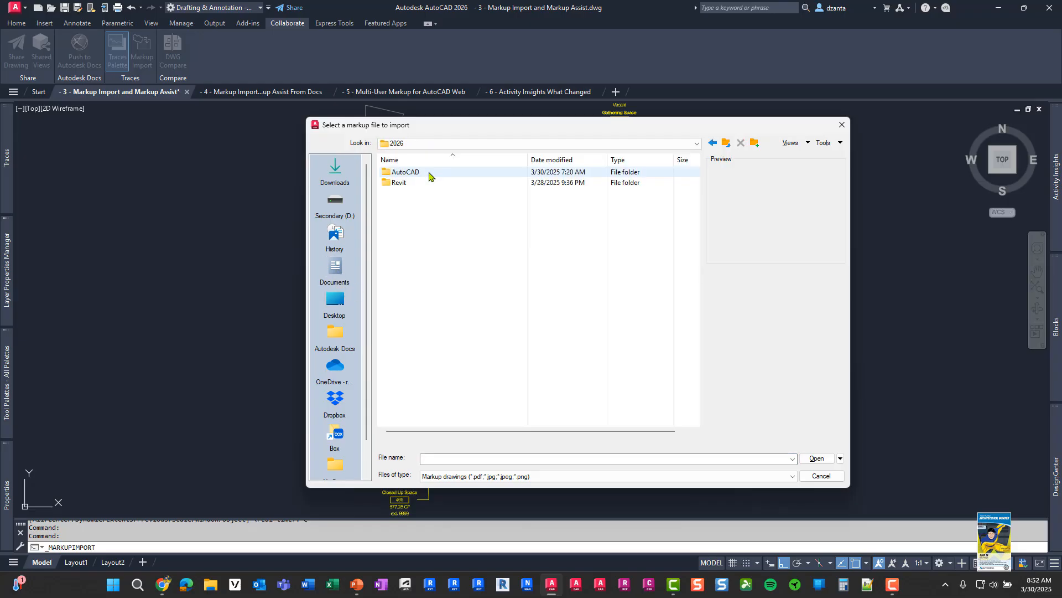
pyautogui.doubleClick(404, 172)
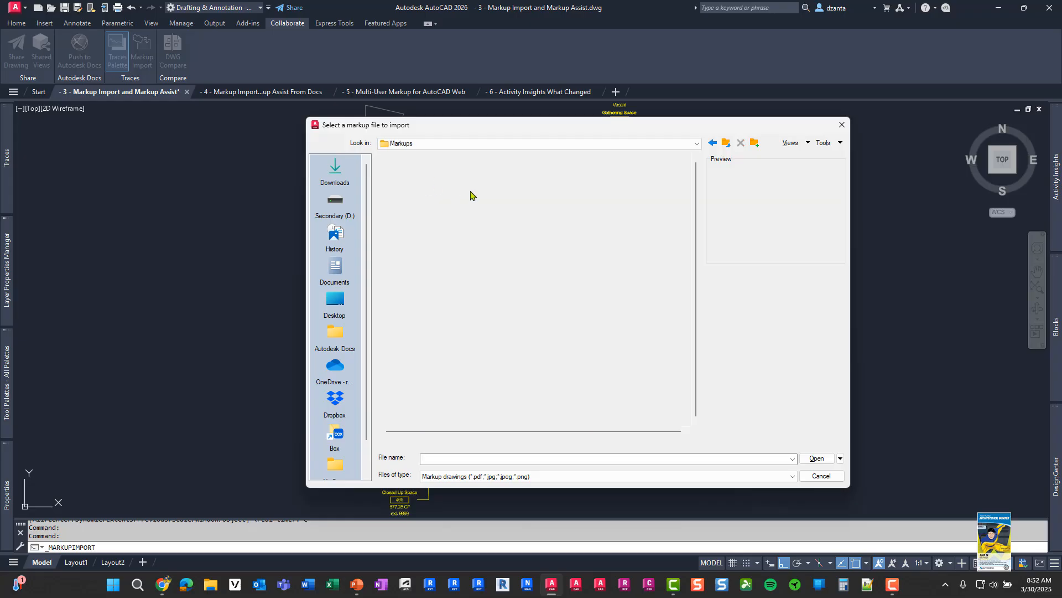
pyautogui.click(420, 171)
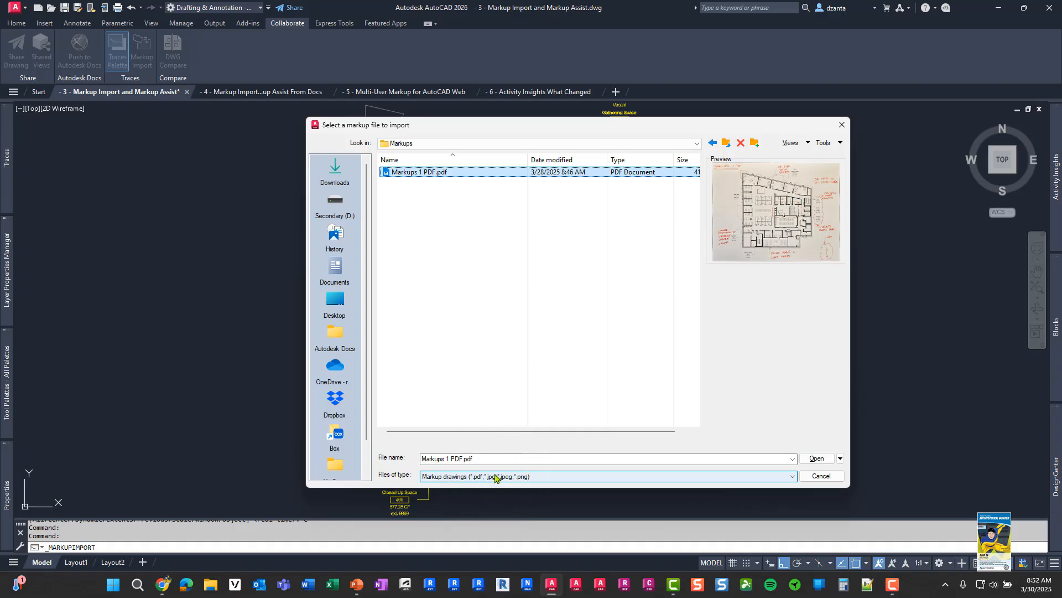
pyautogui.click(790, 476)
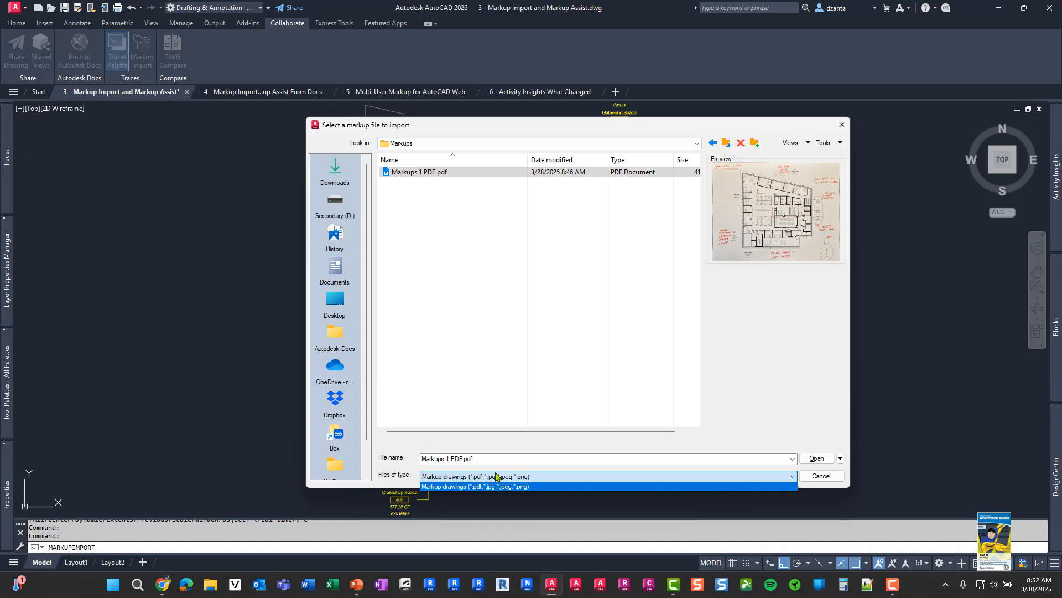
pyautogui.moveTo(501, 427)
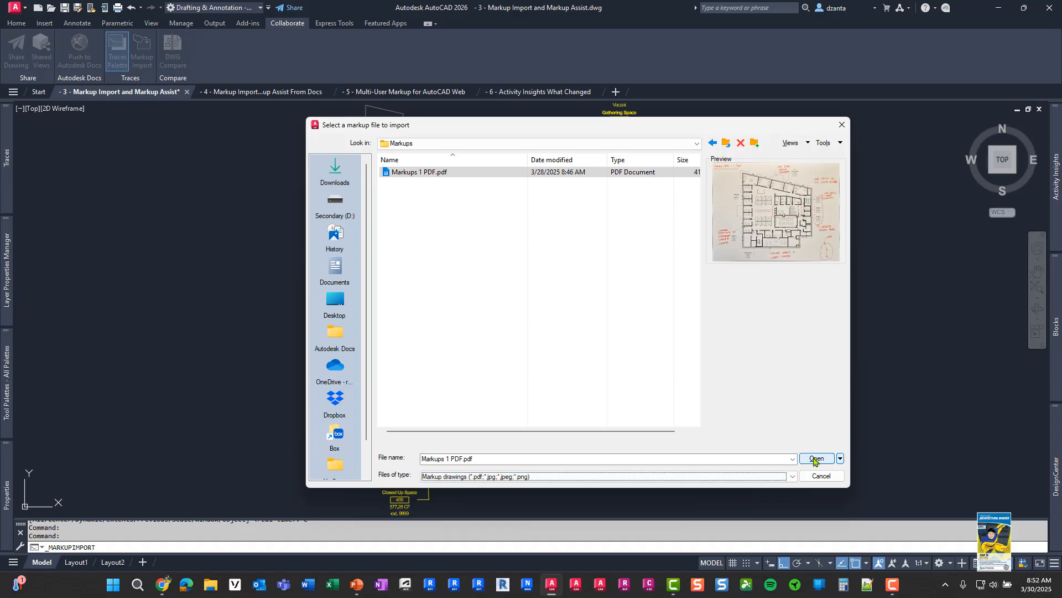
# Import Markups 1 PDF as a trace over the floor plan and zoom toward the title markup.
pyautogui.click(817, 459)
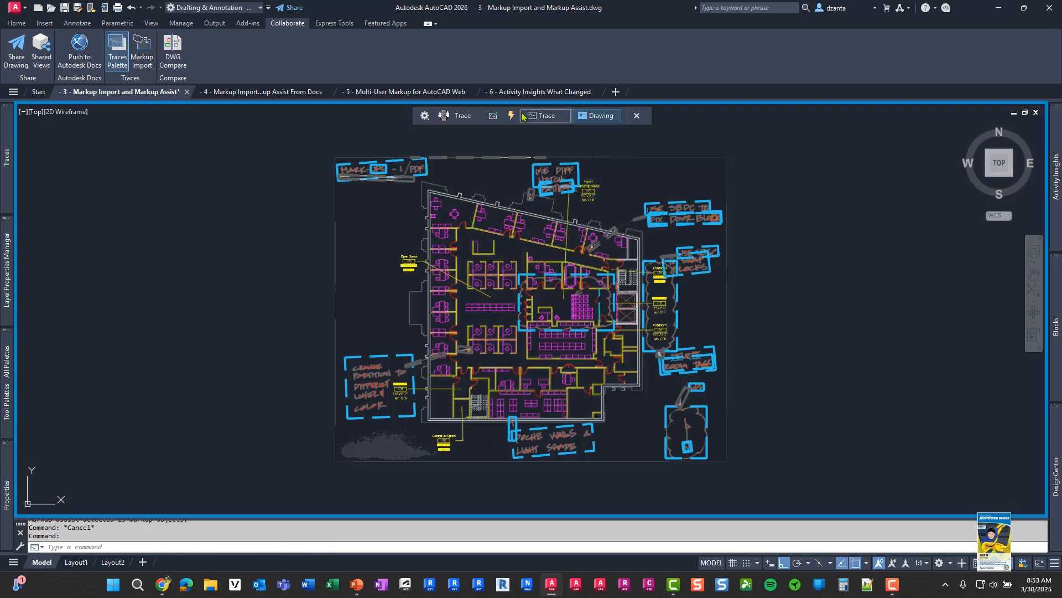
pyautogui.moveTo(411, 142)
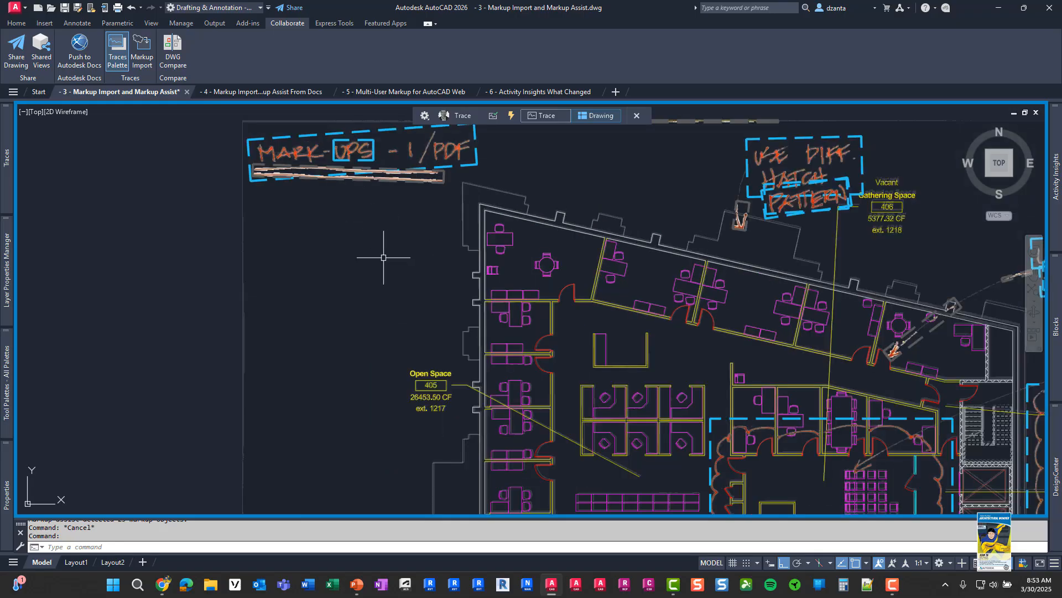
pyautogui.moveTo(371, 259)
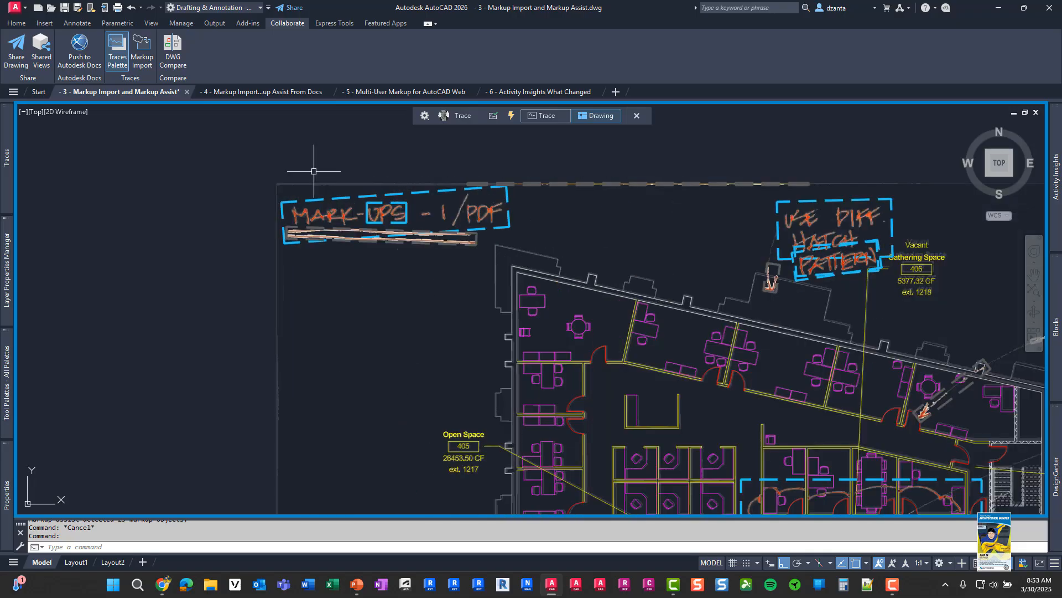
pyautogui.scroll(3)
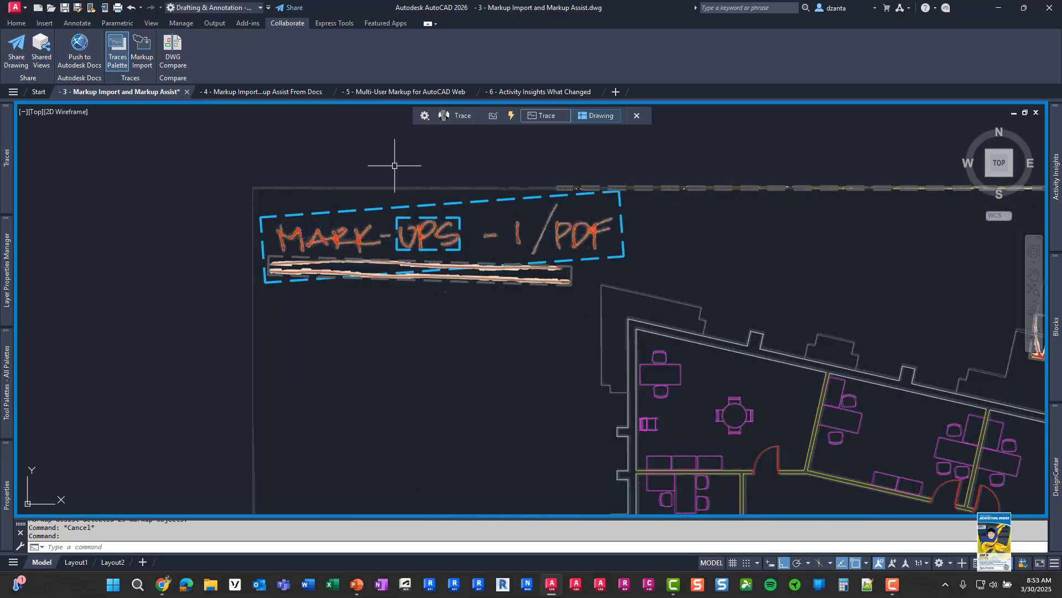
pyautogui.moveTo(622, 227)
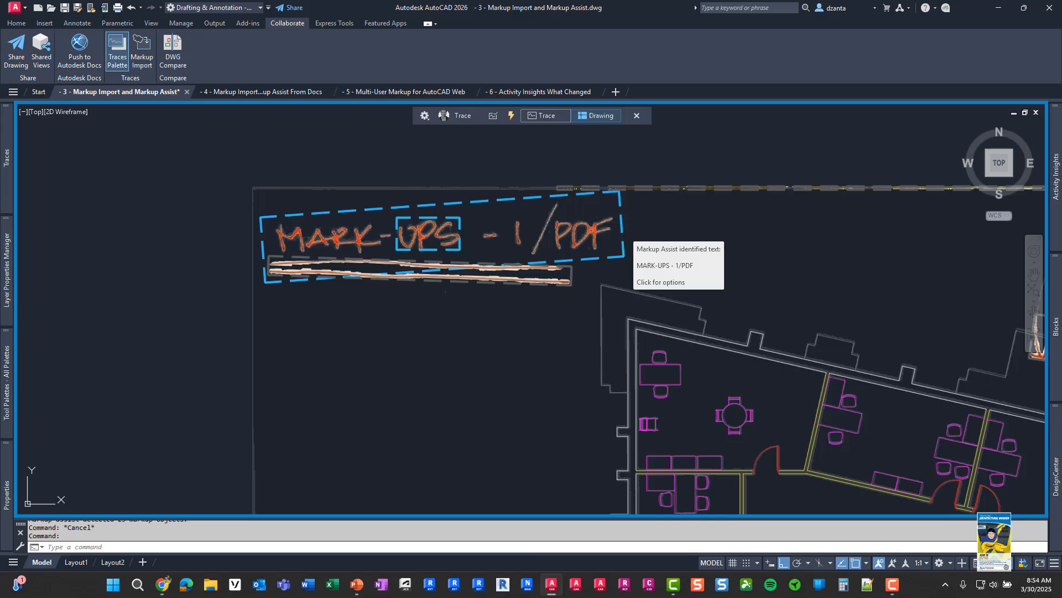
# Show Markup Assist insertion options for the recognized 'MARK-UPS - 1/PDF' title markup.
pyautogui.click(661, 282)
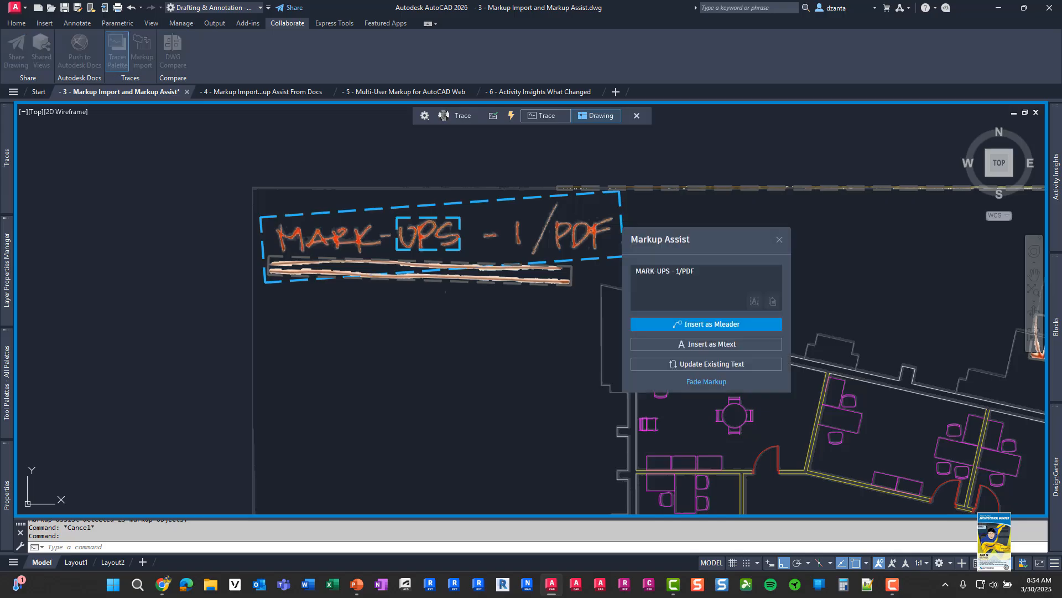
pyautogui.moveTo(712, 337)
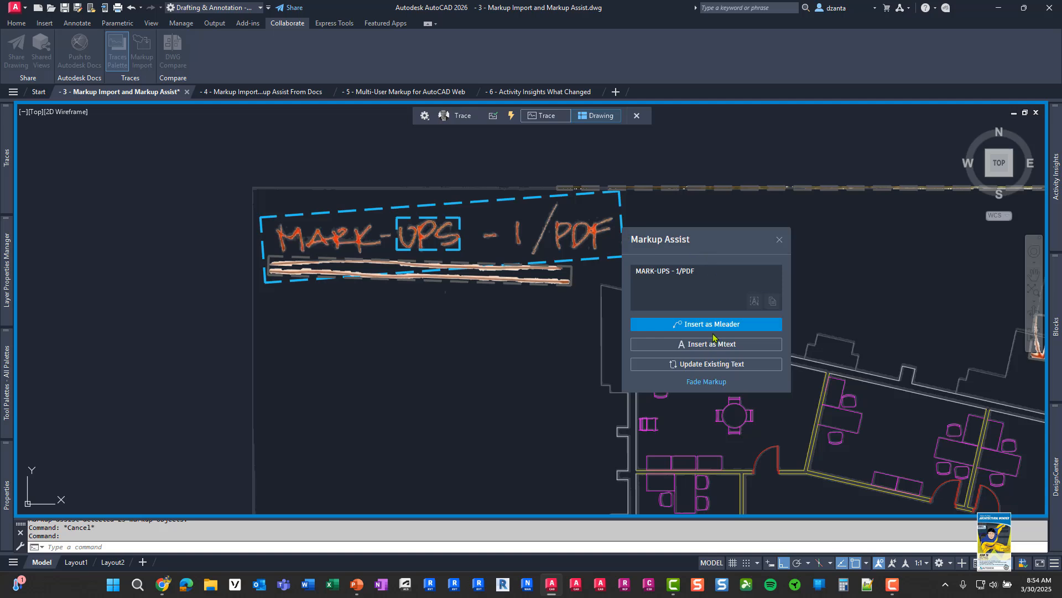
pyautogui.moveTo(730, 357)
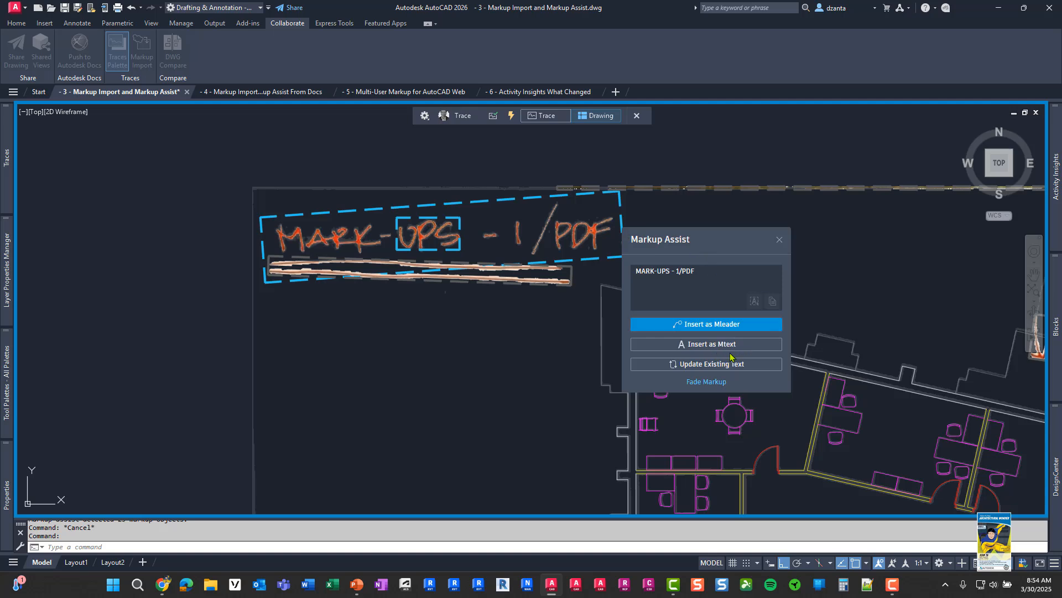
pyautogui.moveTo(742, 380)
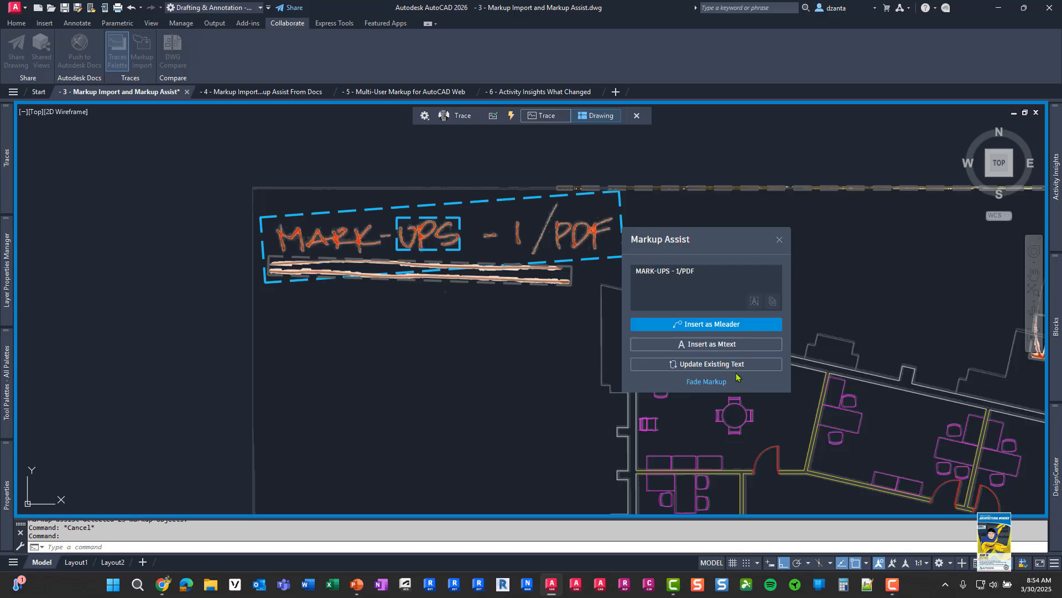
pyautogui.moveTo(739, 367)
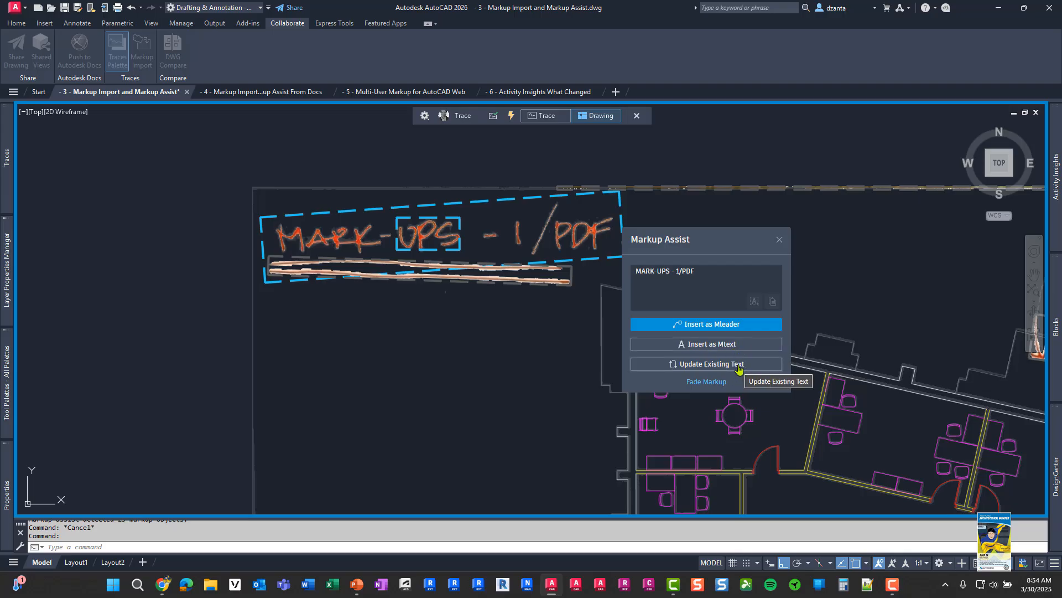
pyautogui.moveTo(698, 365)
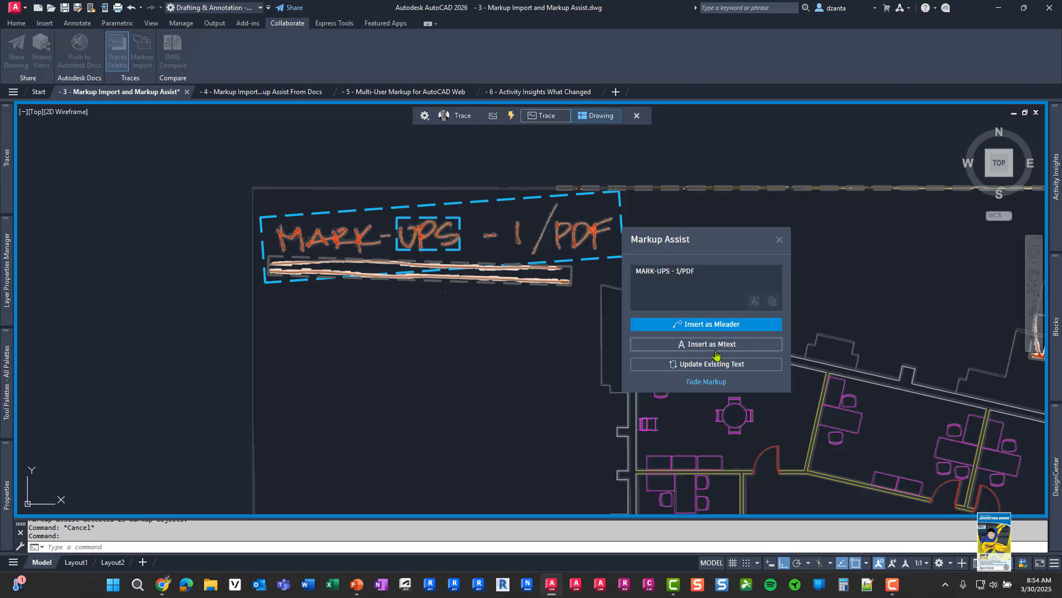
# Insert 'MARK-UPS - 1/PDF' as multiline text and stretch its boundary corner wider and taller.
pyautogui.click(705, 324)
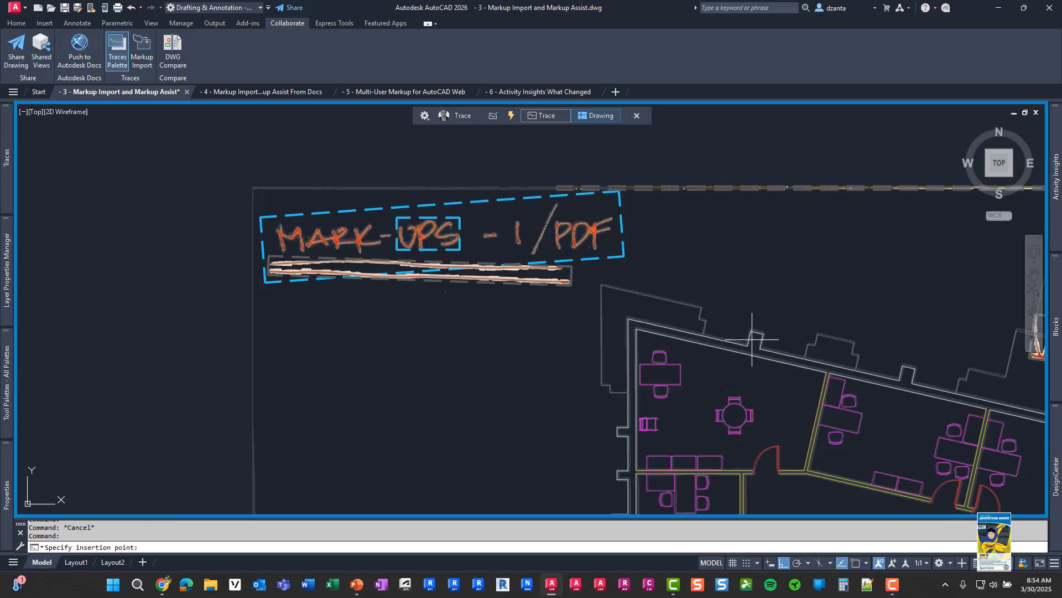
pyautogui.moveTo(710, 267)
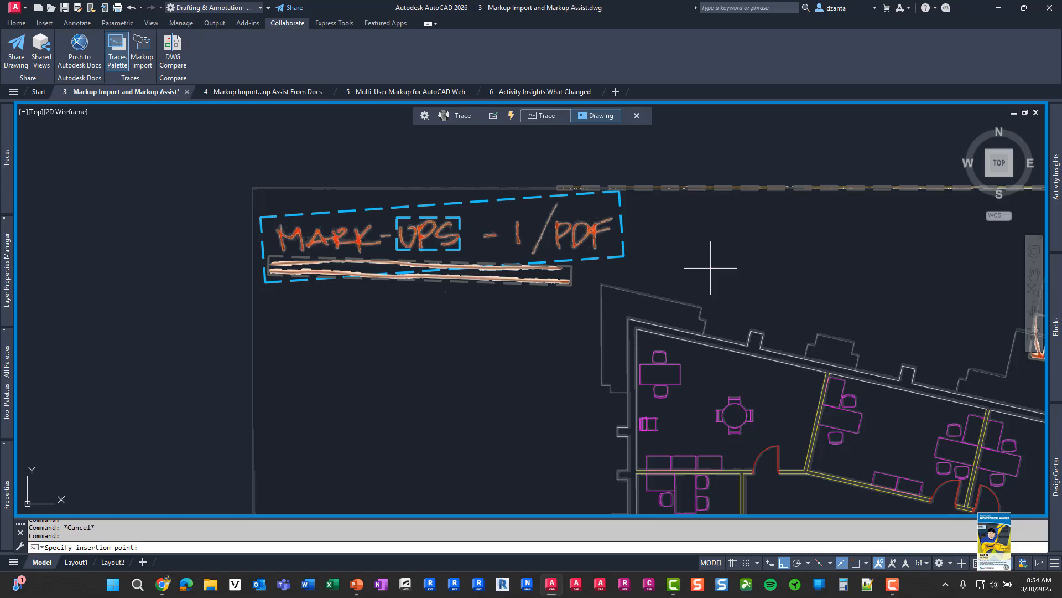
pyautogui.moveTo(645, 253)
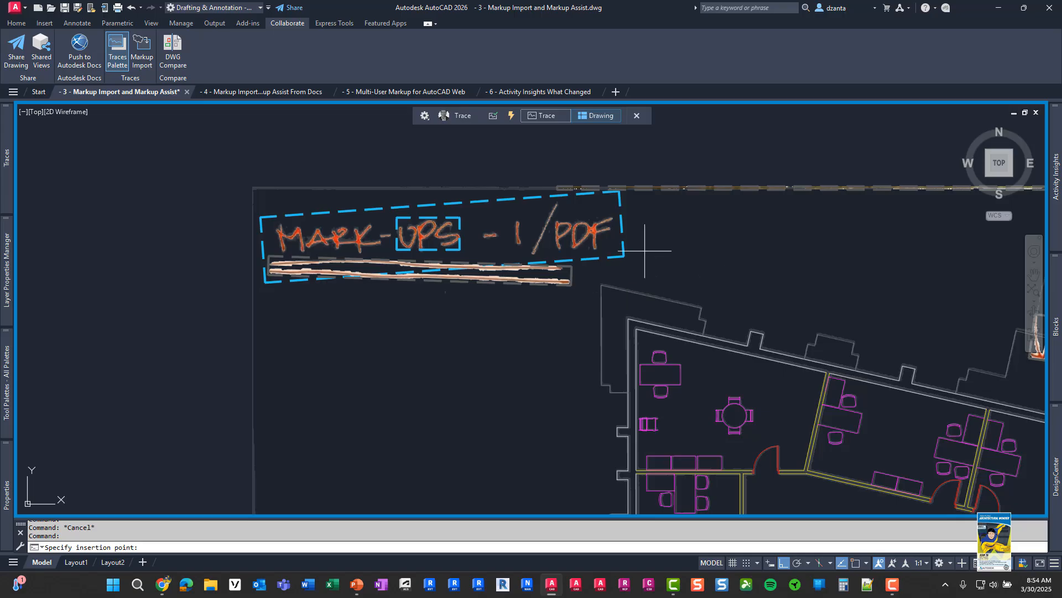
pyautogui.moveTo(319, 316)
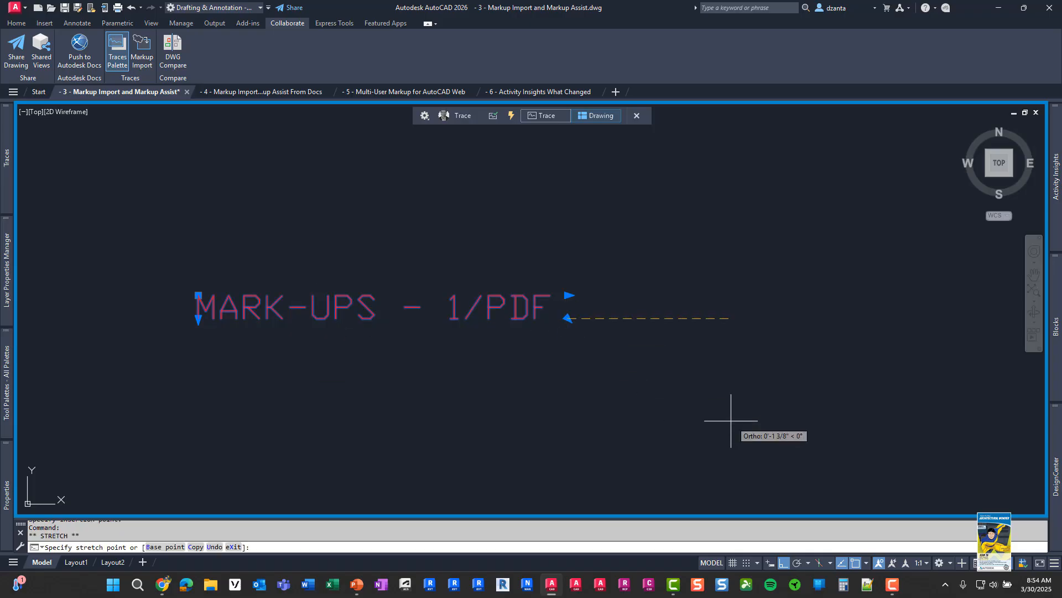
pyautogui.click(196, 312)
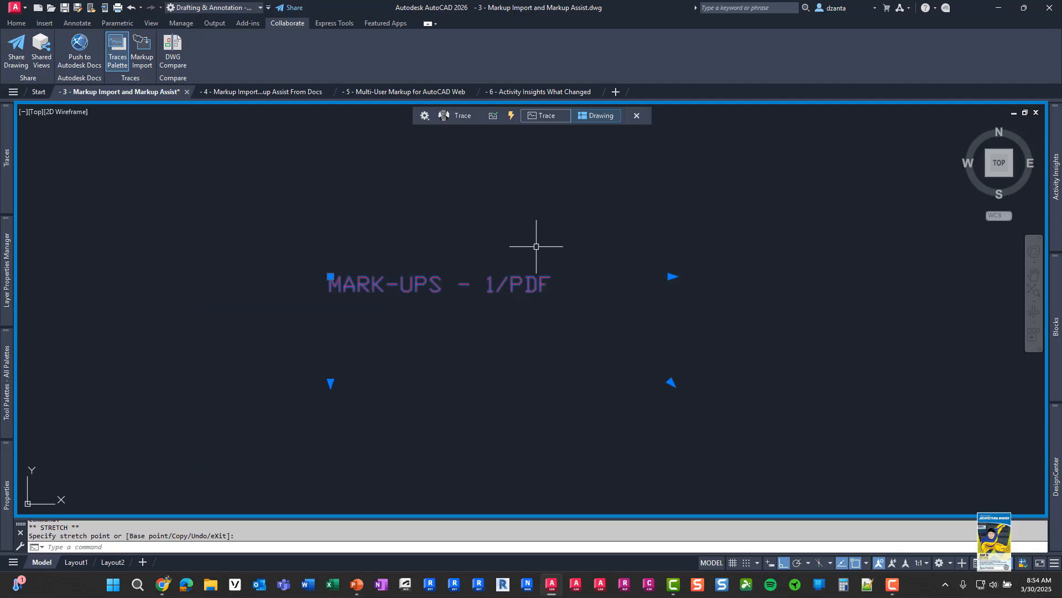
pyautogui.doubleClick(440, 283)
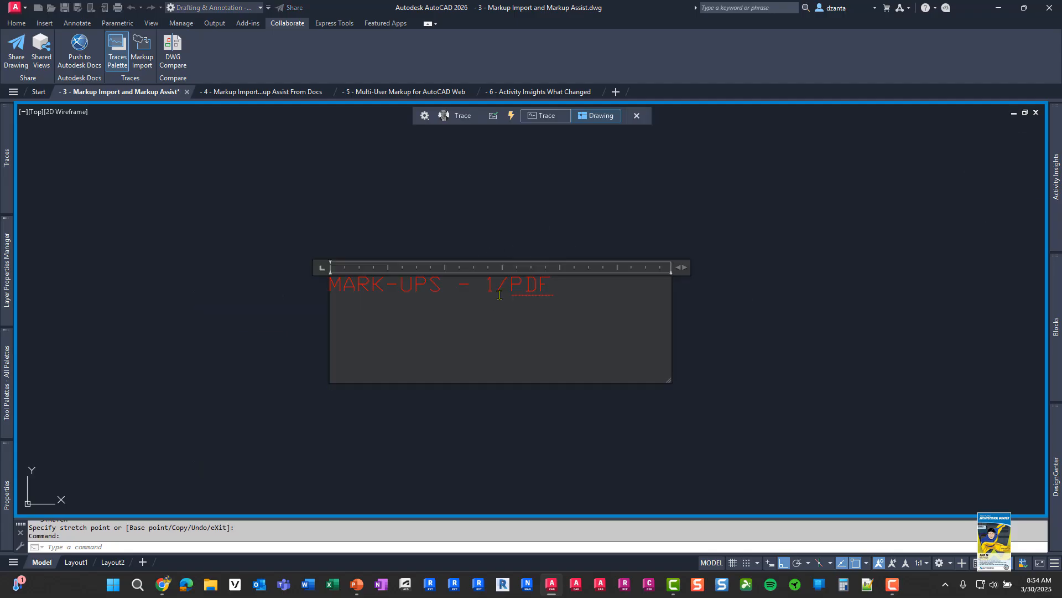
pyautogui.doubleClick(440, 283)
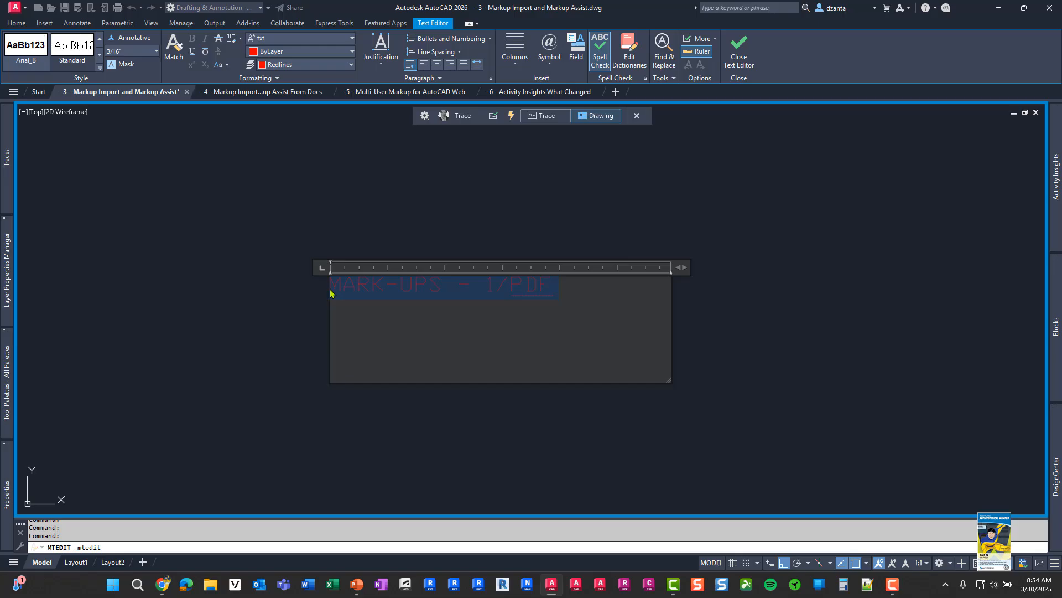
pyautogui.moveTo(200, 175)
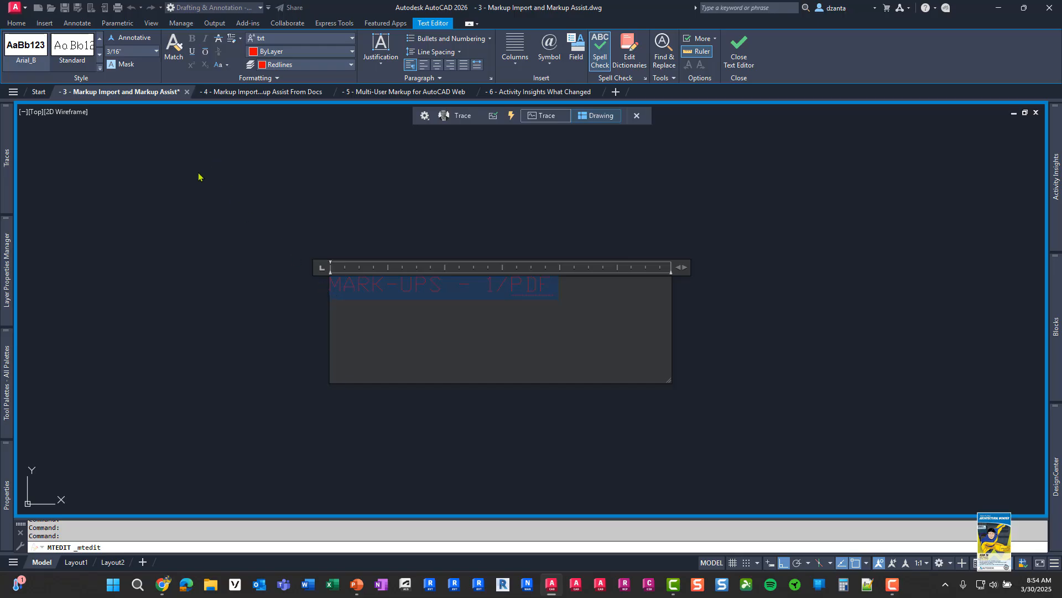
pyautogui.click(157, 51)
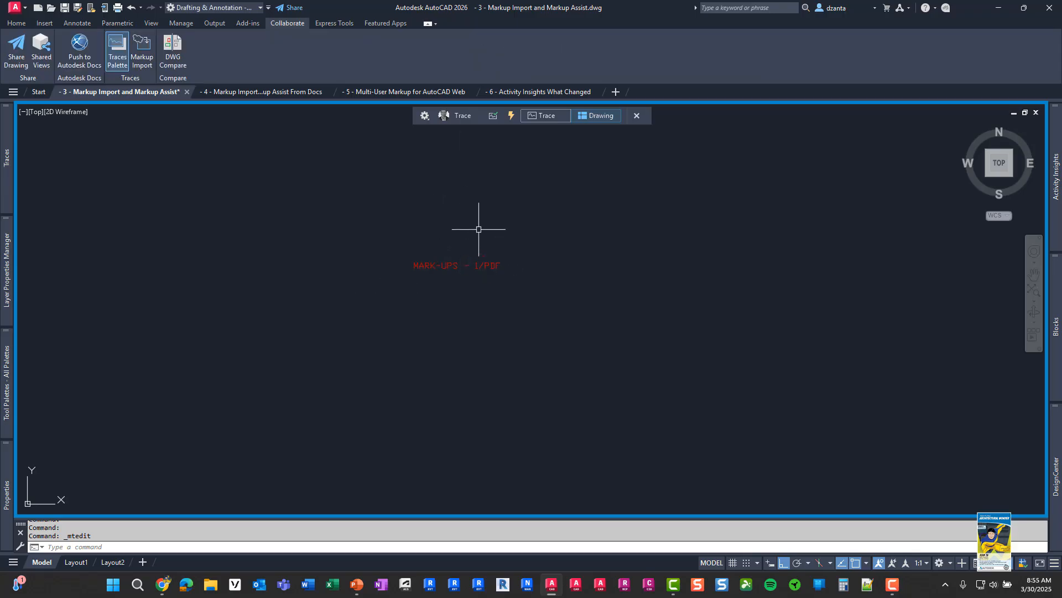
pyautogui.moveTo(571, 244)
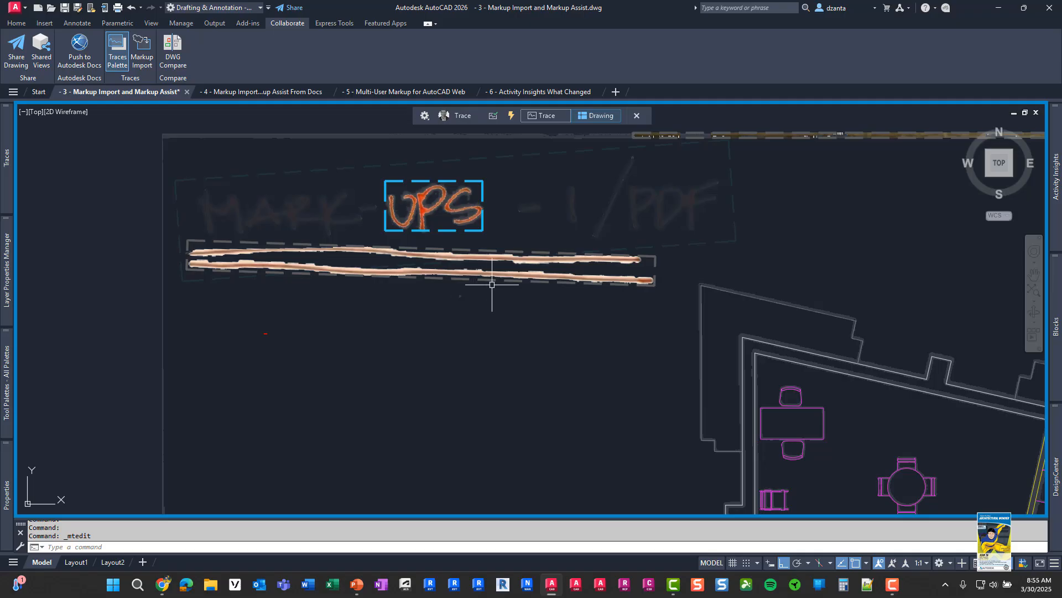
pyautogui.moveTo(492, 346)
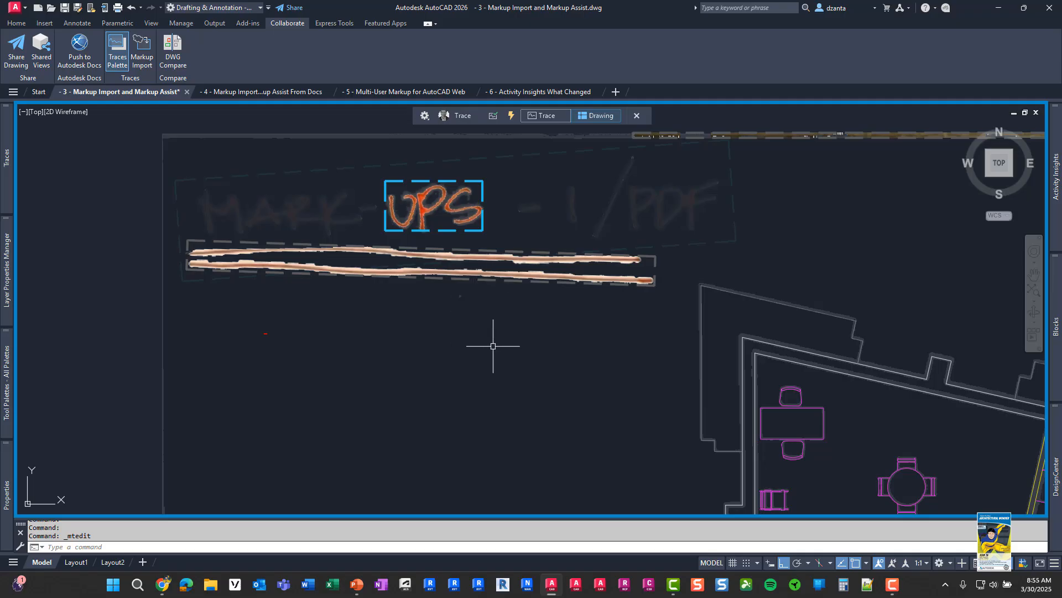
pyautogui.moveTo(516, 331)
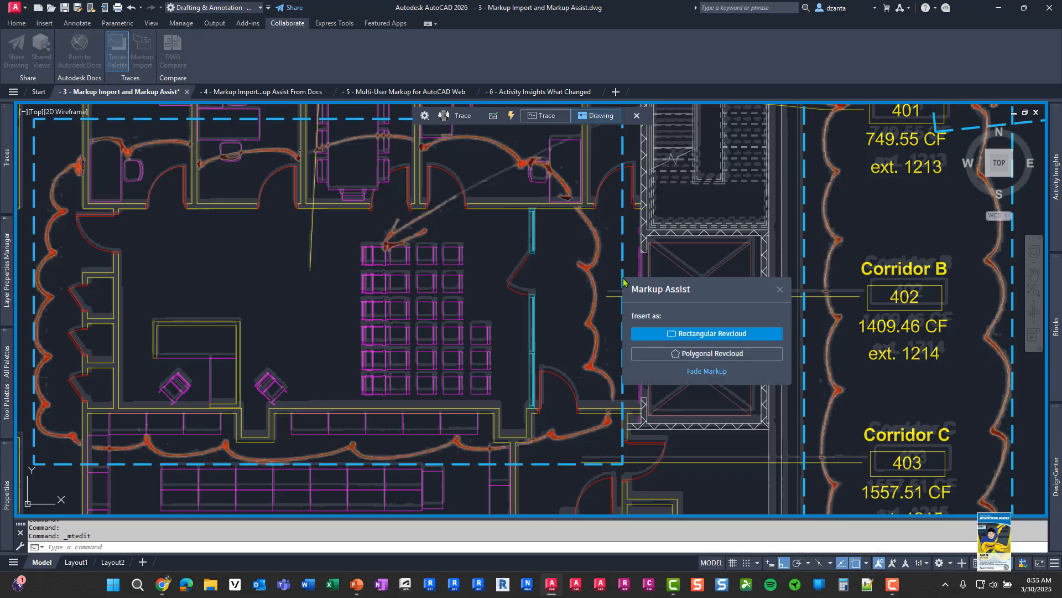
pyautogui.moveTo(729, 337)
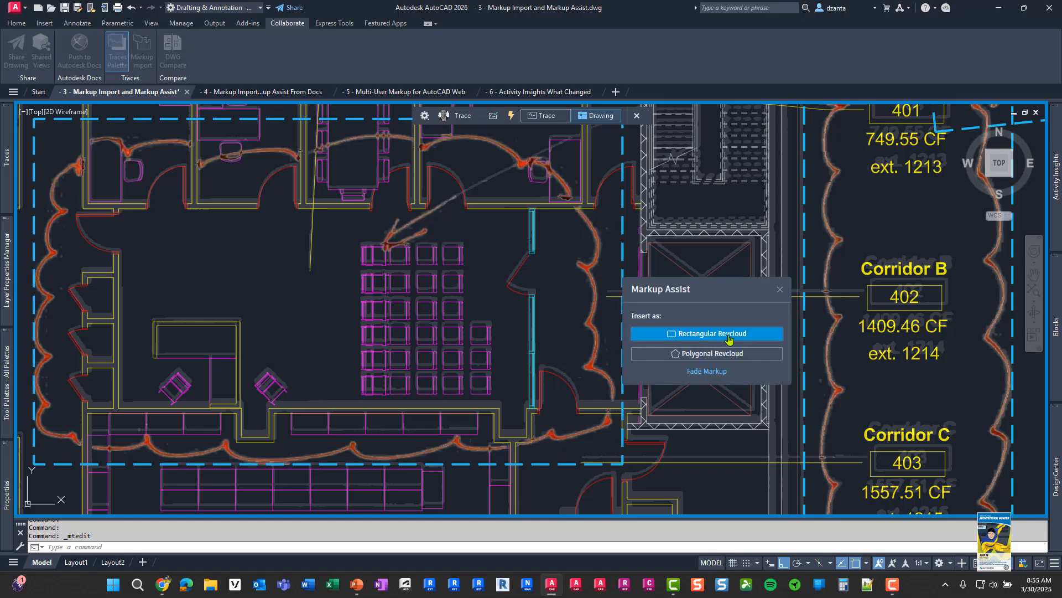
# Convert the seating room's hand-drawn cloud markup into a rectangular revcloud.
pyautogui.click(707, 333)
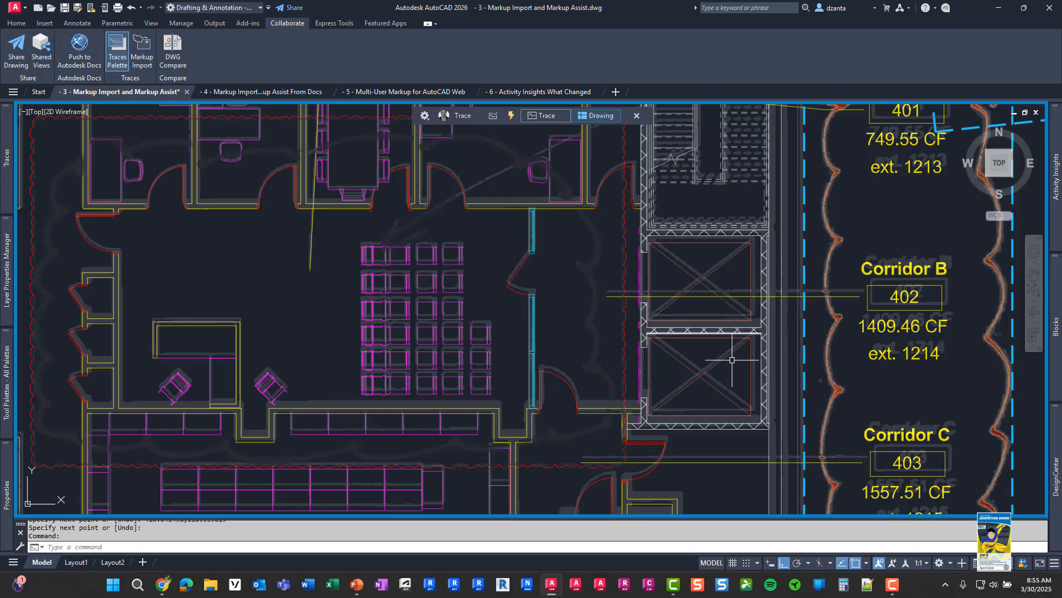
pyautogui.scroll(-3)
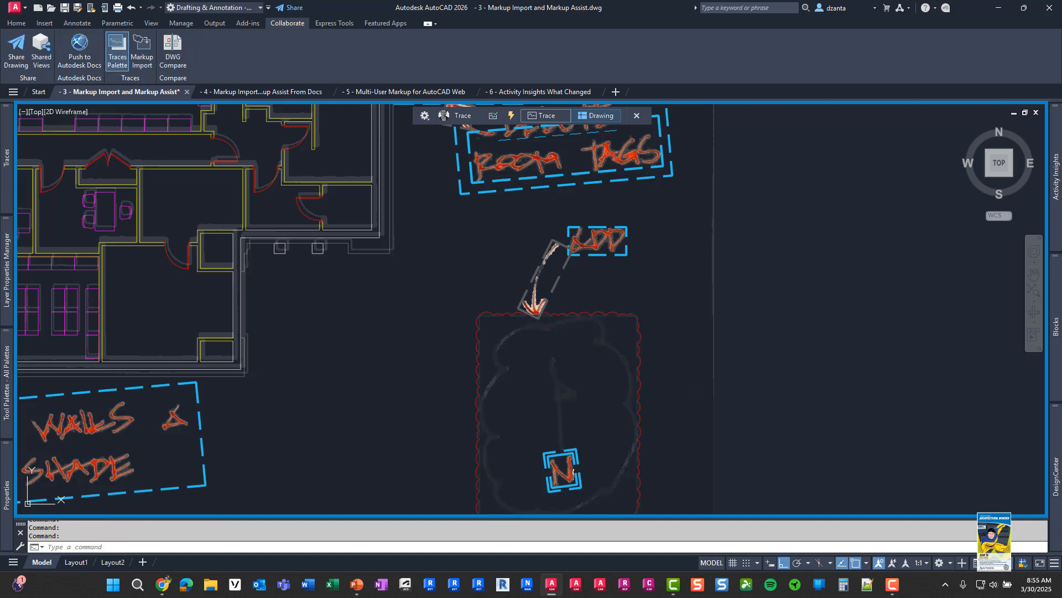
pyautogui.moveTo(694, 380)
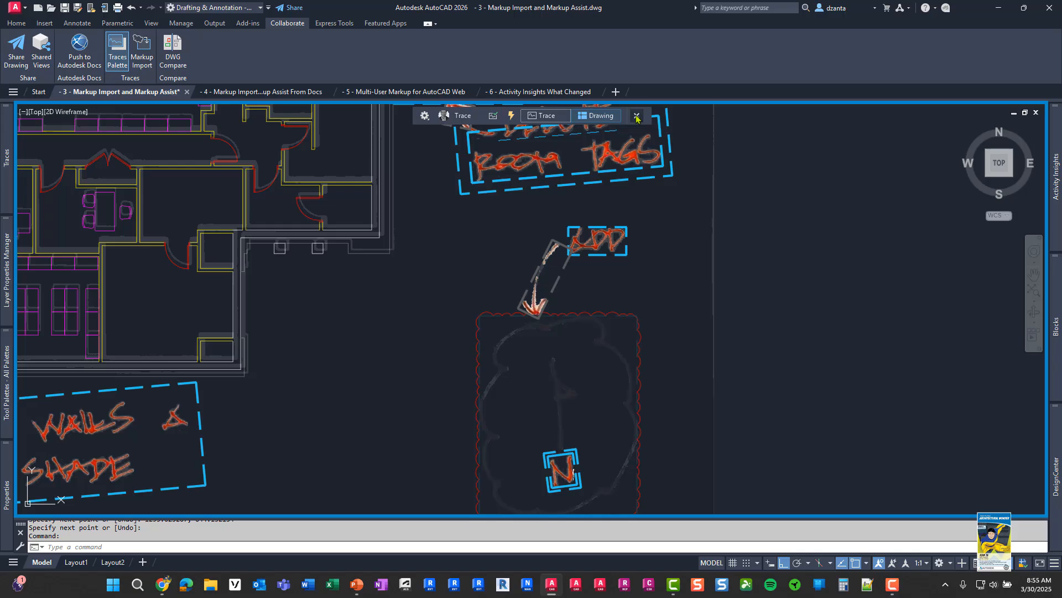
pyautogui.moveTo(636, 115)
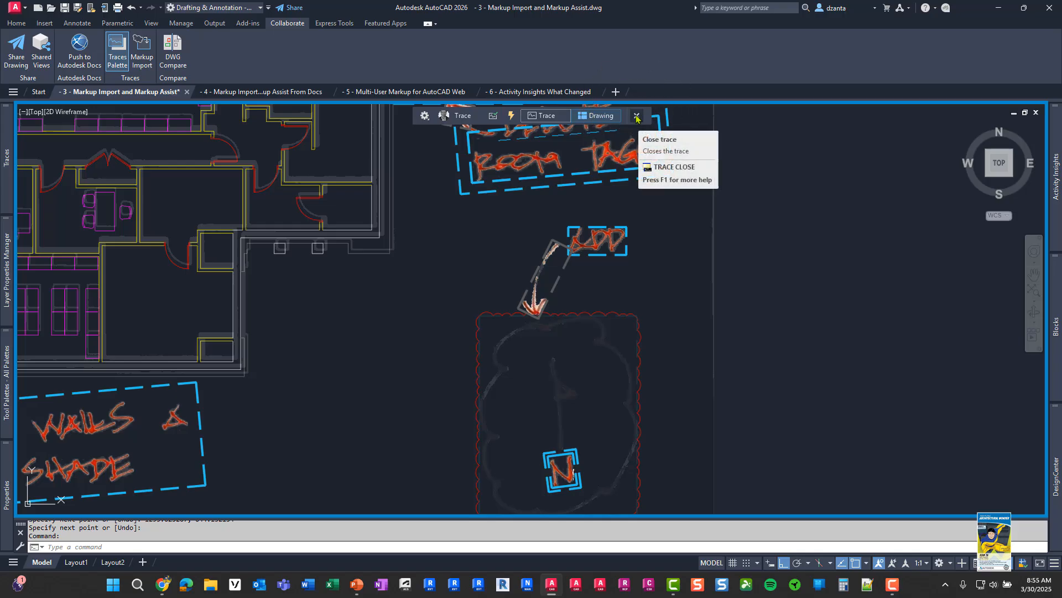
# Close the markup trace using the Trace toolbar's X button.
pyautogui.click(636, 115)
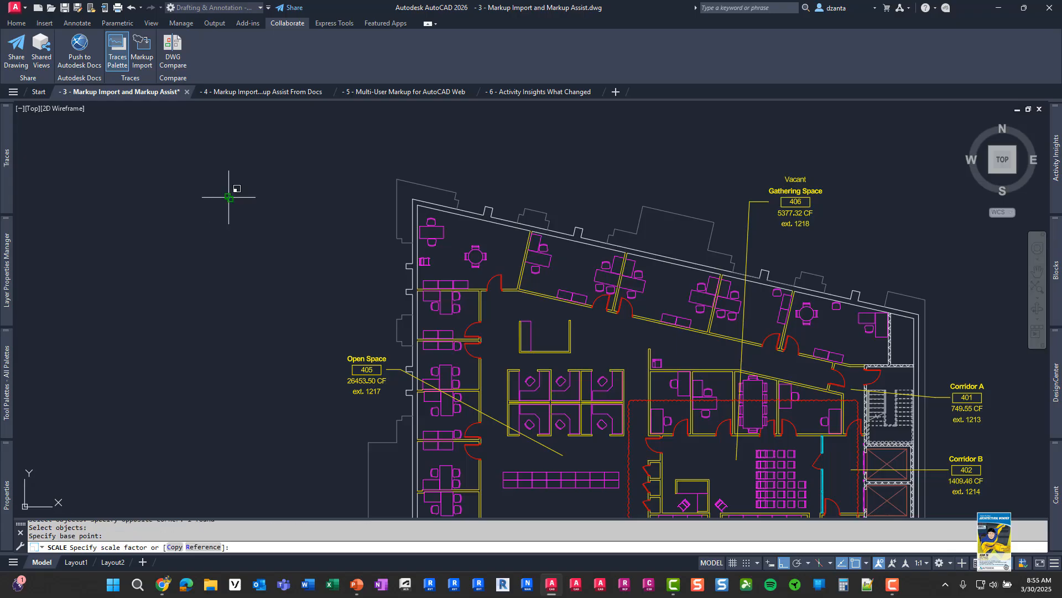
# Scale the 'MARK-UPS - 1/PDF' title mtext by a factor of 50.
pyautogui.write('50')
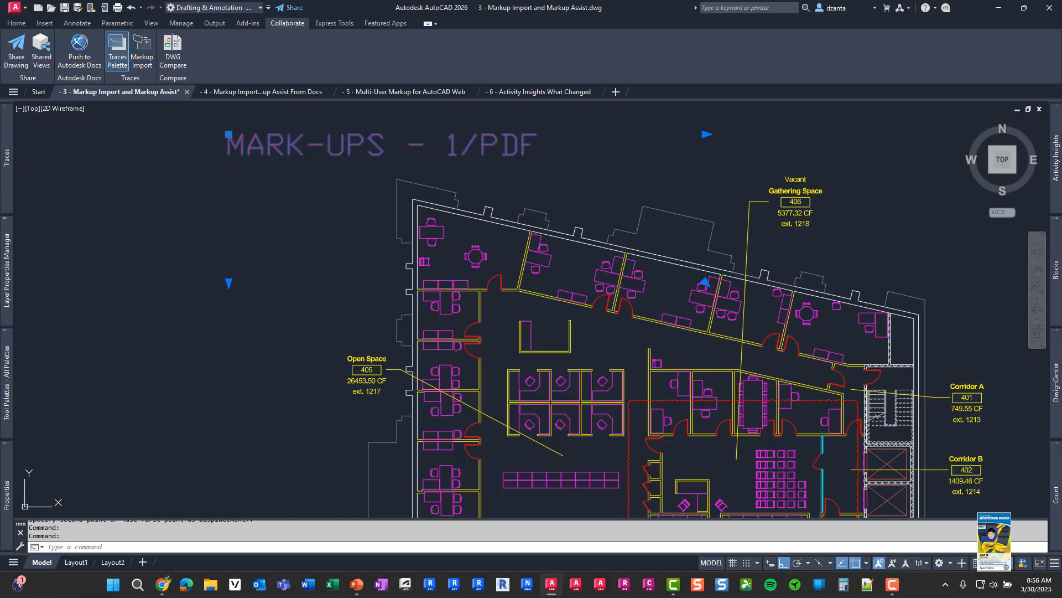
# Change the 'MARK-UPS - 1/PDF' title font to Arial in the Text Editor.
pyautogui.doubleClick(379, 144)
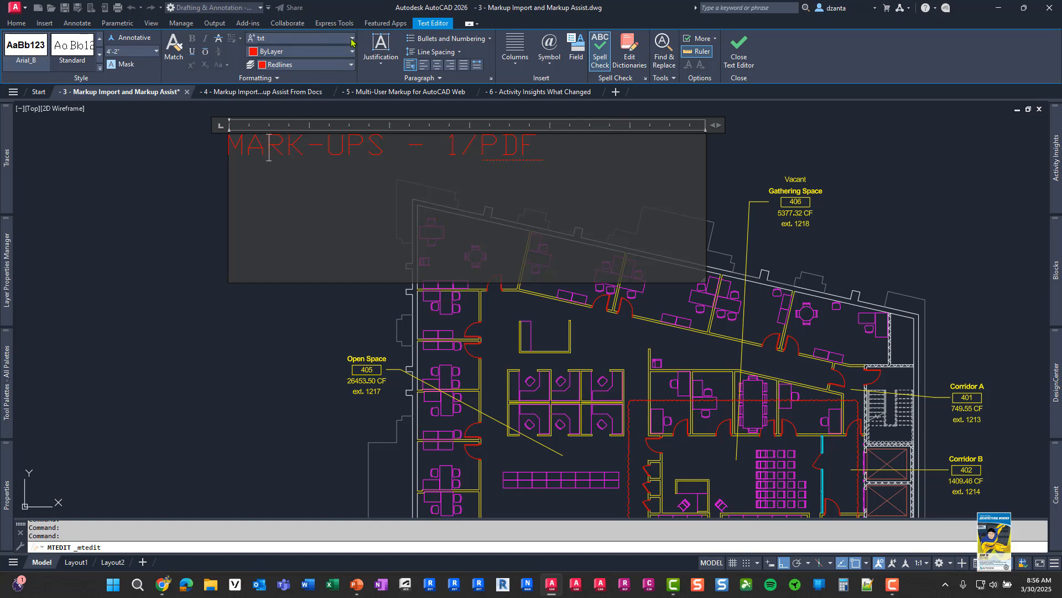
pyautogui.click(352, 38)
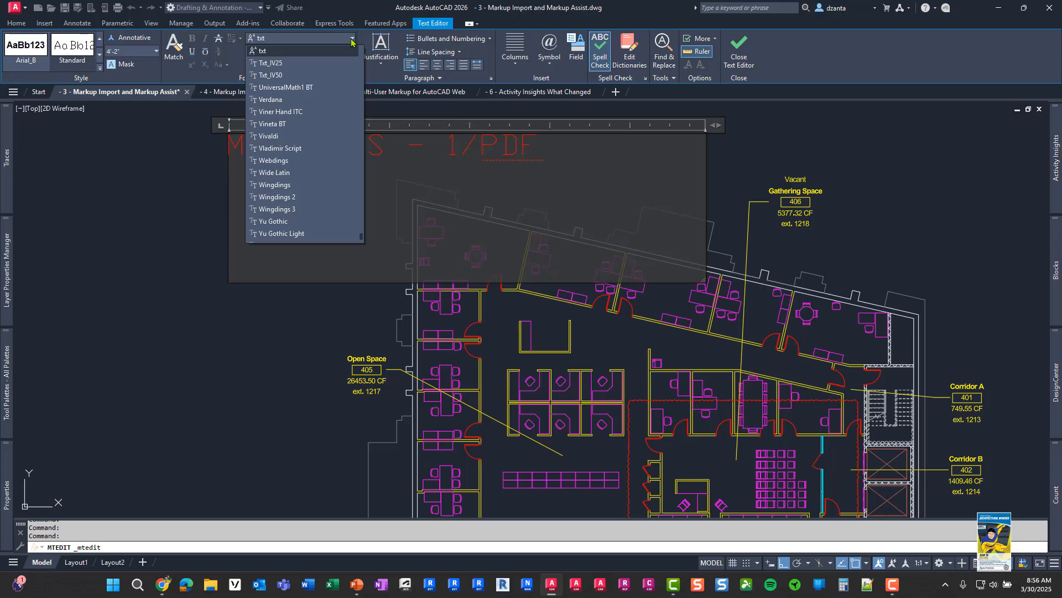
pyautogui.scroll(3)
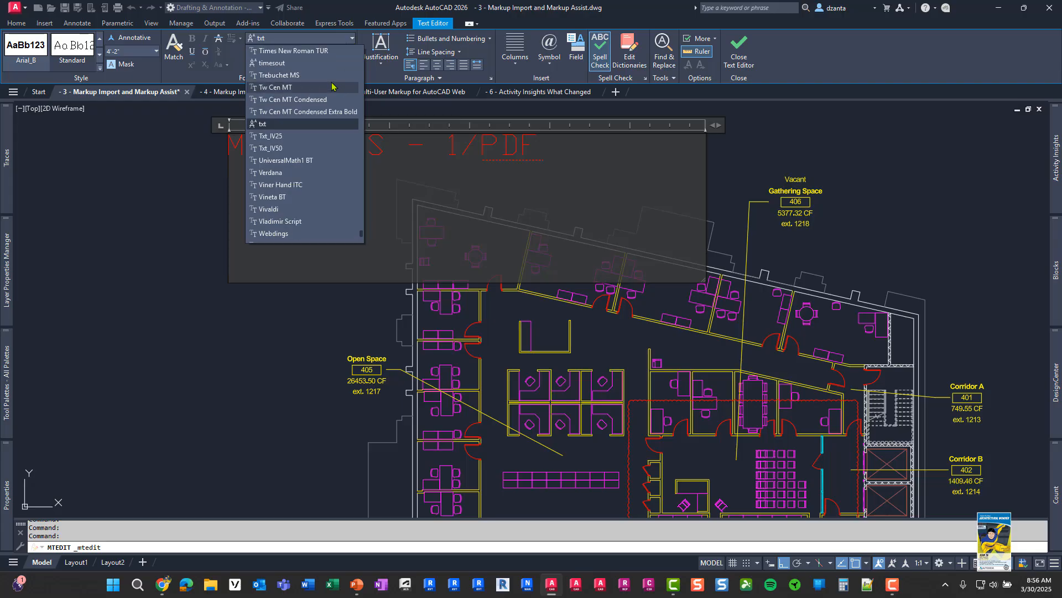
pyautogui.scroll(3)
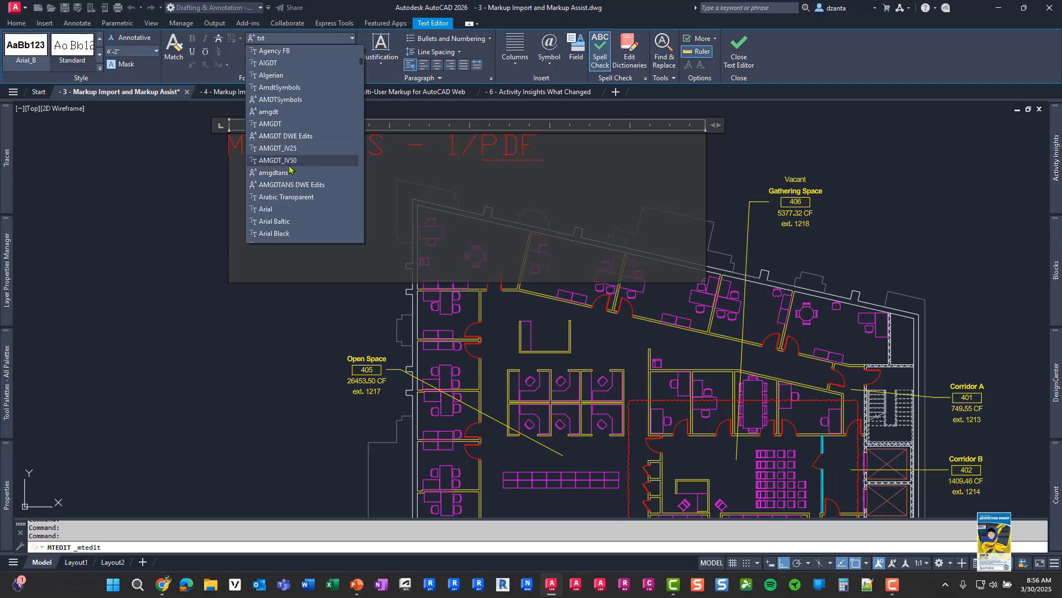
pyautogui.click(265, 209)
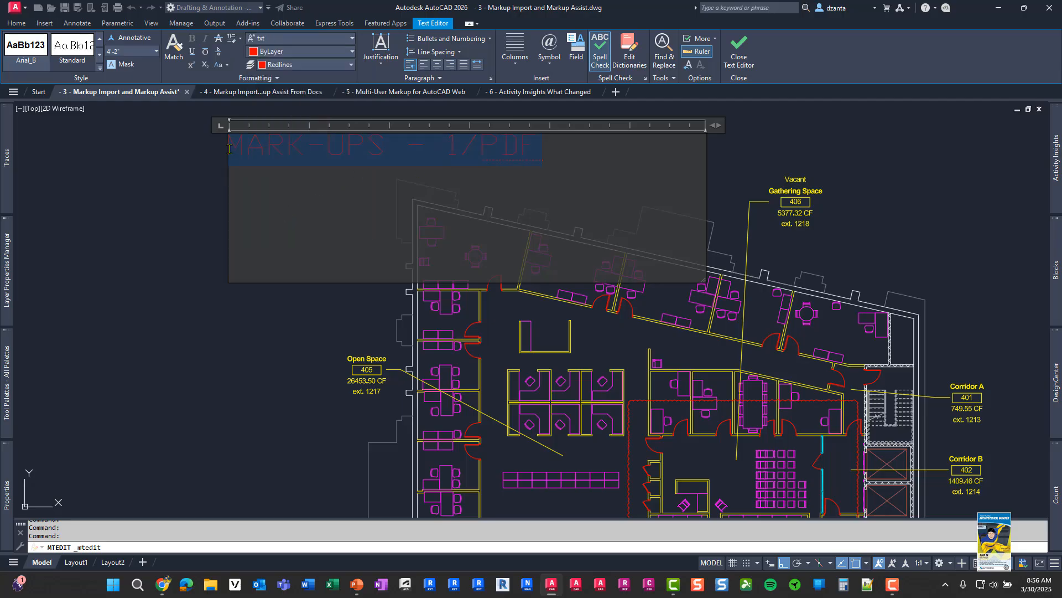
pyautogui.click(351, 38)
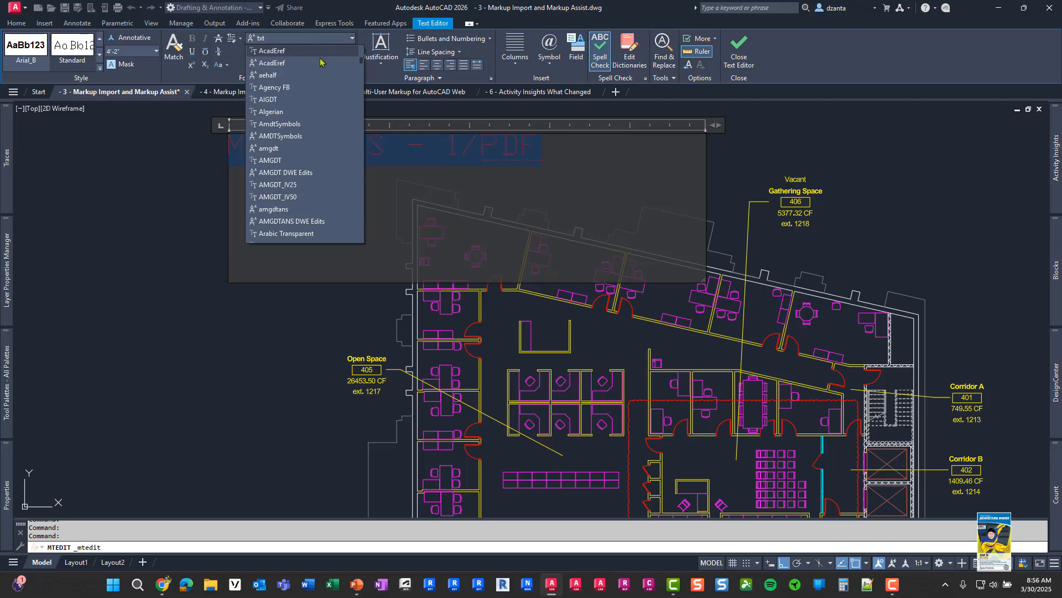
pyautogui.scroll(-3)
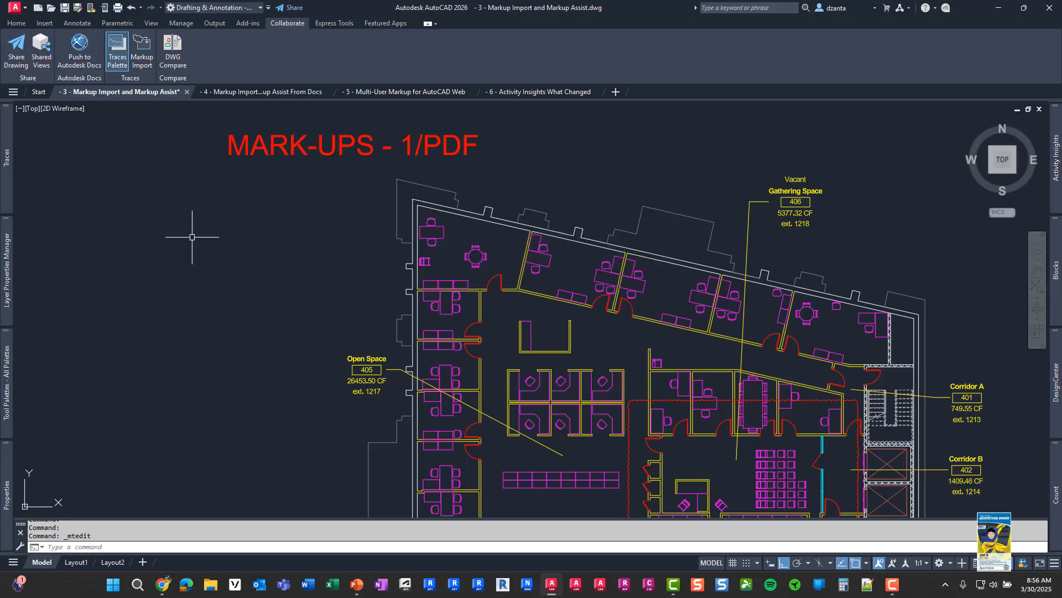
# Zoom out and switch to the '4 - Markup Import and Markup Assist From Docs' drawing tab.
pyautogui.scroll(-3)
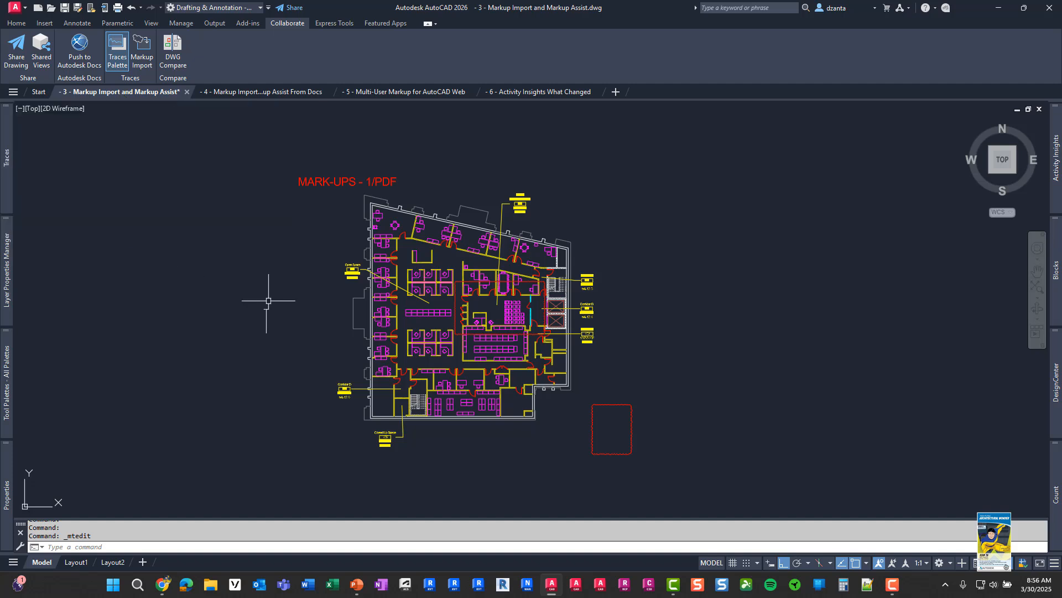
pyautogui.click(265, 91)
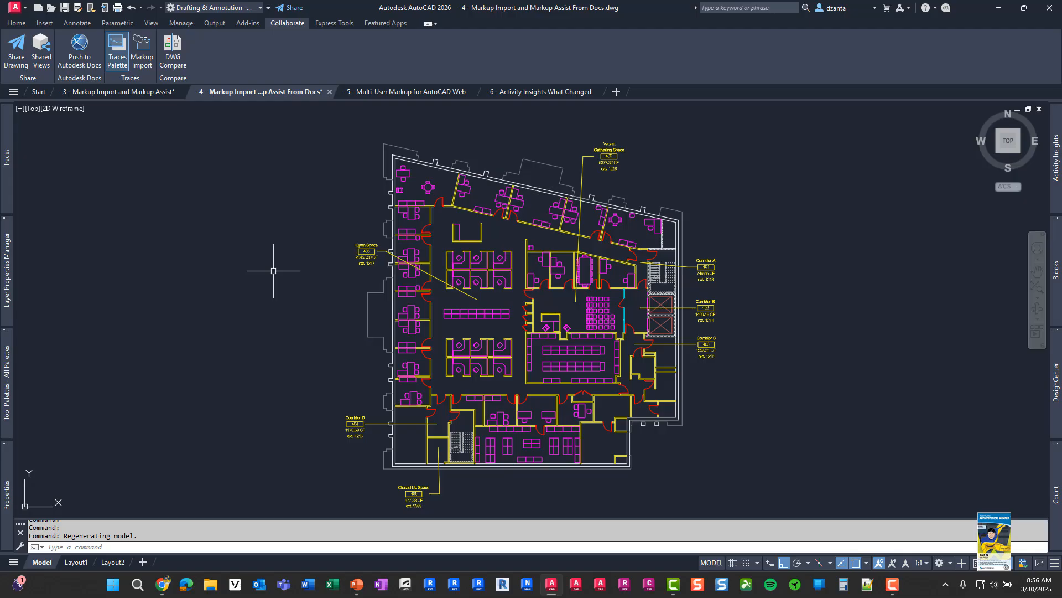
pyautogui.moveTo(103, 122)
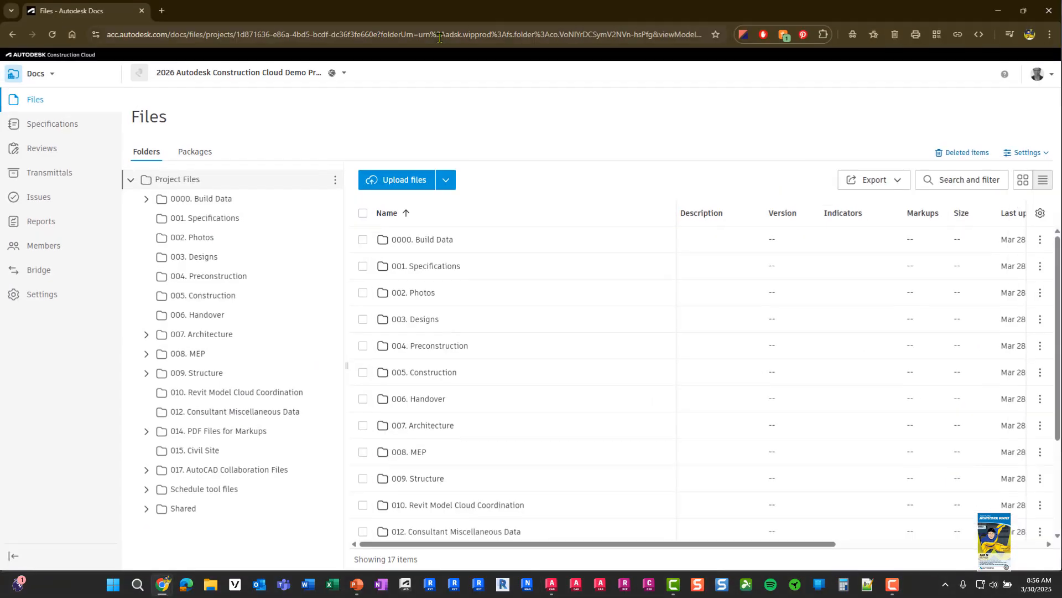
pyautogui.moveTo(474, 106)
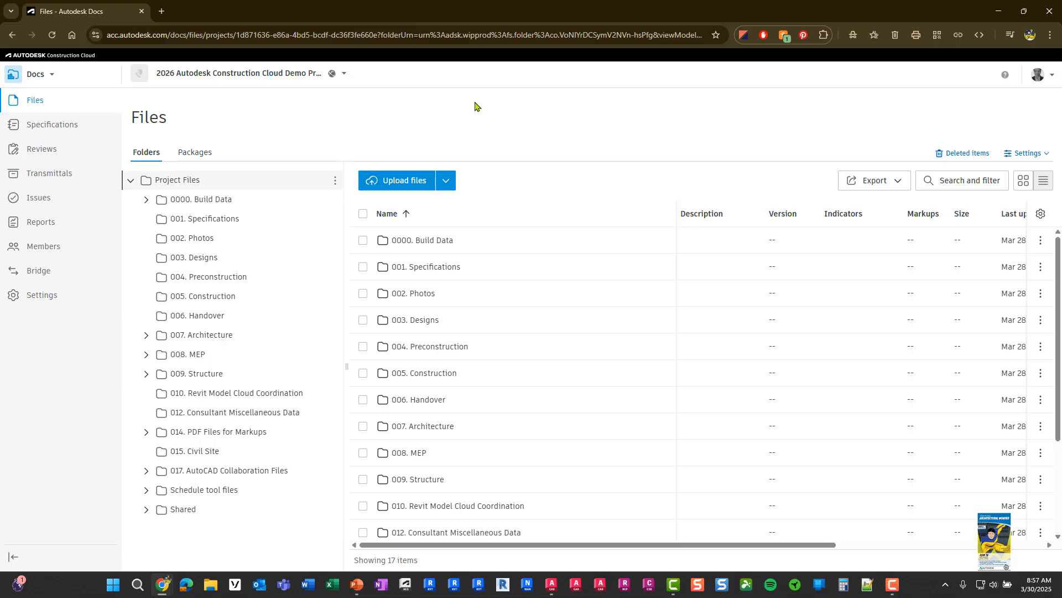
pyautogui.moveTo(453, 108)
pyautogui.write('acc.autod')
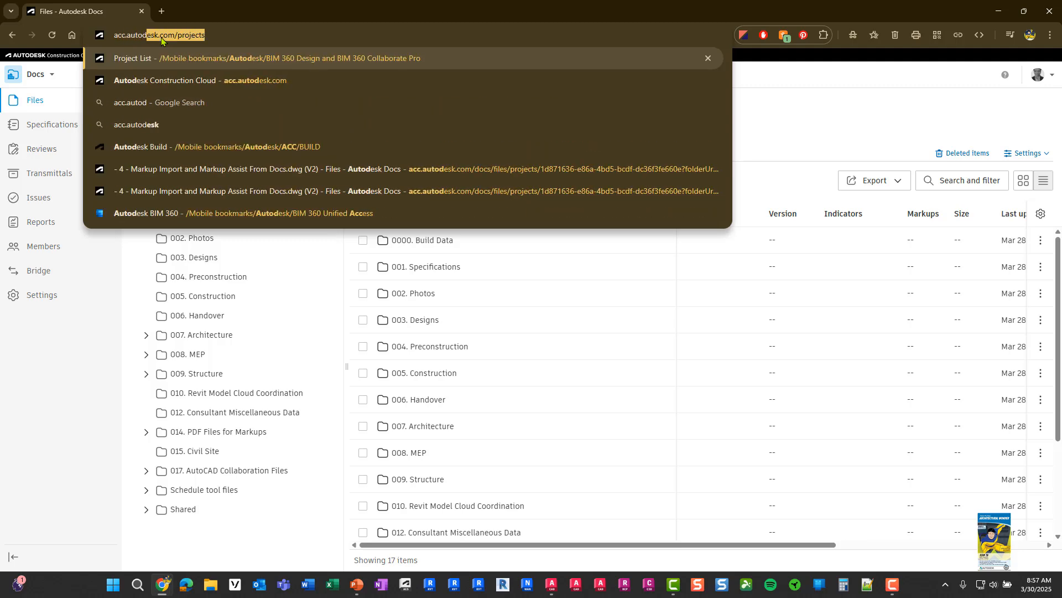
# Navigate the browser to acc.autodesk.com/projects to list all projects.
pyautogui.click(199, 80)
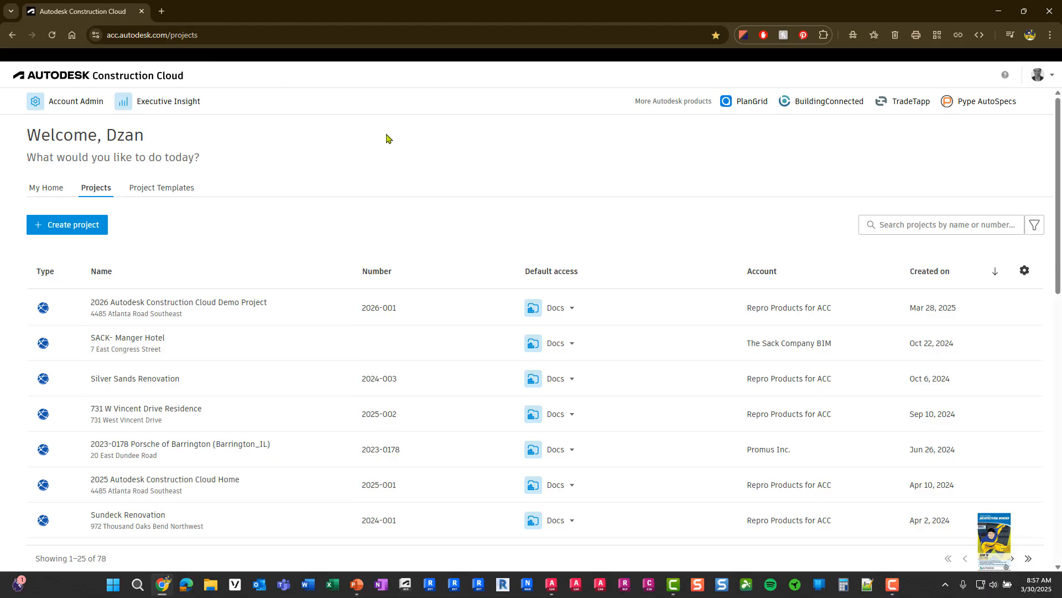
pyautogui.moveTo(383, 139)
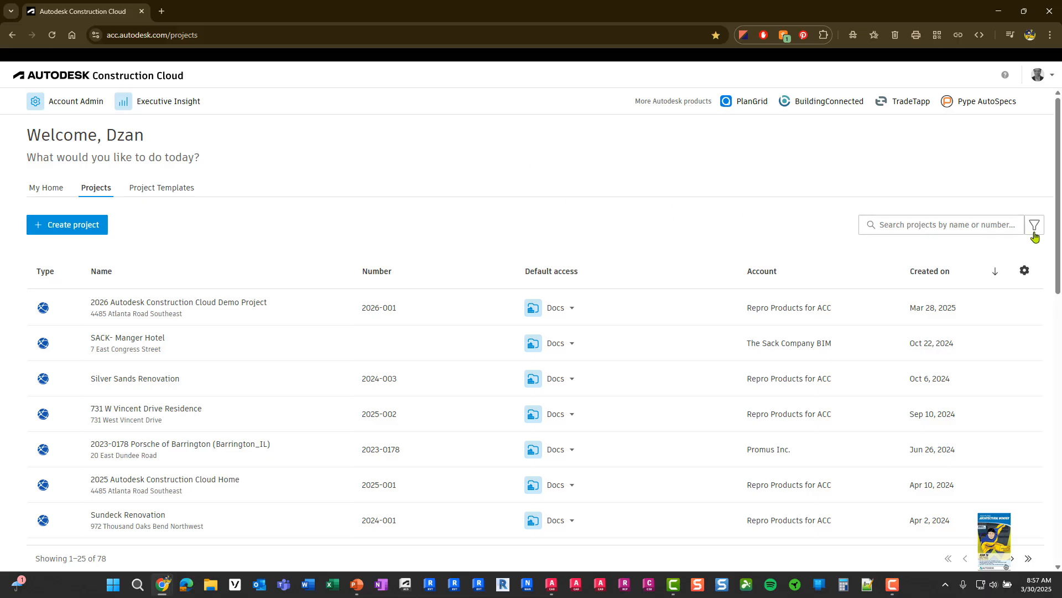
# Filter projects to the Repro Products for ACC account and open the 2026 ACC Demo Project.
pyautogui.click(1034, 224)
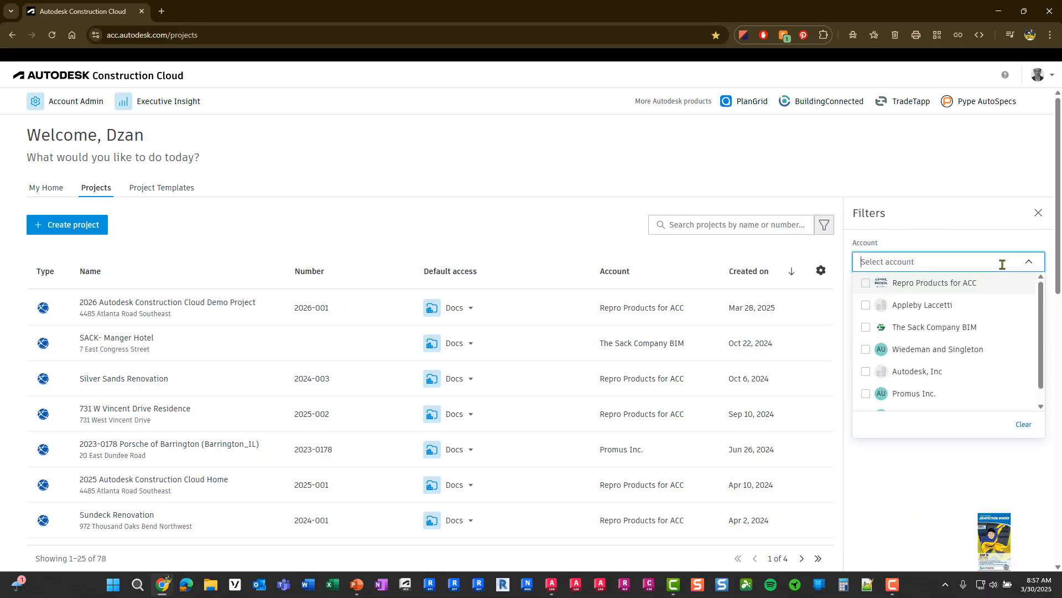
pyautogui.click(933, 282)
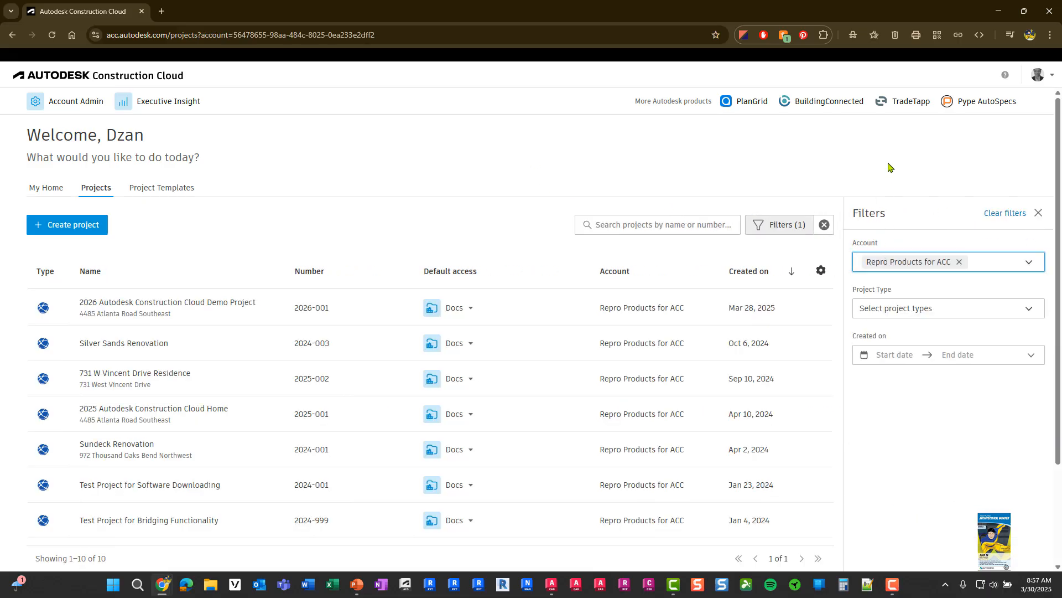
pyautogui.moveTo(502, 161)
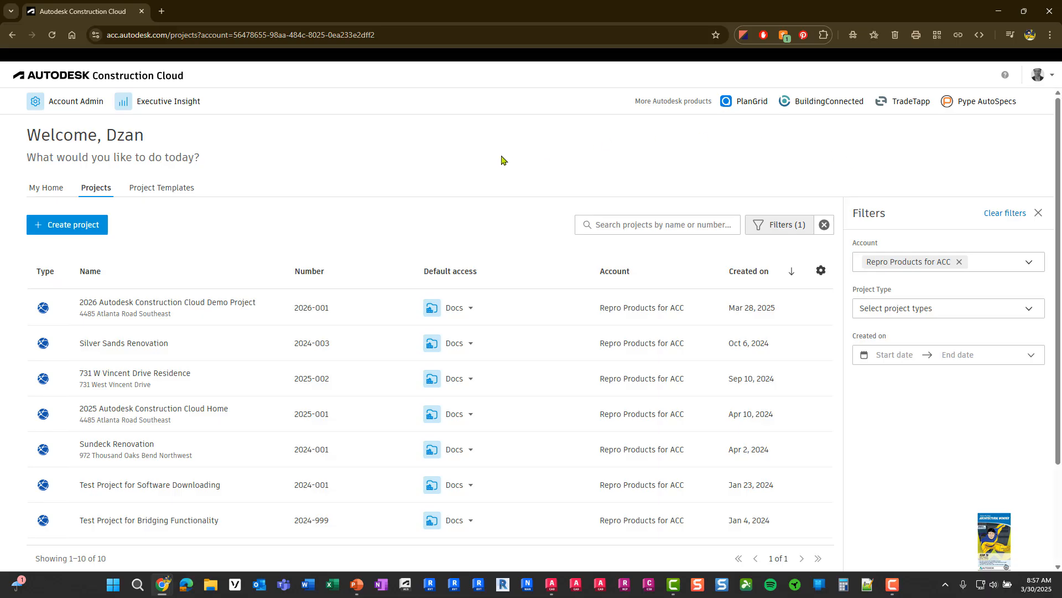
pyautogui.moveTo(132, 510)
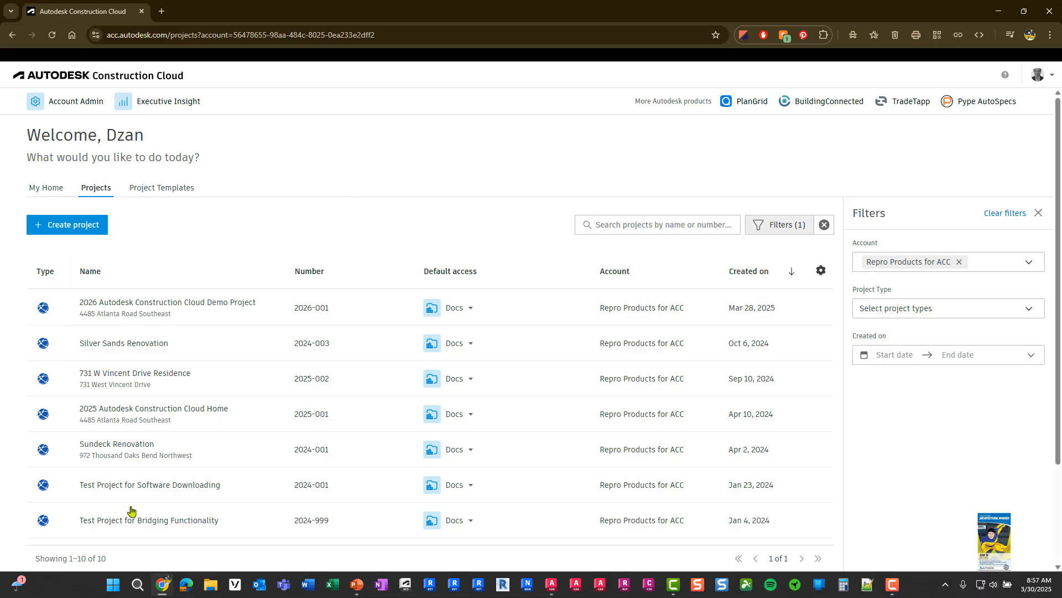
pyautogui.moveTo(269, 384)
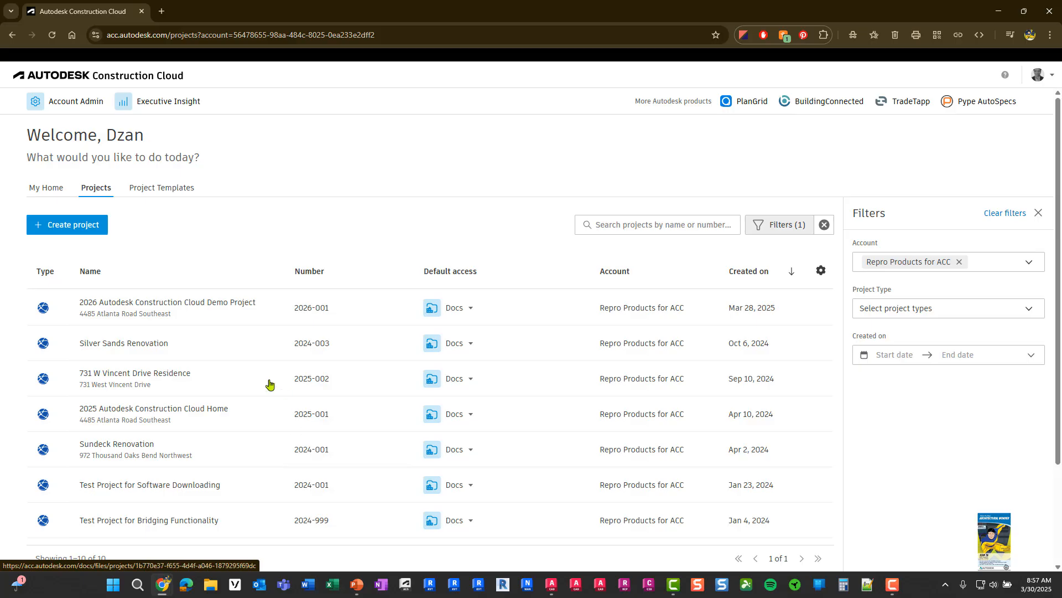
pyautogui.moveTo(359, 160)
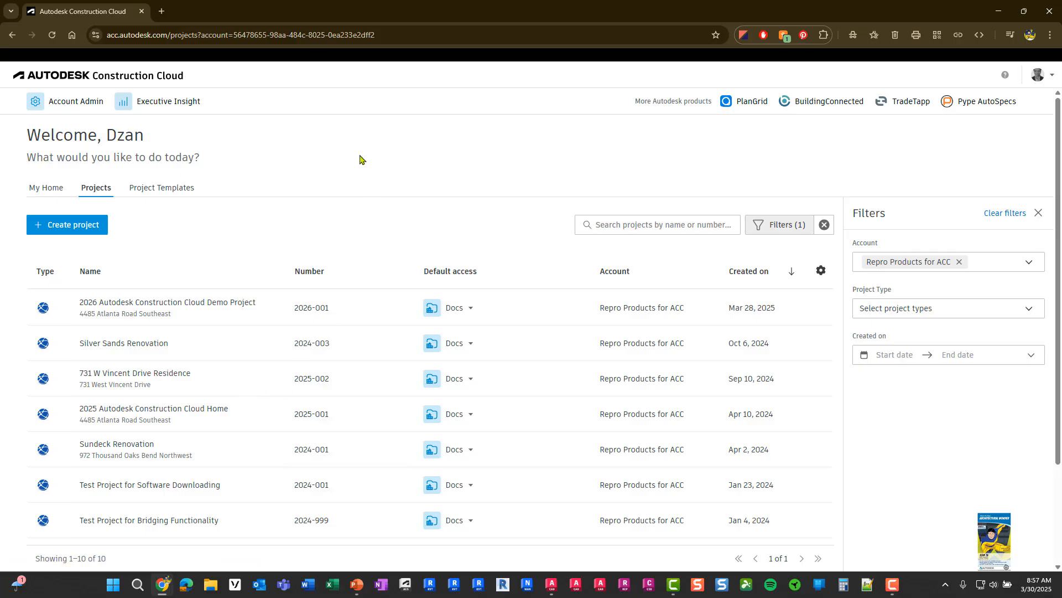
pyautogui.moveTo(156, 306)
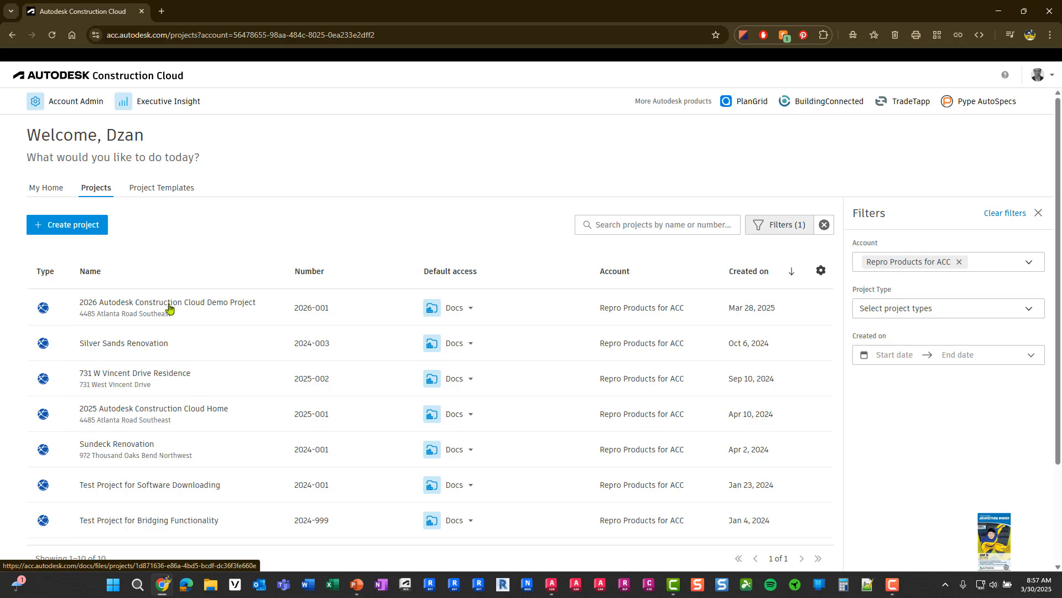
pyautogui.click(167, 302)
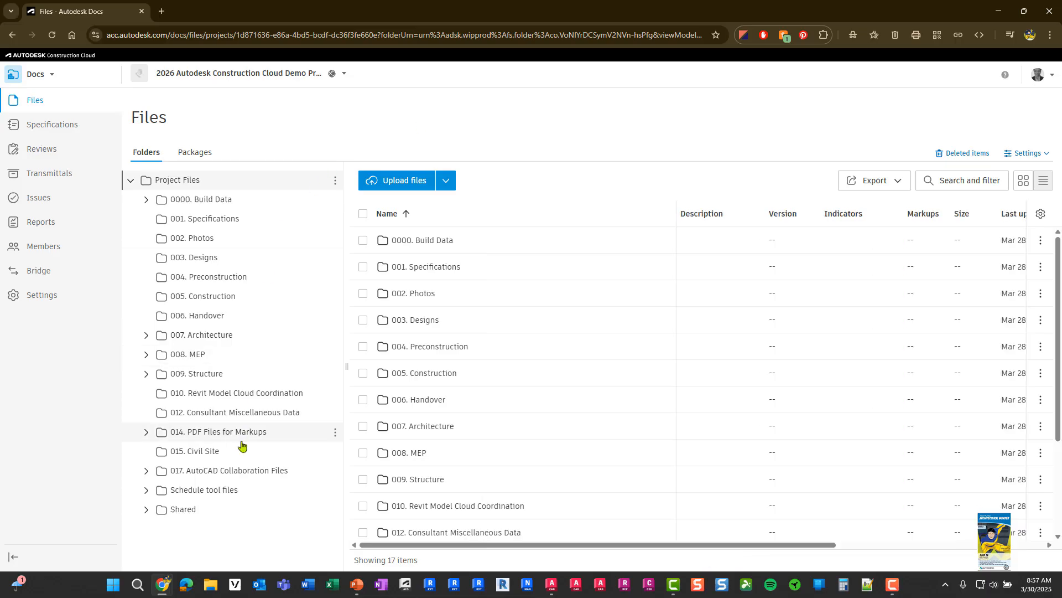
pyautogui.moveTo(296, 520)
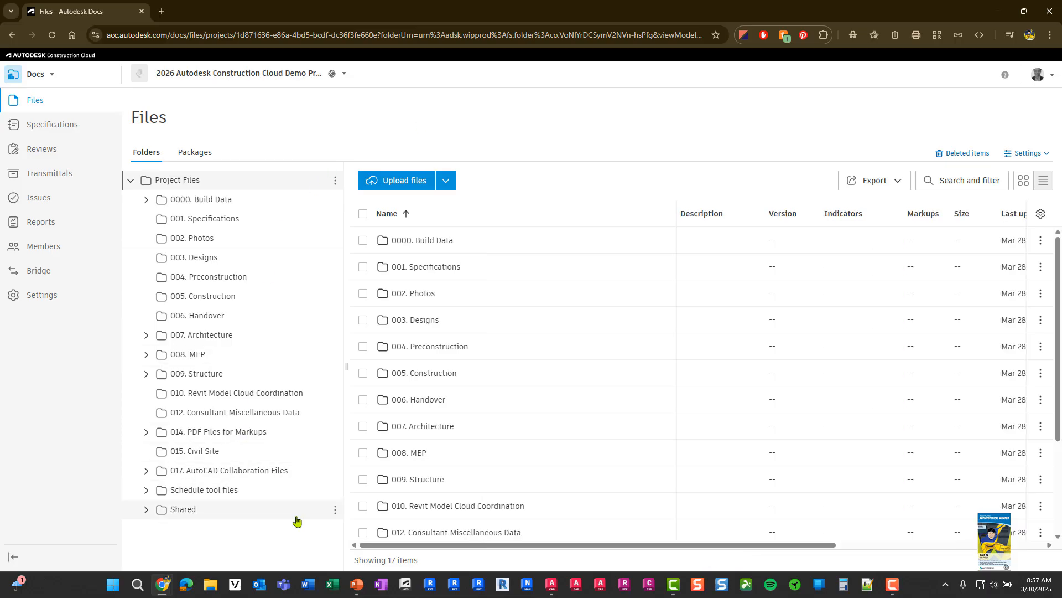
pyautogui.moveTo(258, 541)
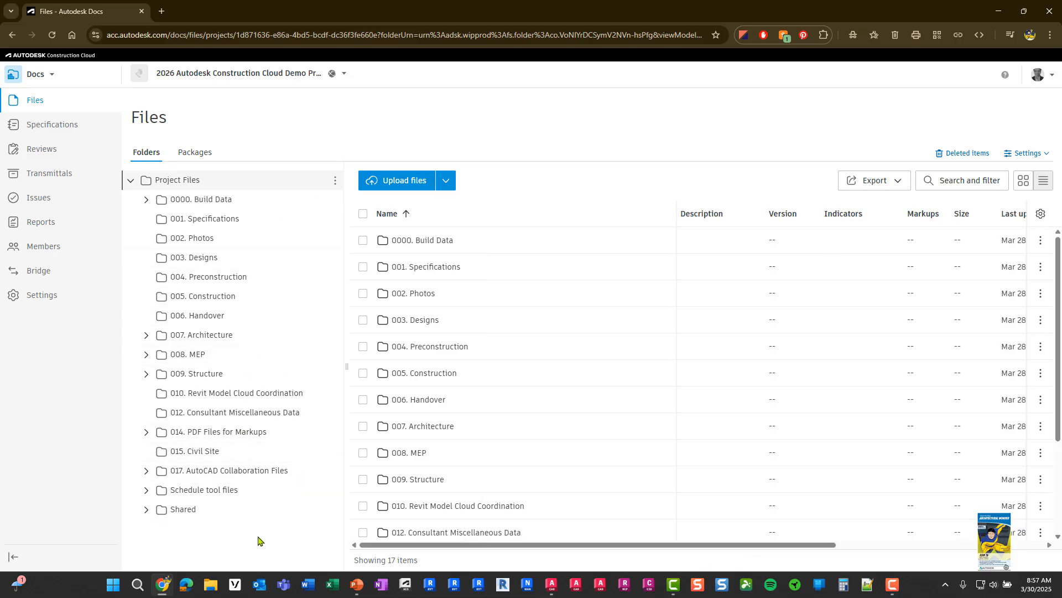
pyautogui.moveTo(223, 479)
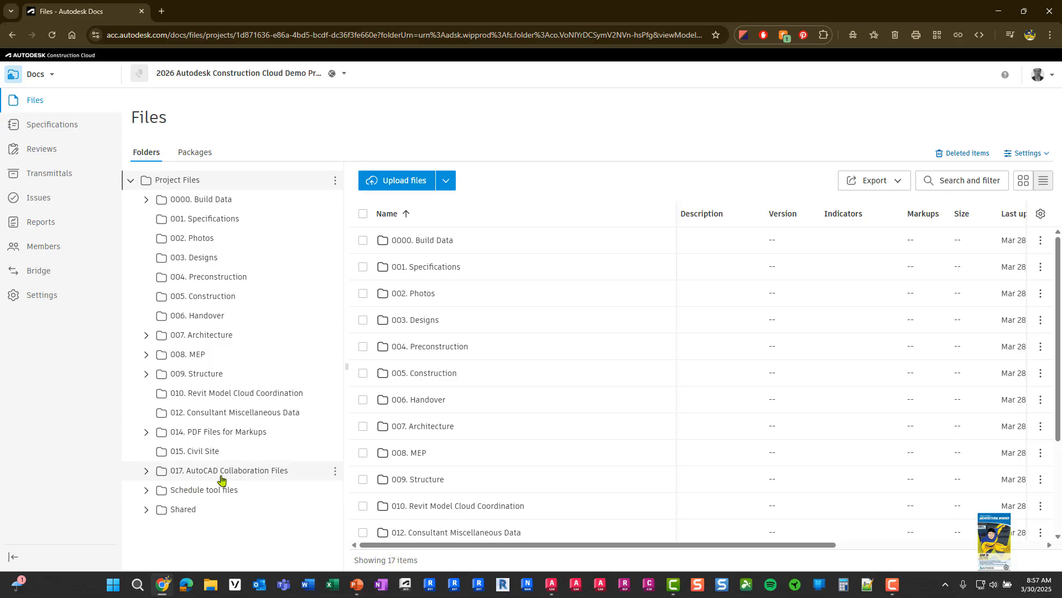
# Browse into 017. AutoCAD Collaboration Files and open its Markups subfolder.
pyautogui.click(229, 470)
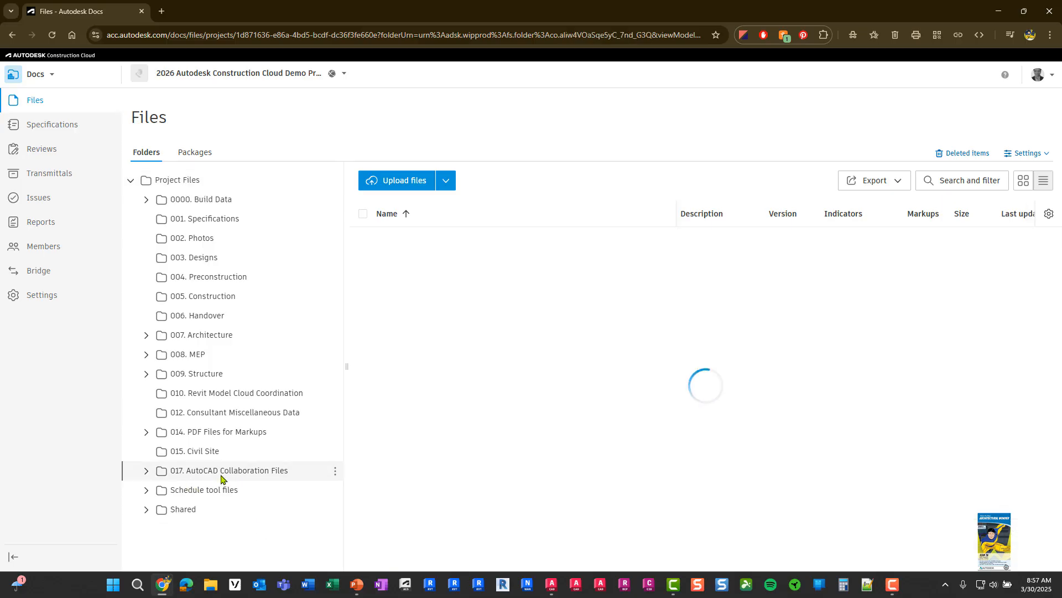
pyautogui.click(229, 470)
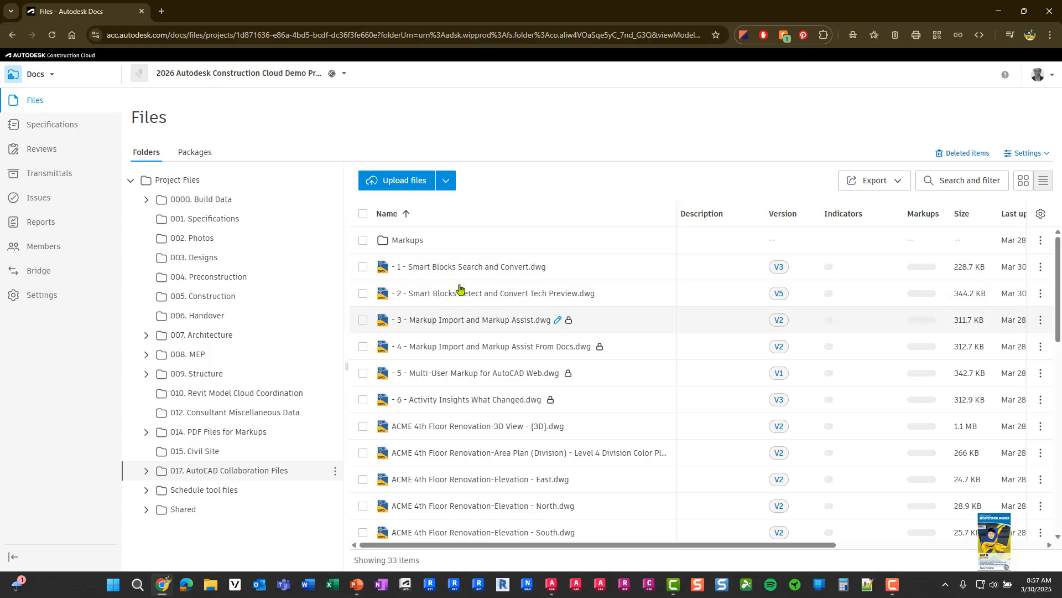
pyautogui.moveTo(455, 399)
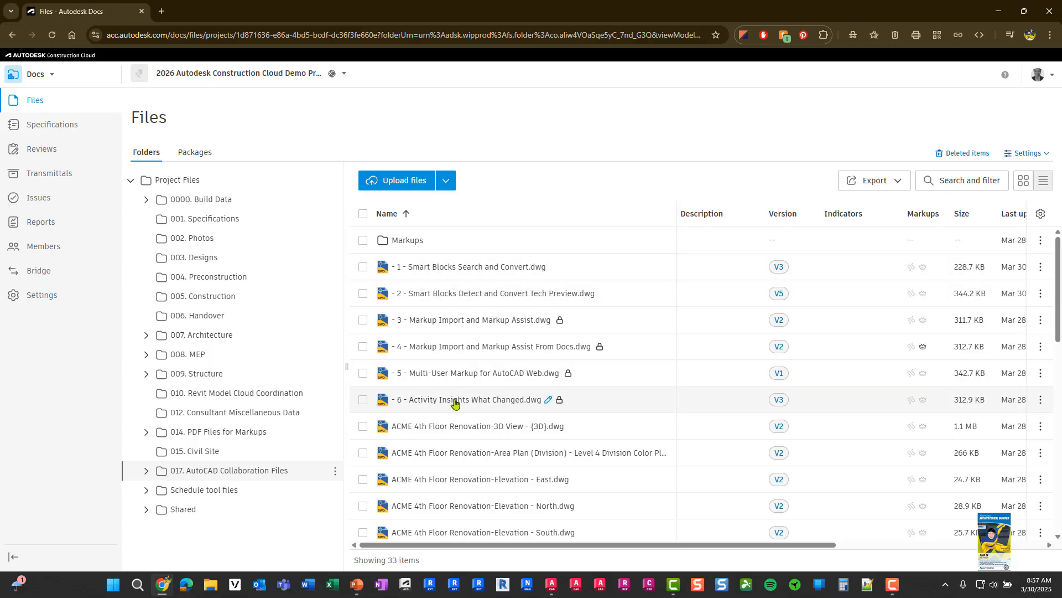
pyautogui.moveTo(422, 266)
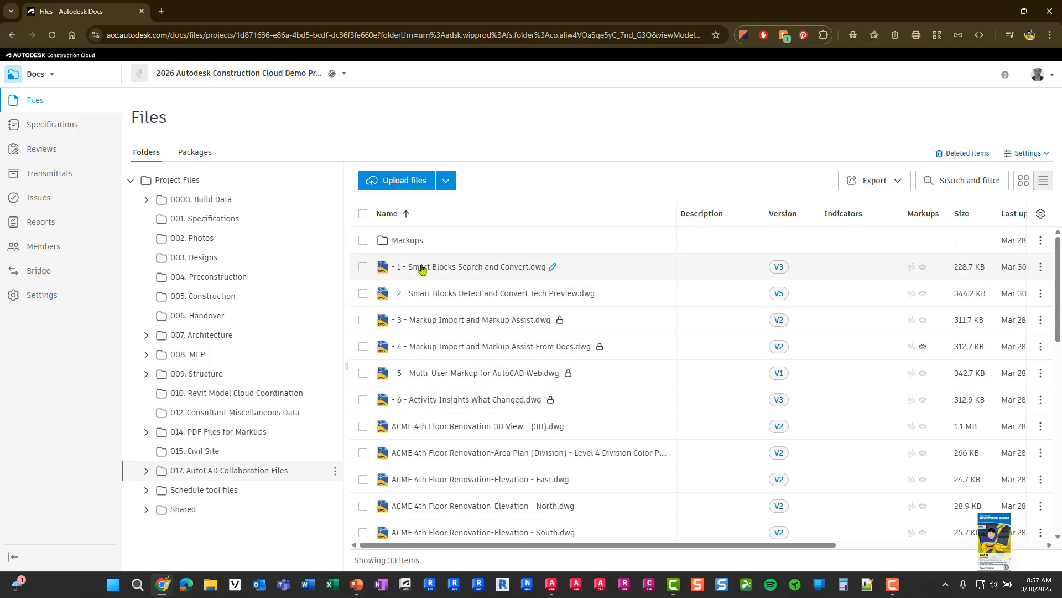
pyautogui.moveTo(411, 261)
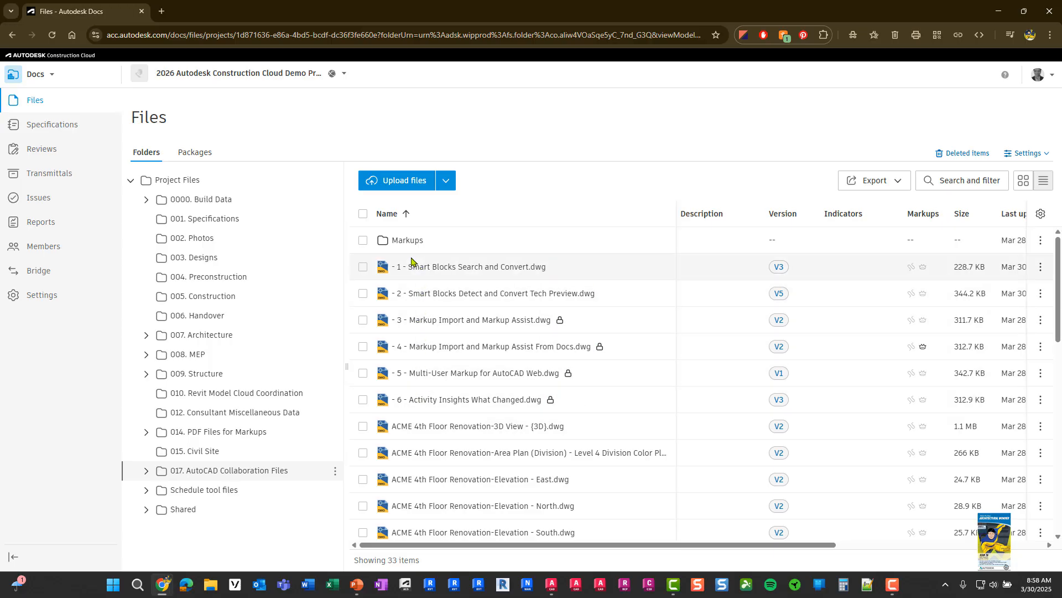
pyautogui.click(146, 470)
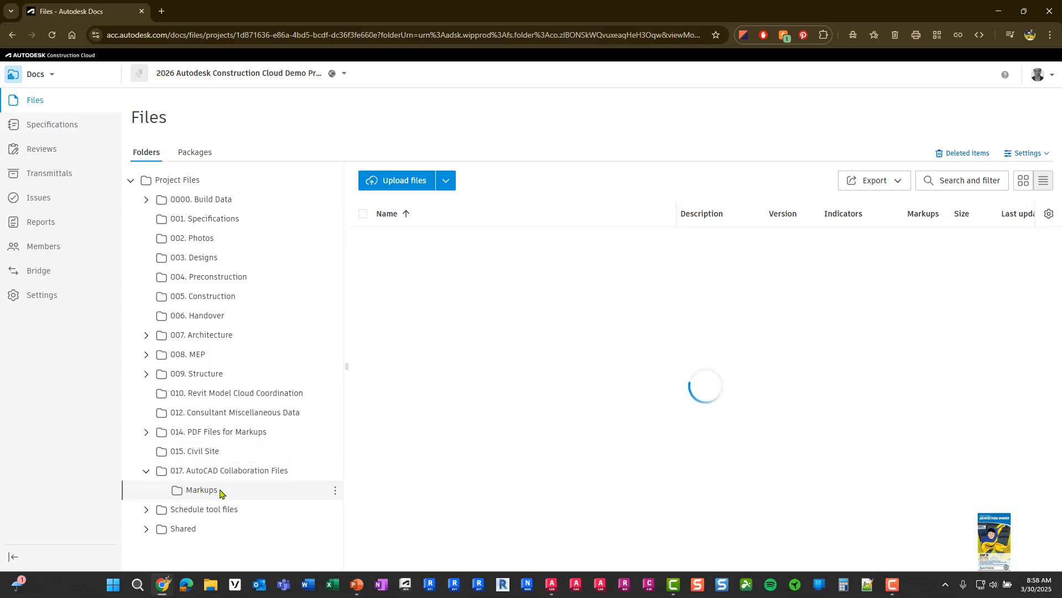
pyautogui.click(200, 489)
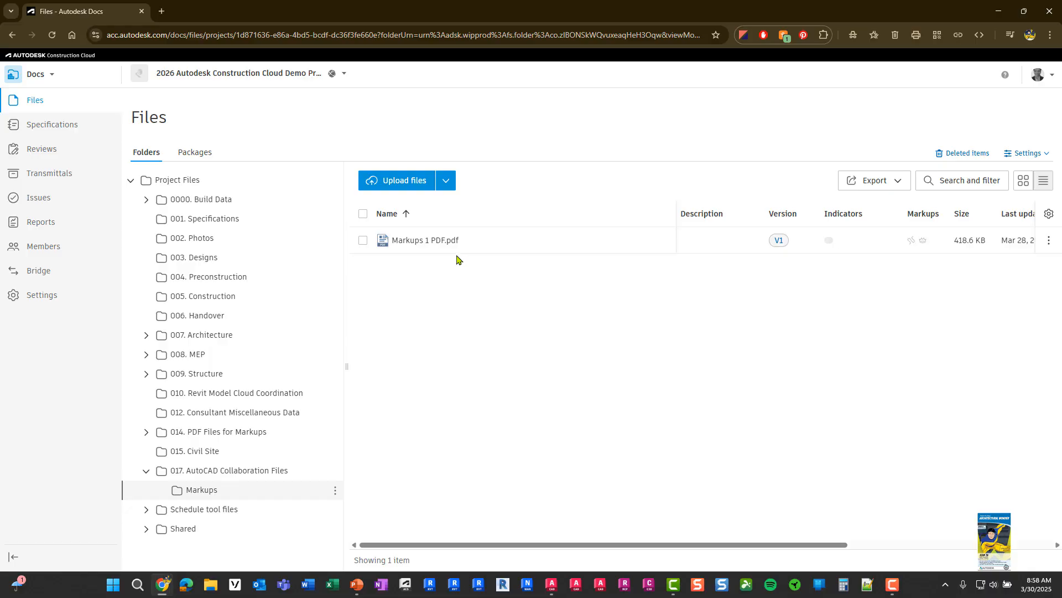
pyautogui.moveTo(997, 11)
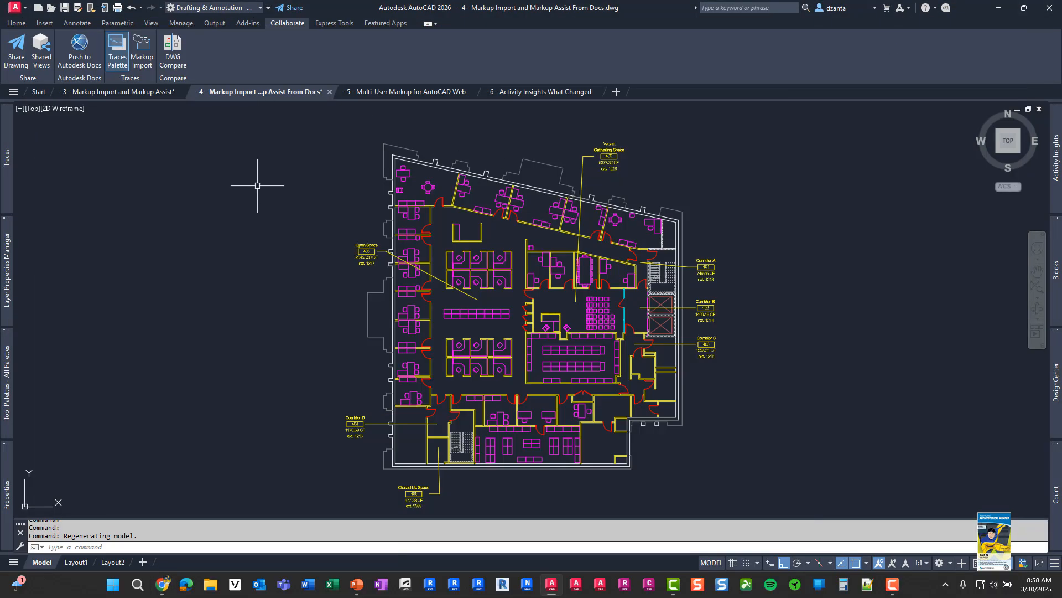
pyautogui.moveTo(198, 172)
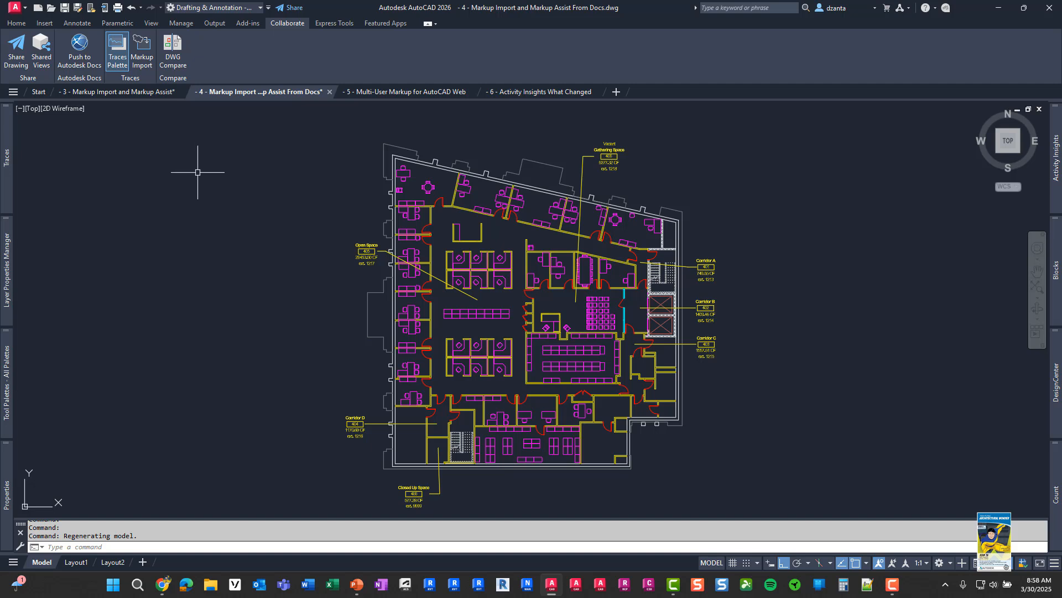
pyautogui.moveTo(142, 51)
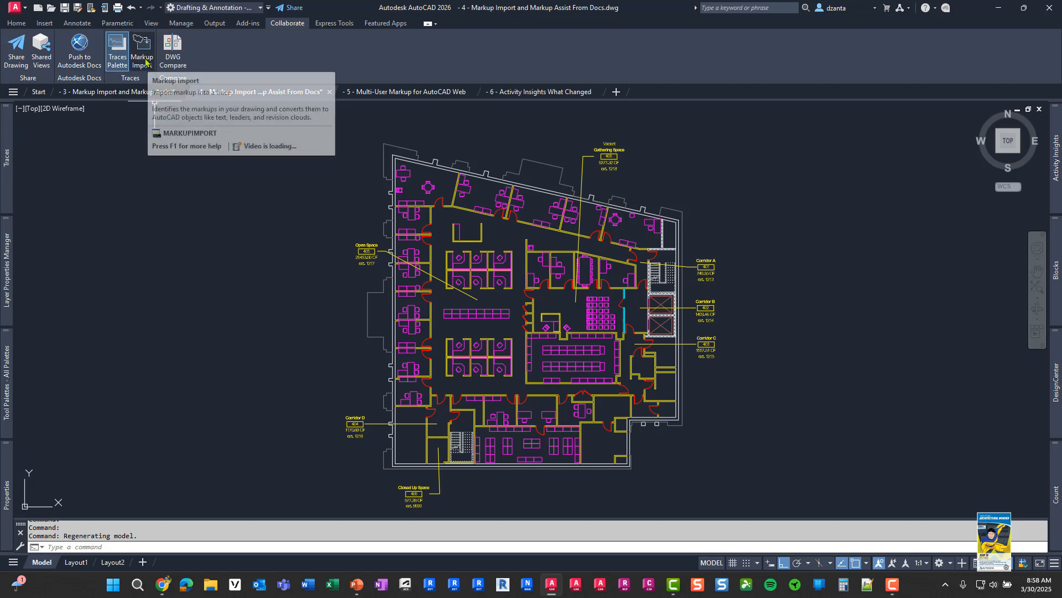
# Select Markups 1 PDF.pdf for Markup Import from Docs: Repro Products > demo project > 017 > Markups.
pyautogui.click(142, 51)
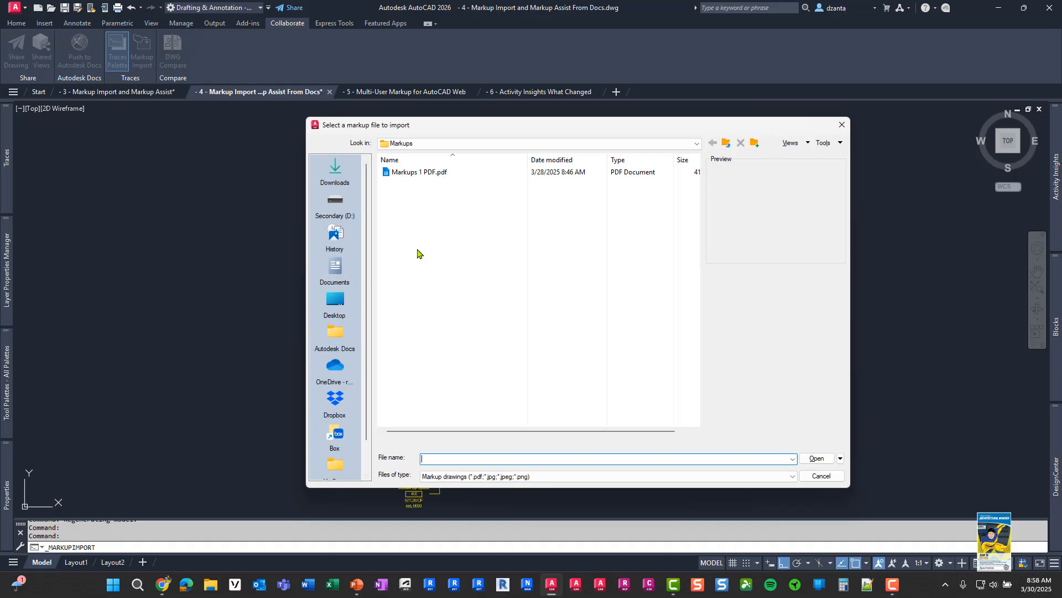
pyautogui.moveTo(335, 332)
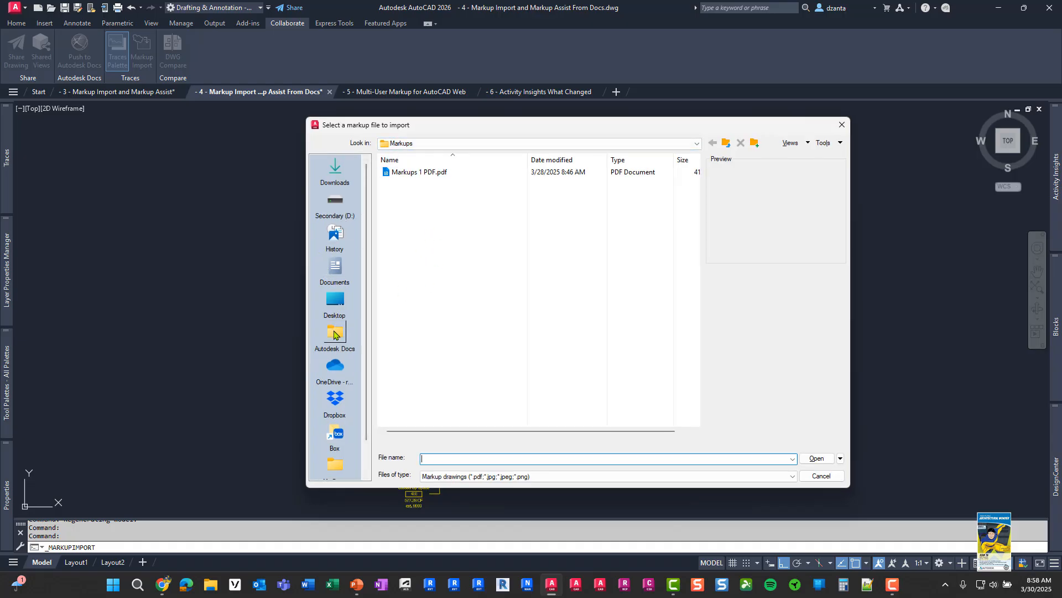
pyautogui.click(334, 332)
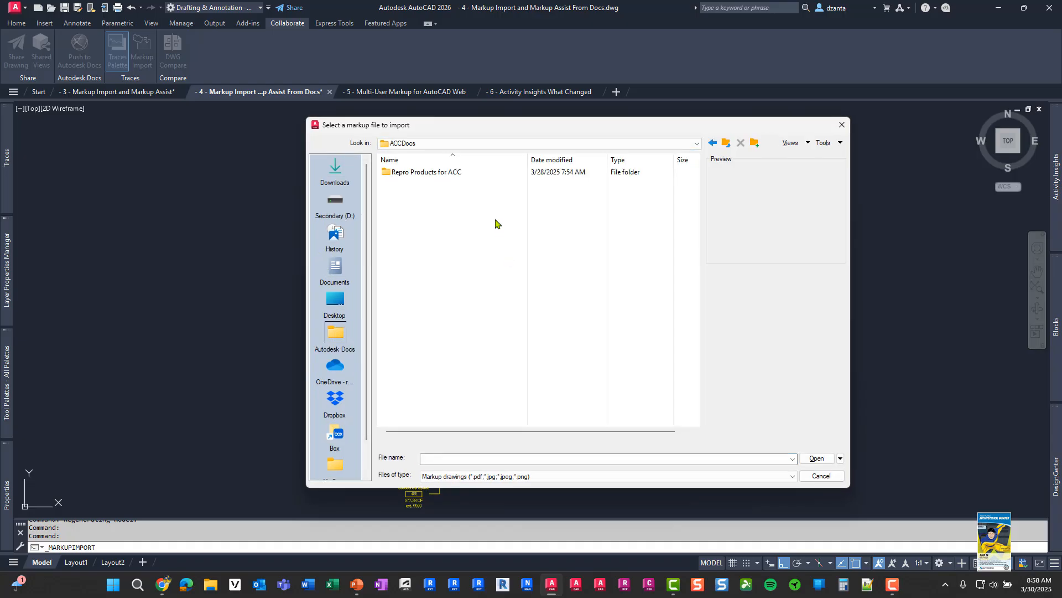
pyautogui.doubleClick(426, 171)
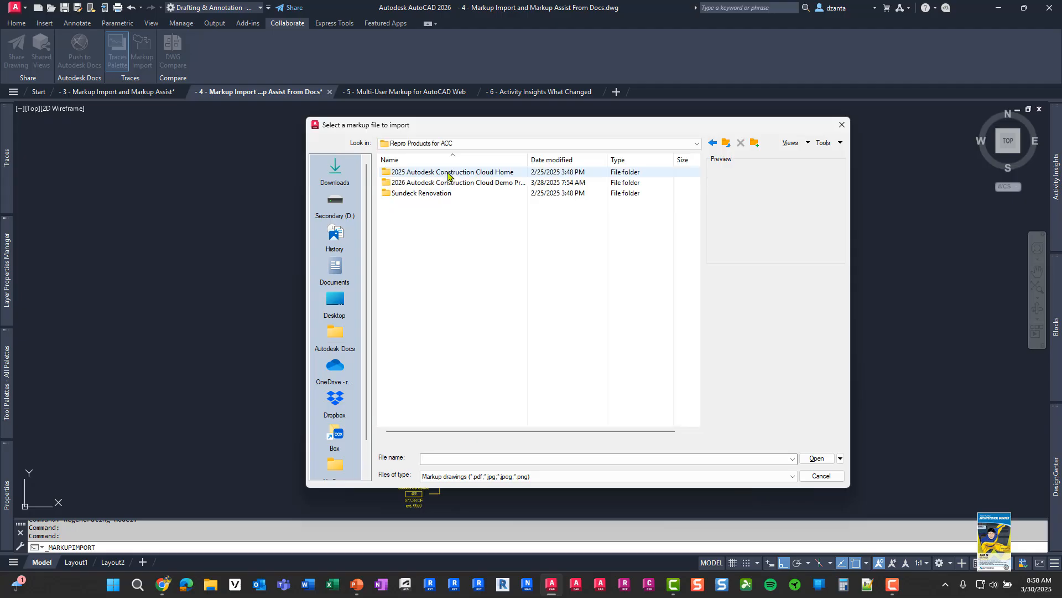
pyautogui.doubleClick(454, 182)
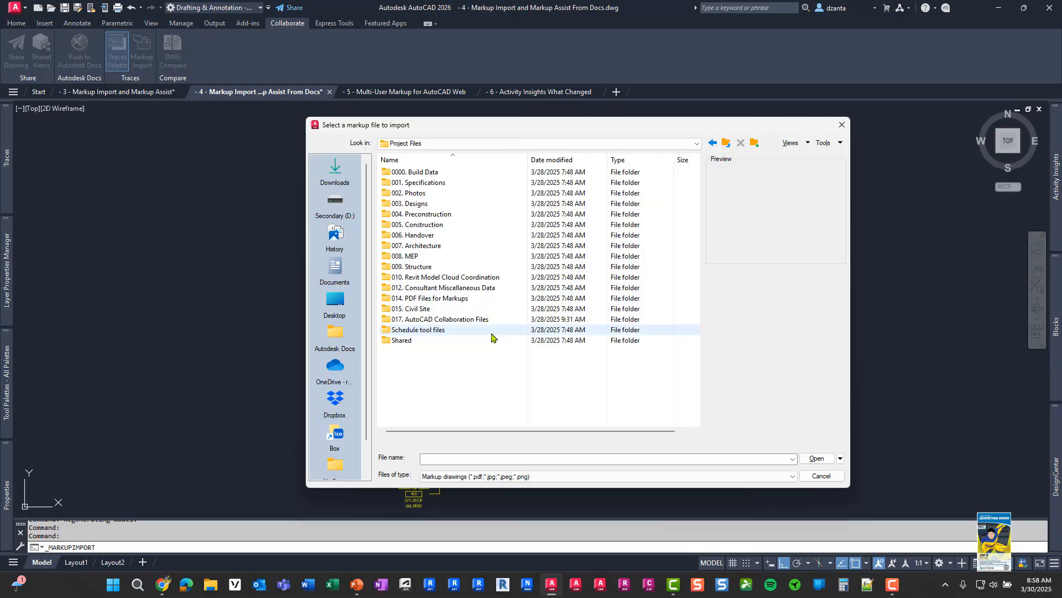
pyautogui.doubleClick(441, 319)
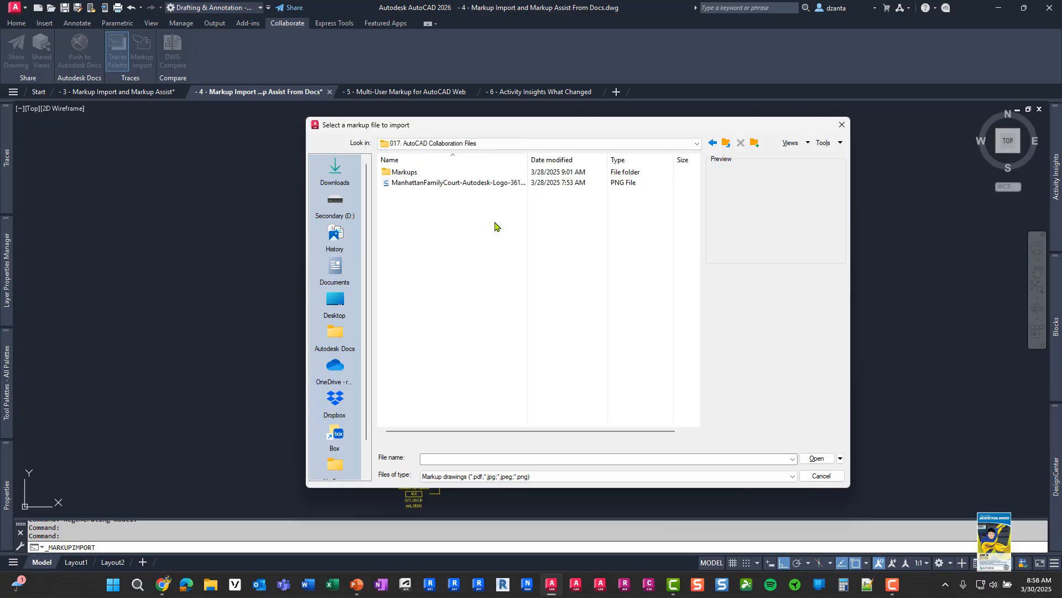
pyautogui.doubleClick(404, 172)
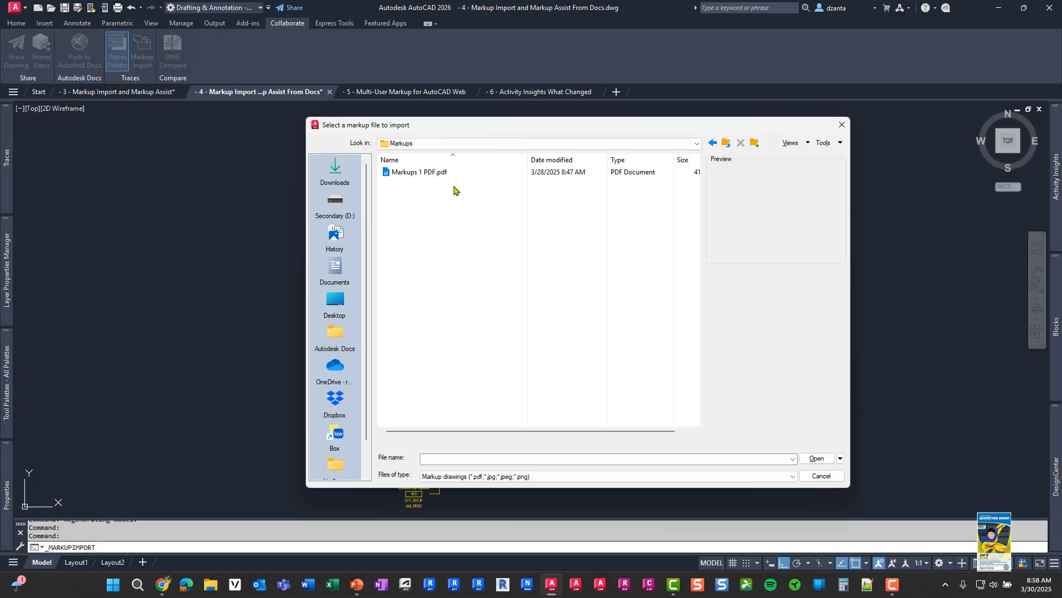
pyautogui.click(419, 171)
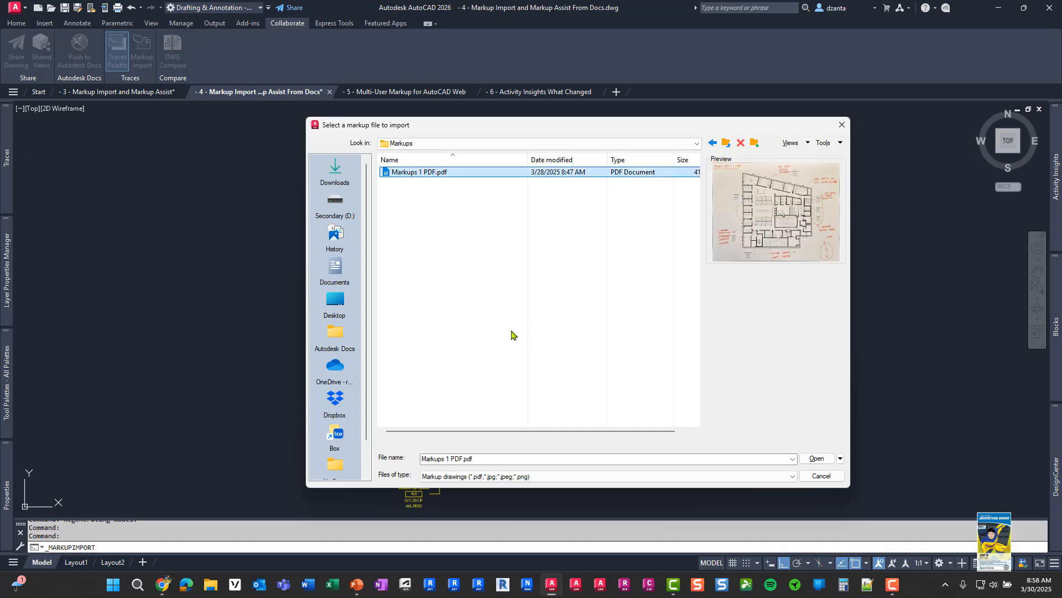
pyautogui.click(816, 458)
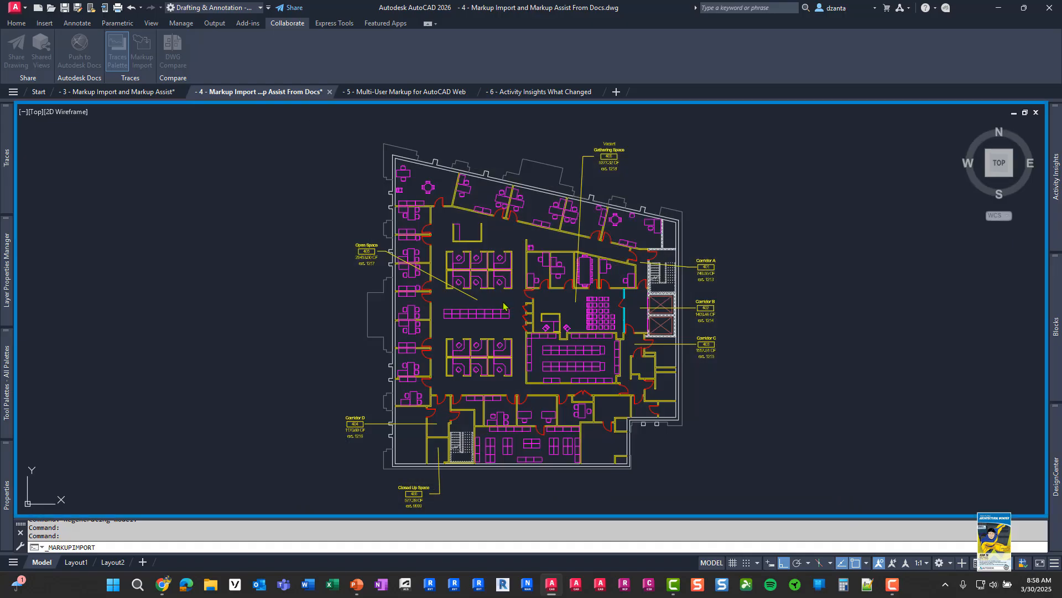
# Restart Markup Import from the Collaborate tab for the Docs PDF.
pyautogui.click(141, 51)
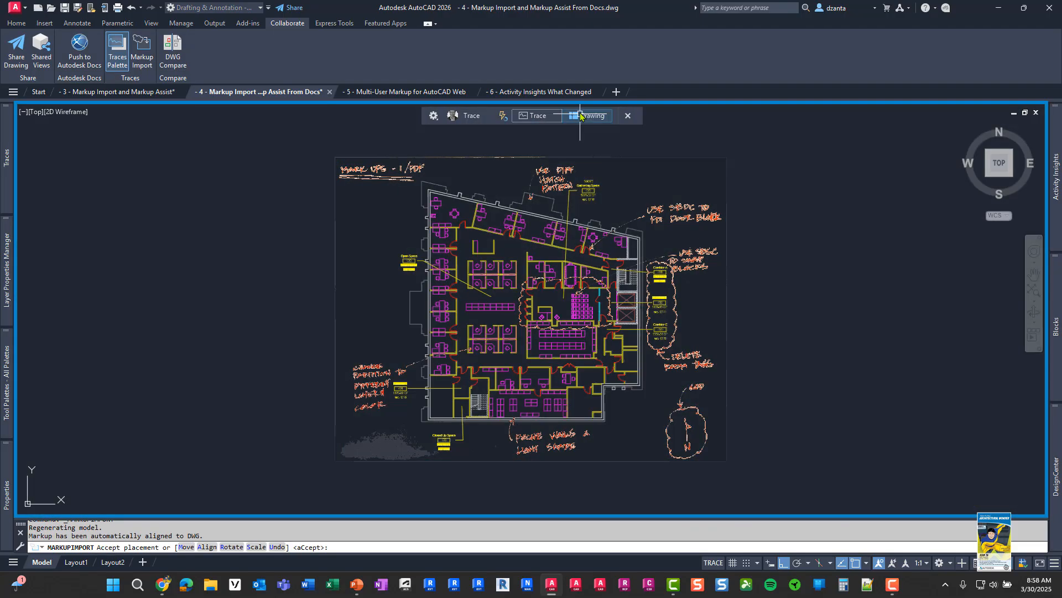
pyautogui.moveTo(586, 116)
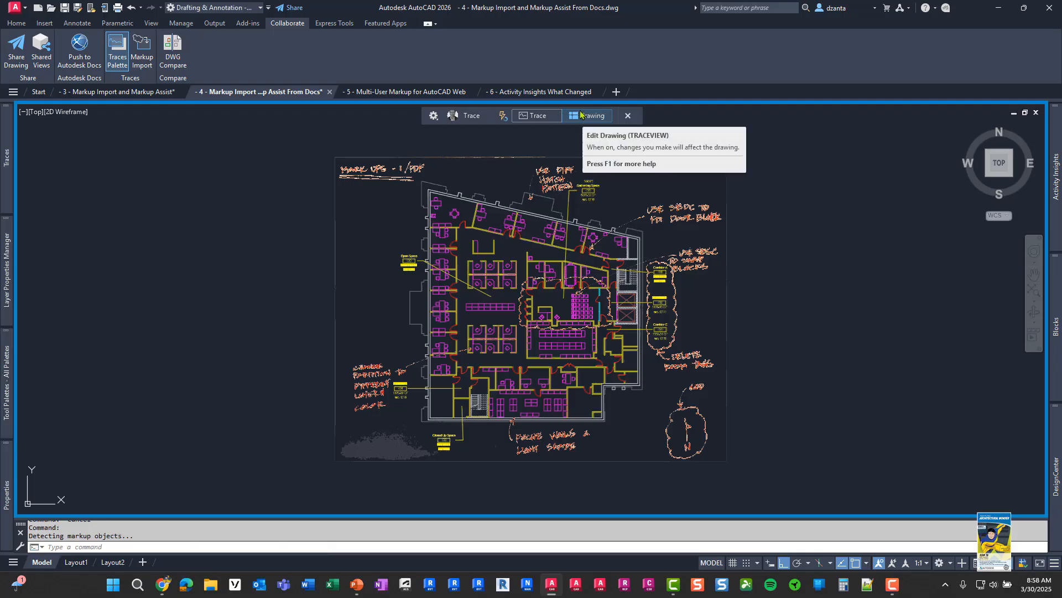
pyautogui.moveTo(706, 275)
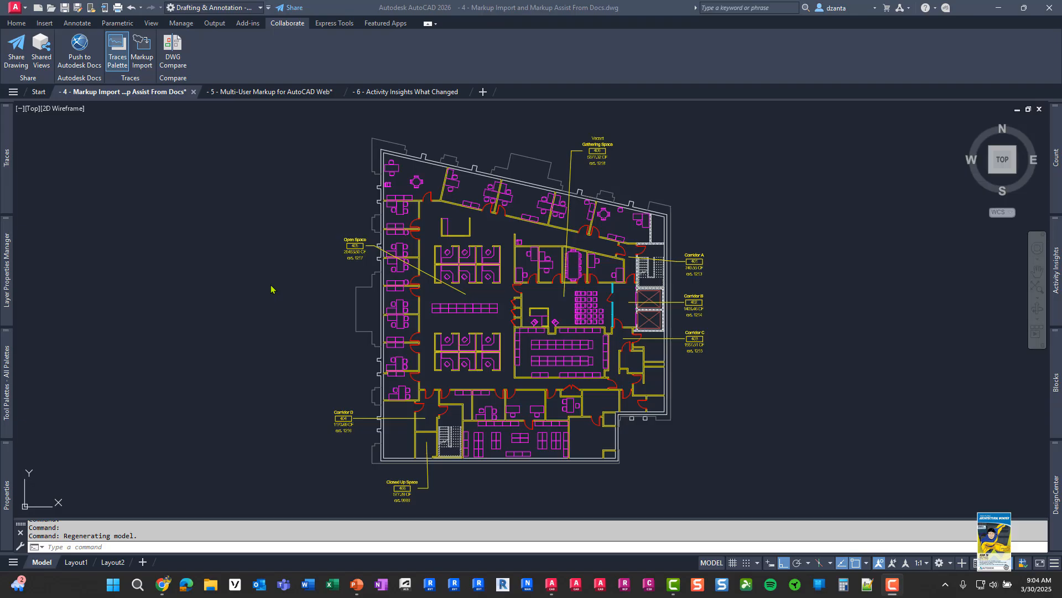
pyautogui.moveTo(163, 583)
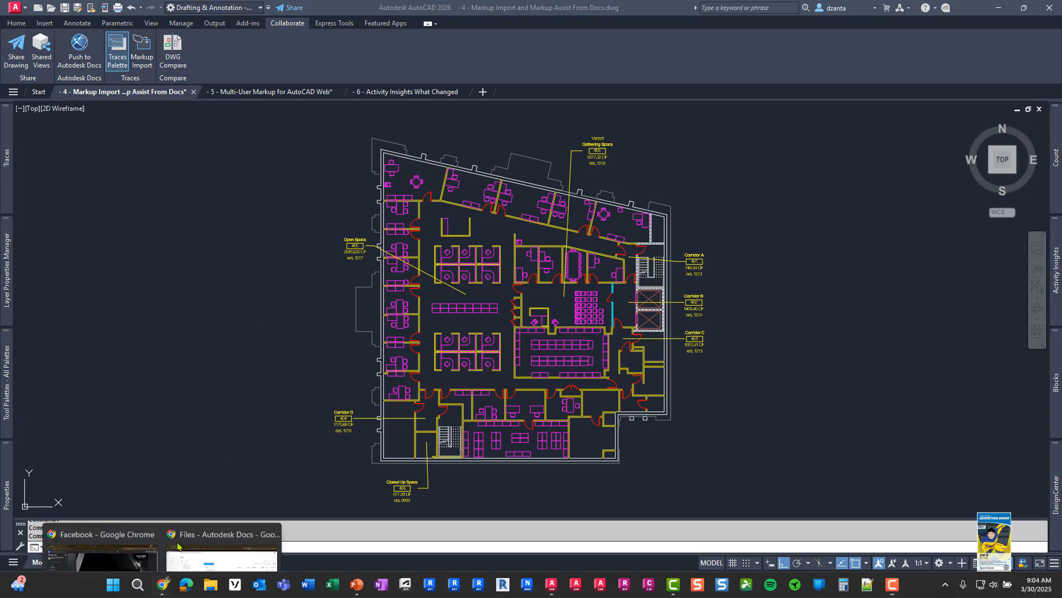
# Switch to the Autodesk Docs project files page in the browser.
pyautogui.click(223, 534)
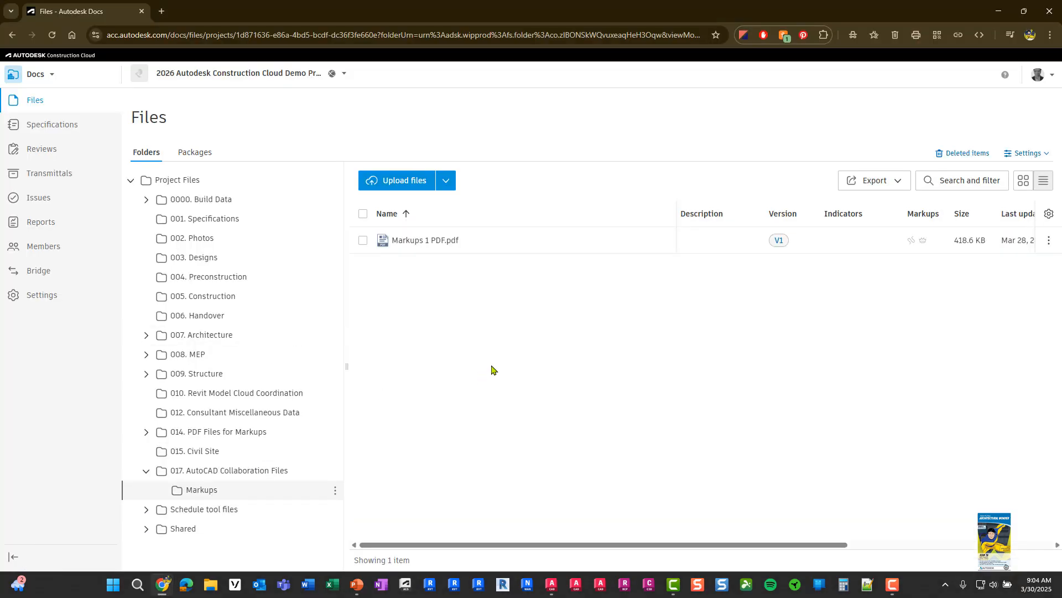
pyautogui.moveTo(163, 141)
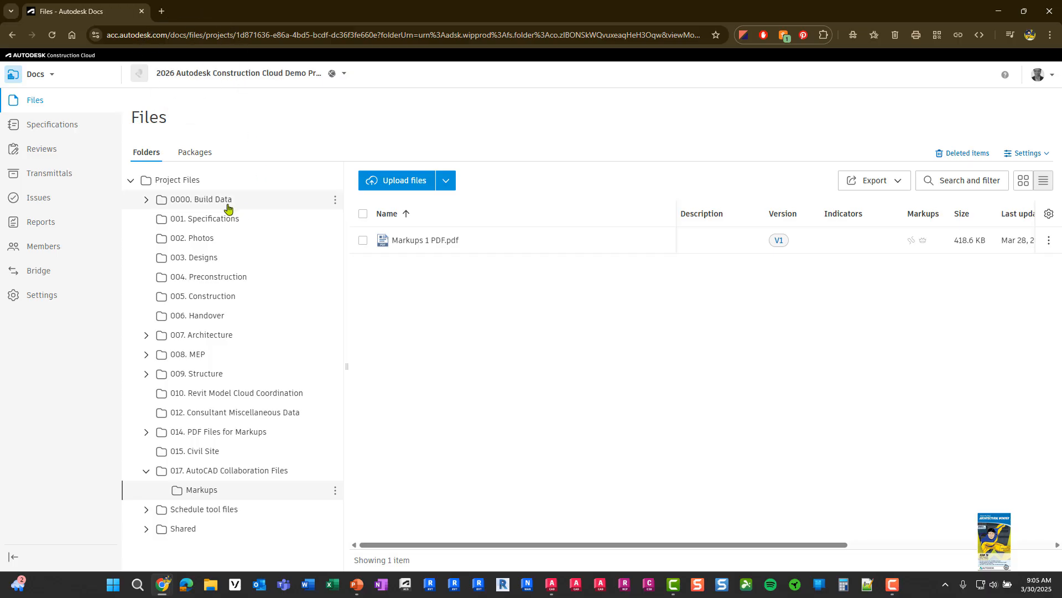
pyautogui.moveTo(201, 489)
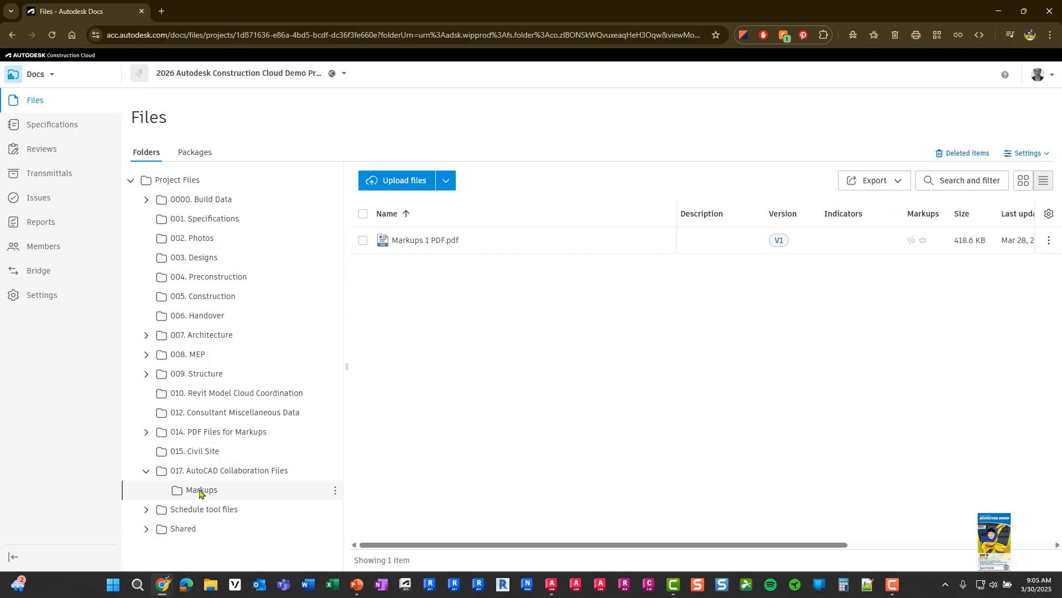
pyautogui.moveTo(427, 259)
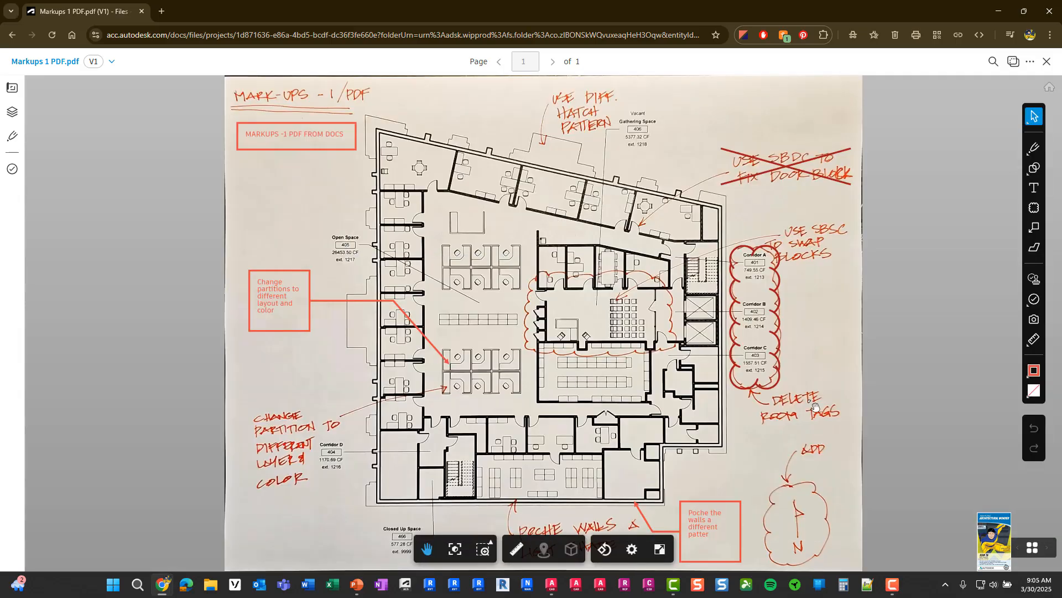
pyautogui.moveTo(762, 485)
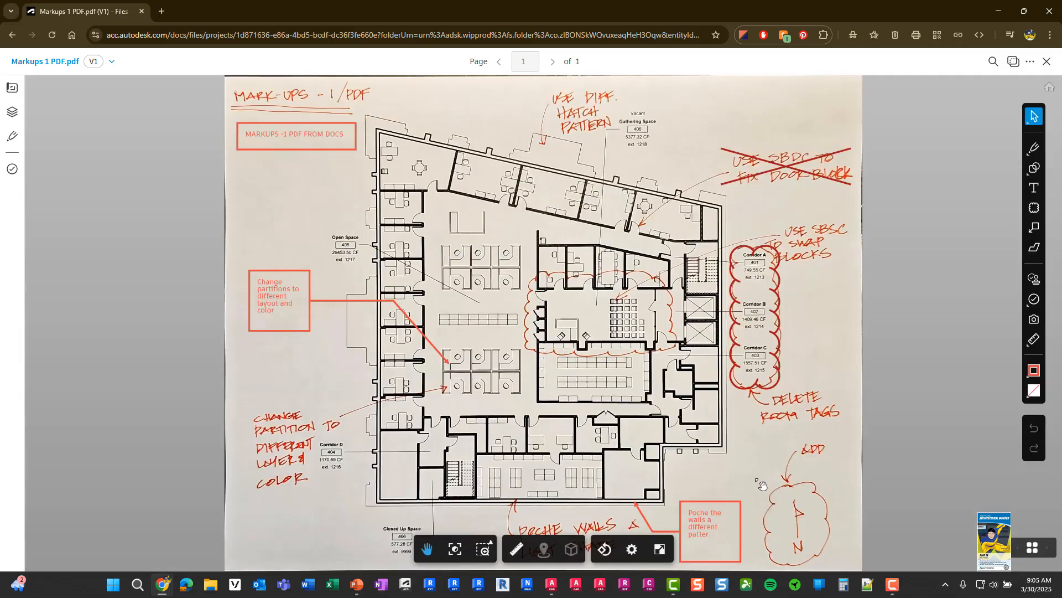
pyautogui.moveTo(796, 534)
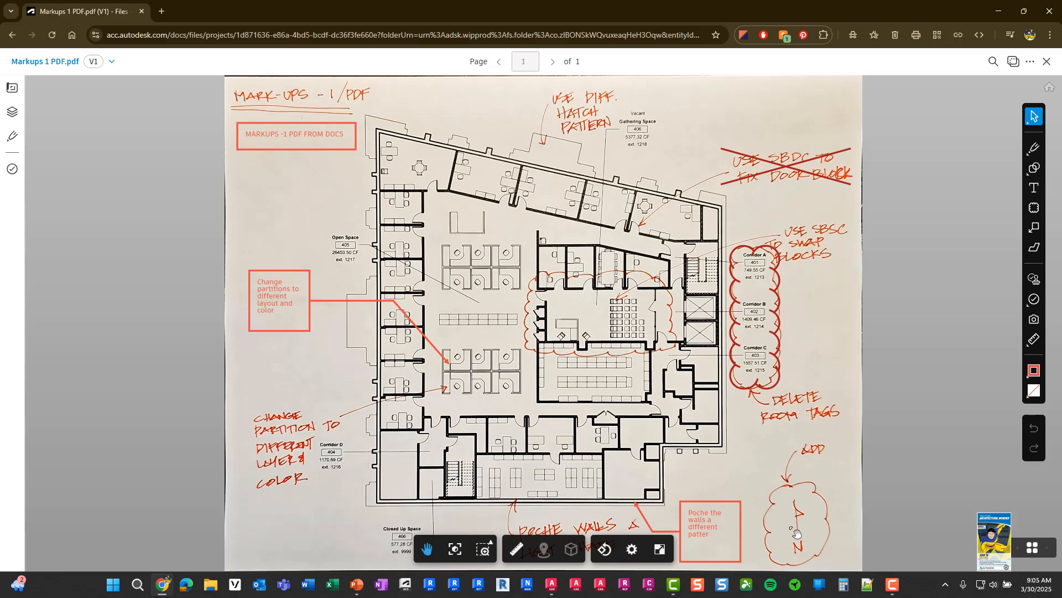
pyautogui.moveTo(302, 150)
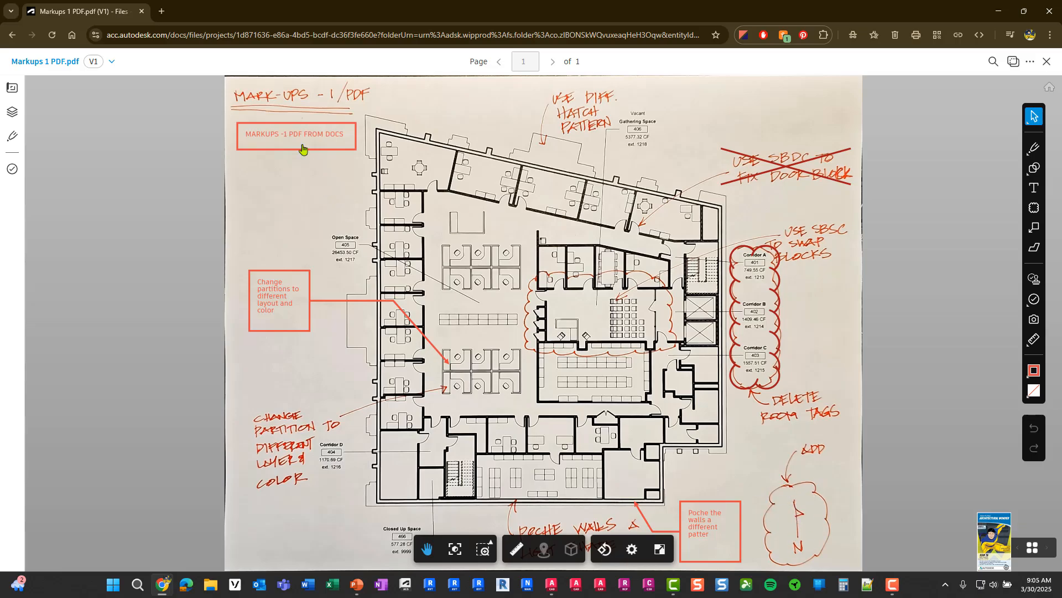
pyautogui.moveTo(319, 264)
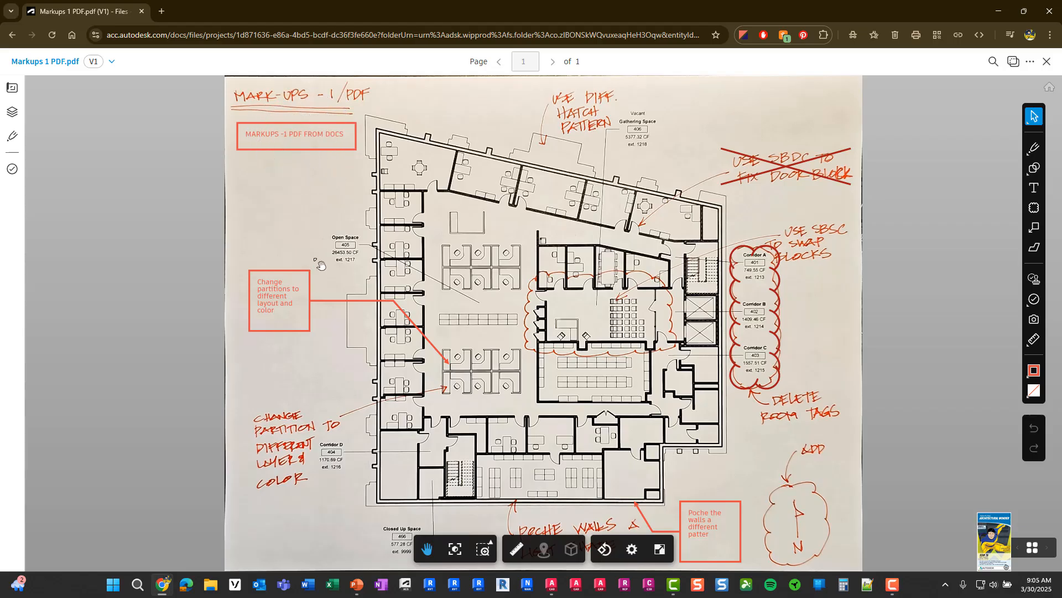
pyautogui.moveTo(1003, 180)
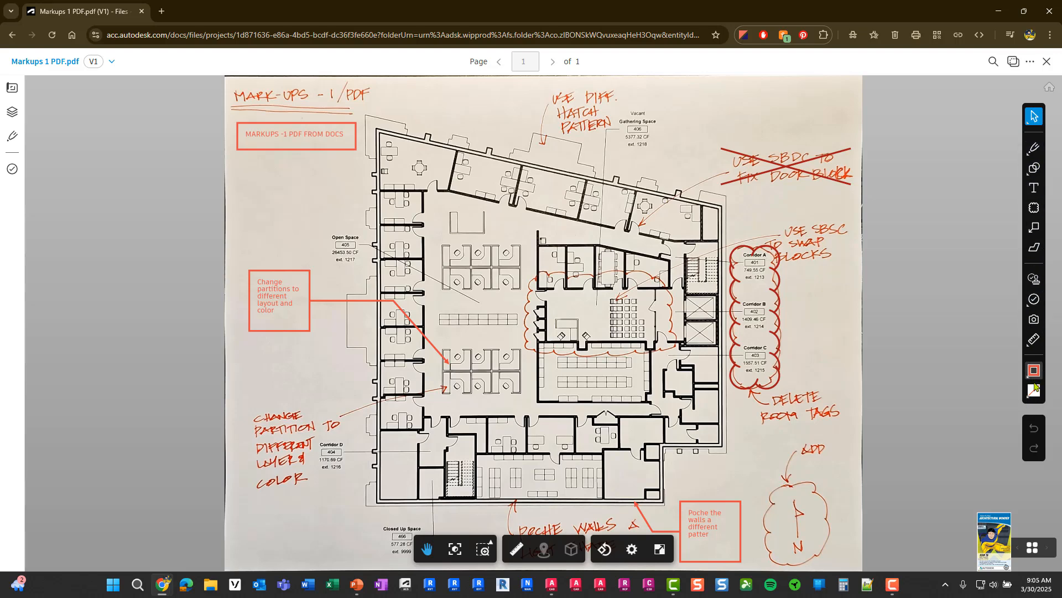
pyautogui.moveTo(1034, 227)
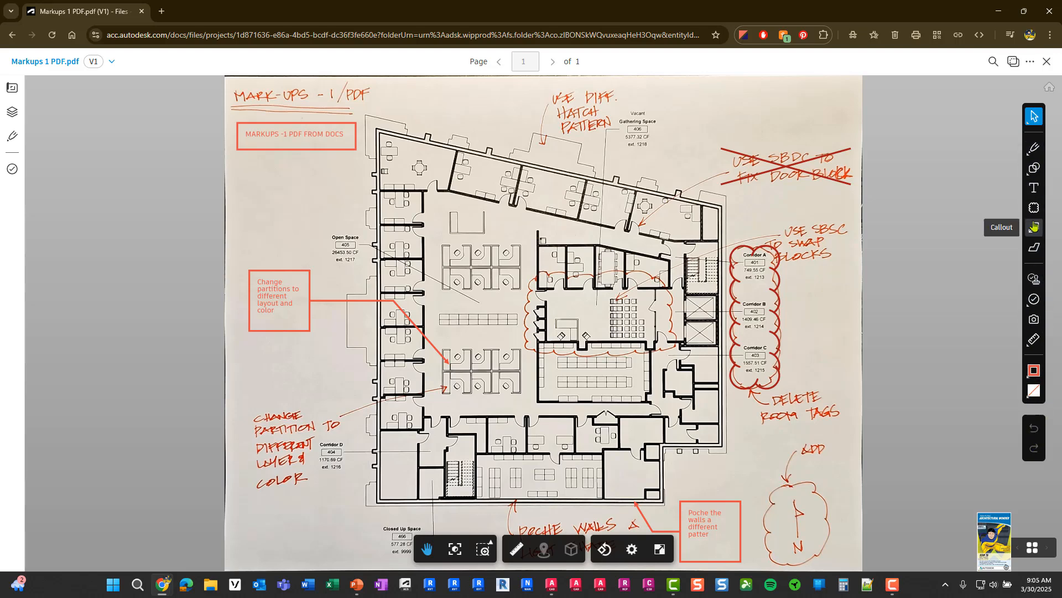
pyautogui.moveTo(1000, 136)
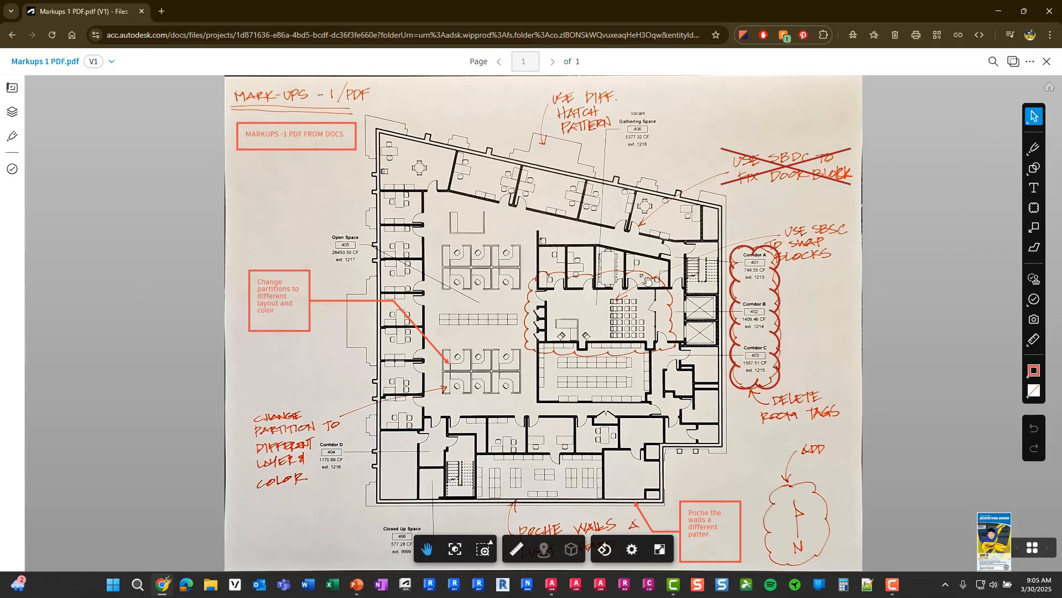
pyautogui.moveTo(927, 325)
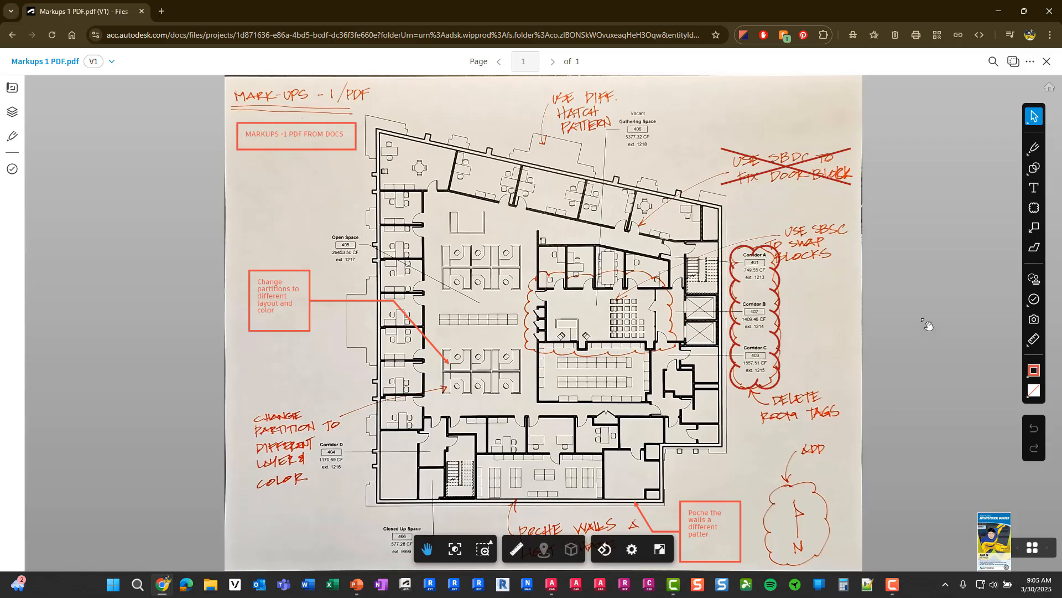
pyautogui.moveTo(1029, 70)
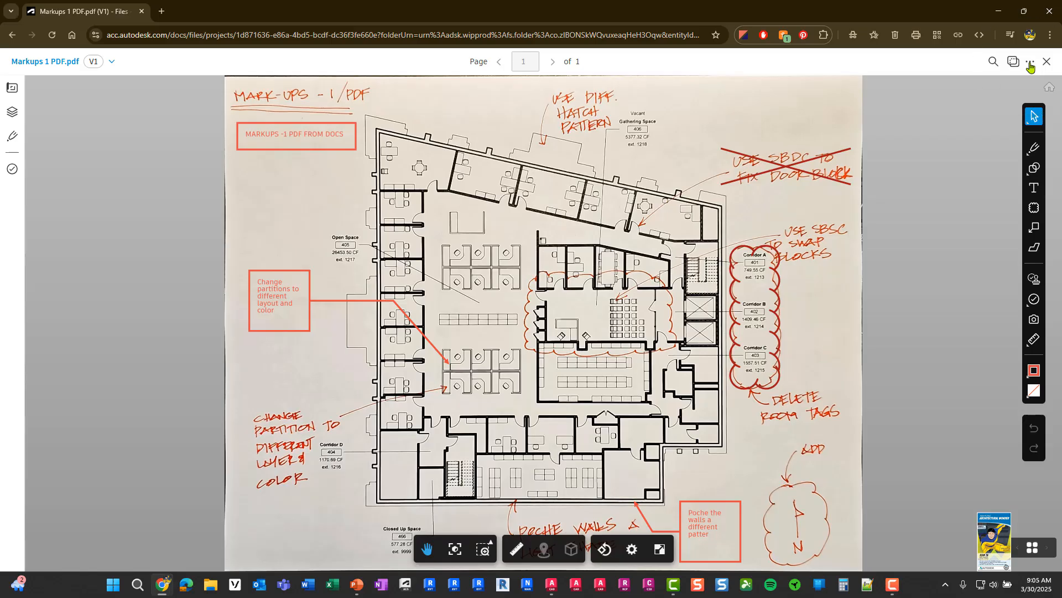
# Start syncing Markups 1 PDF's markups to AutoCAD and select all member recipients.
pyautogui.click(1030, 62)
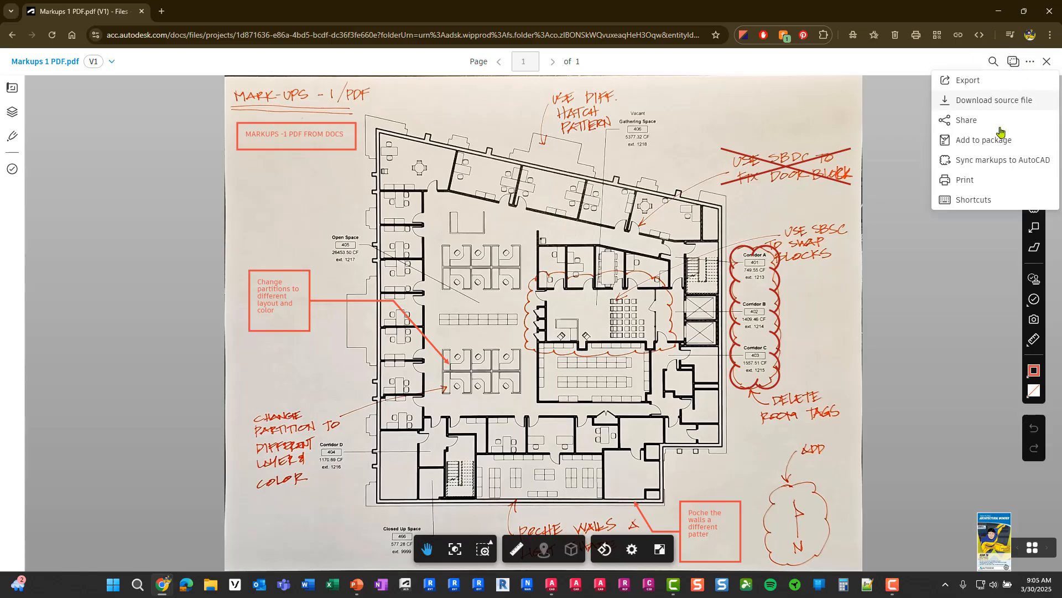
pyautogui.click(998, 160)
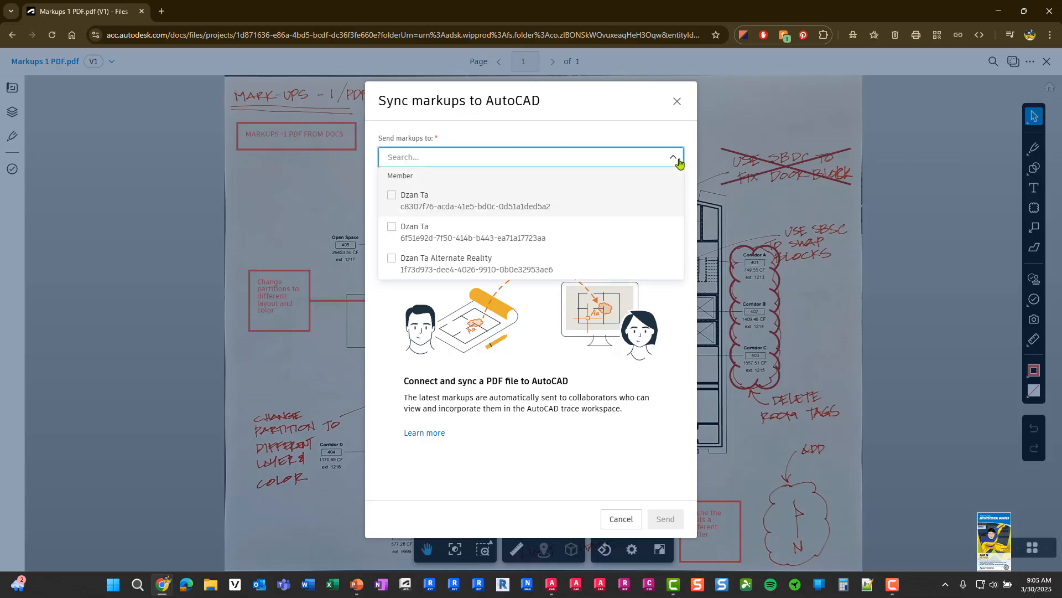
pyautogui.click(391, 197)
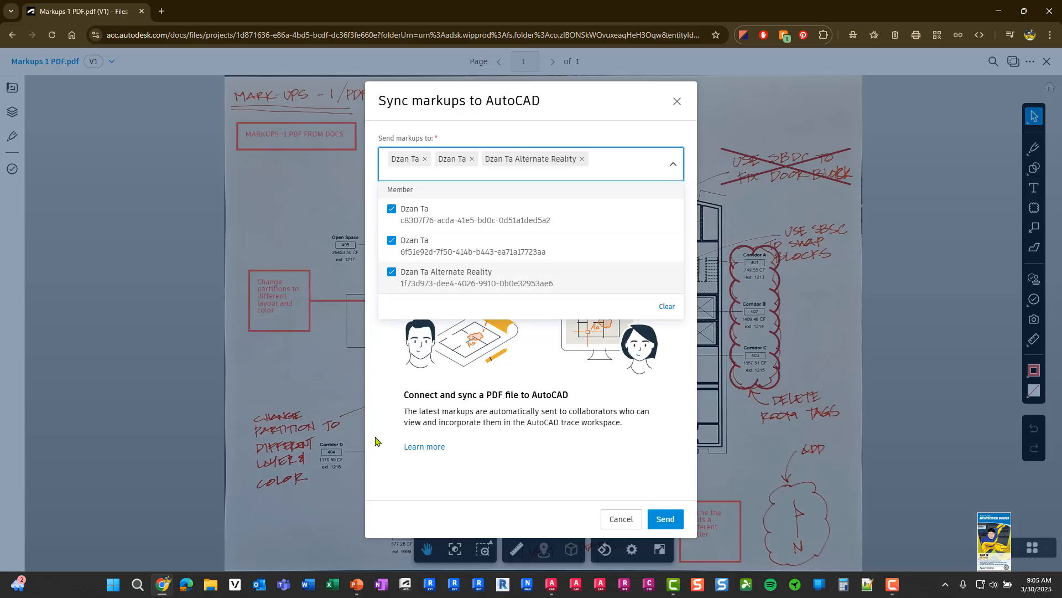
# Add a comment about testing Markup Import specifically with Docs redlines, and send.
pyautogui.click(672, 164)
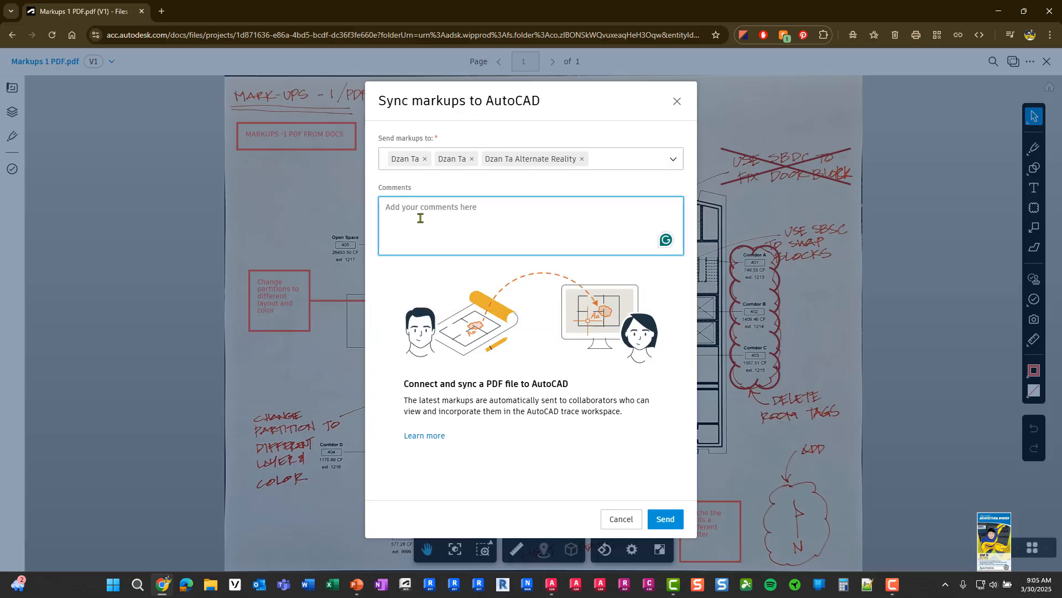
pyautogui.write('Test the')
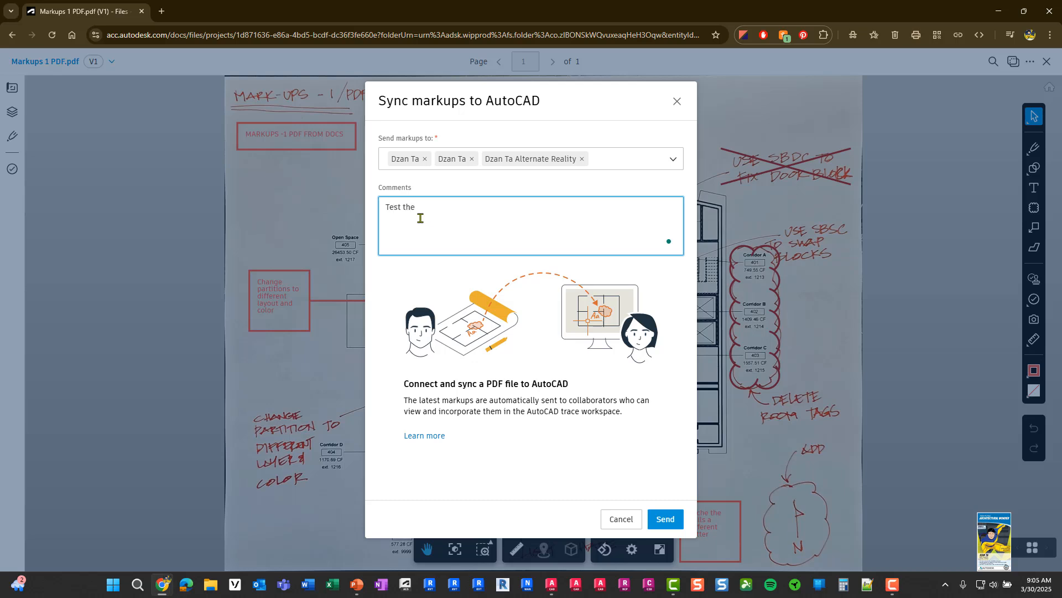
pyautogui.write('Markup 1')
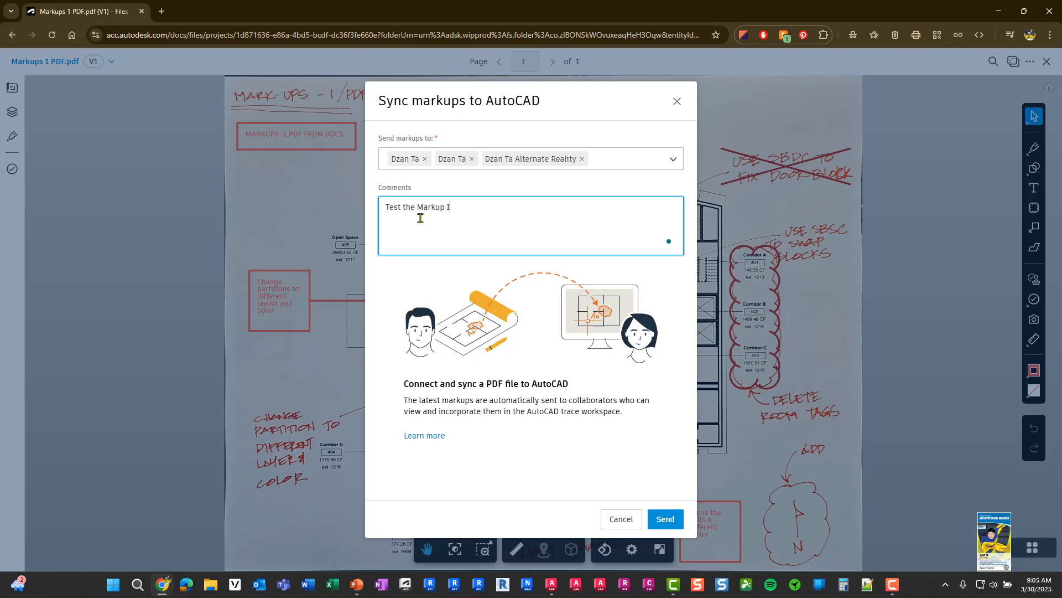
pyautogui.write('mport functionality spec')
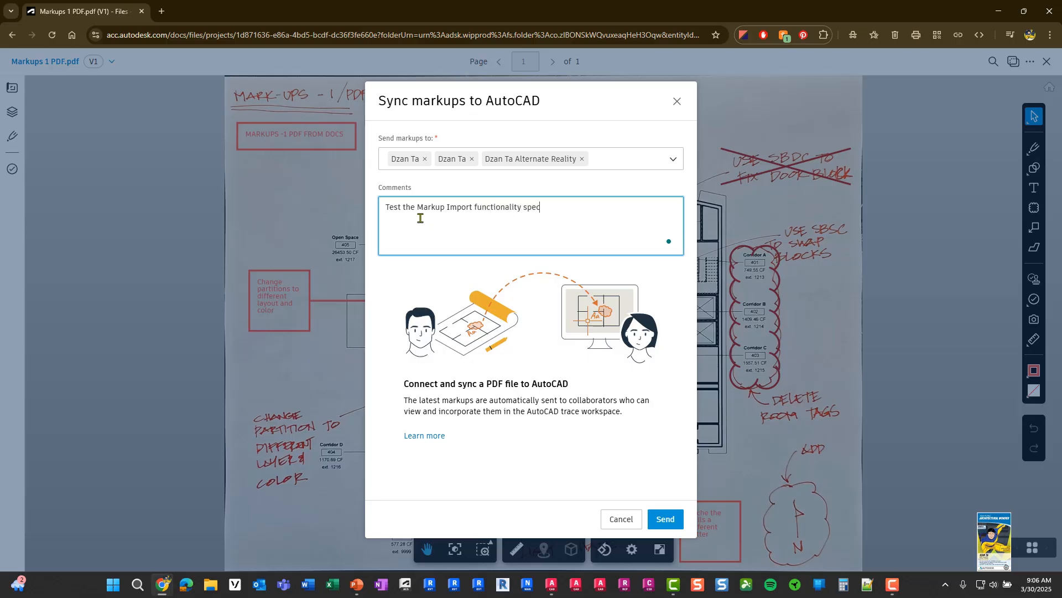
pyautogui.write('ifically with D')
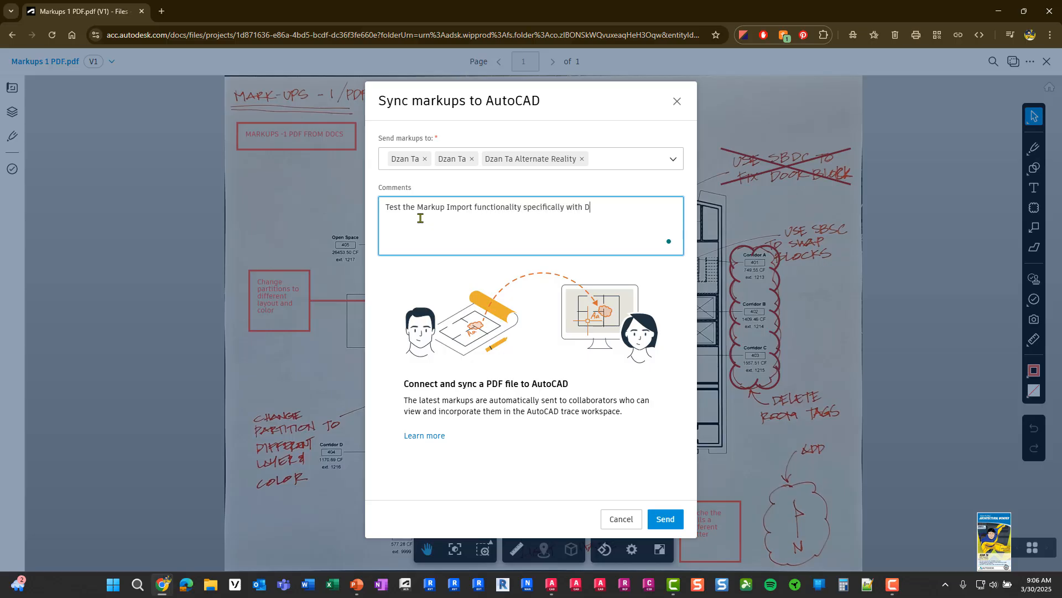
pyautogui.write('ocs redlines')
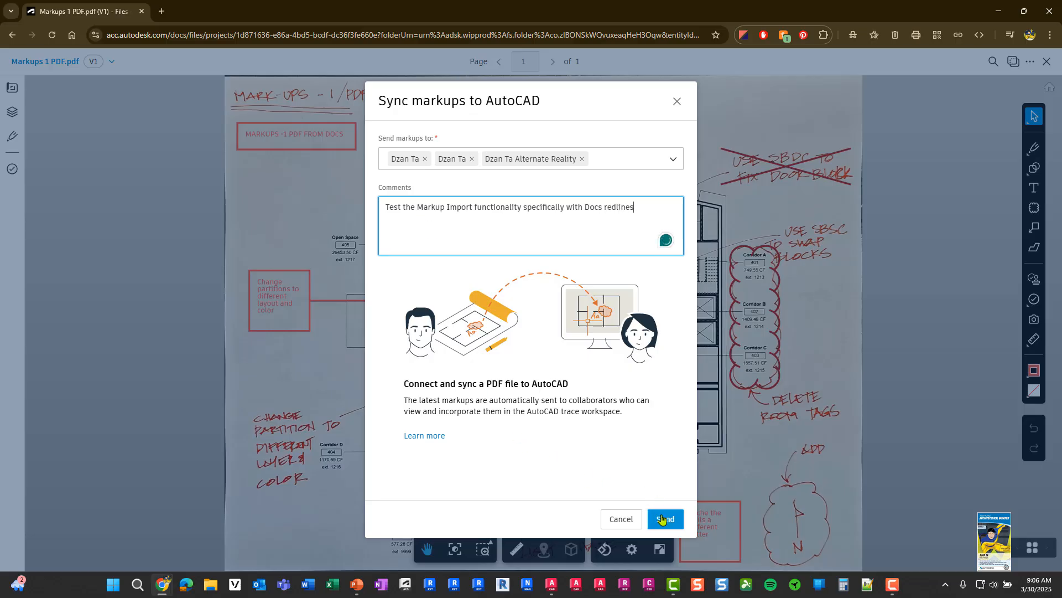
pyautogui.click(665, 518)
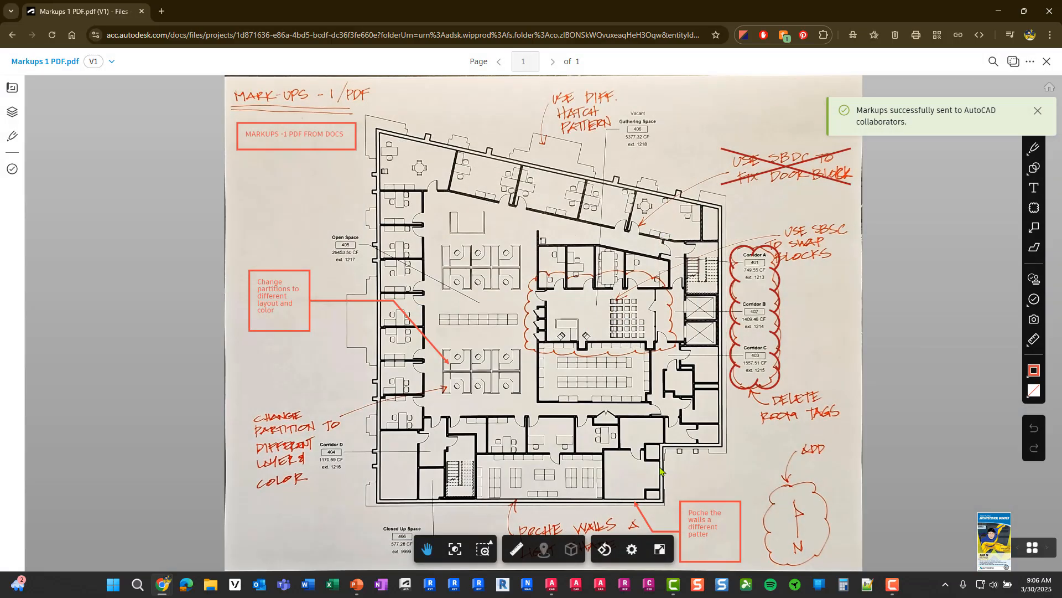
# Bring the '4 - Markup Import and Markup Assist From Docs' drawing back to front.
pyautogui.click(1038, 111)
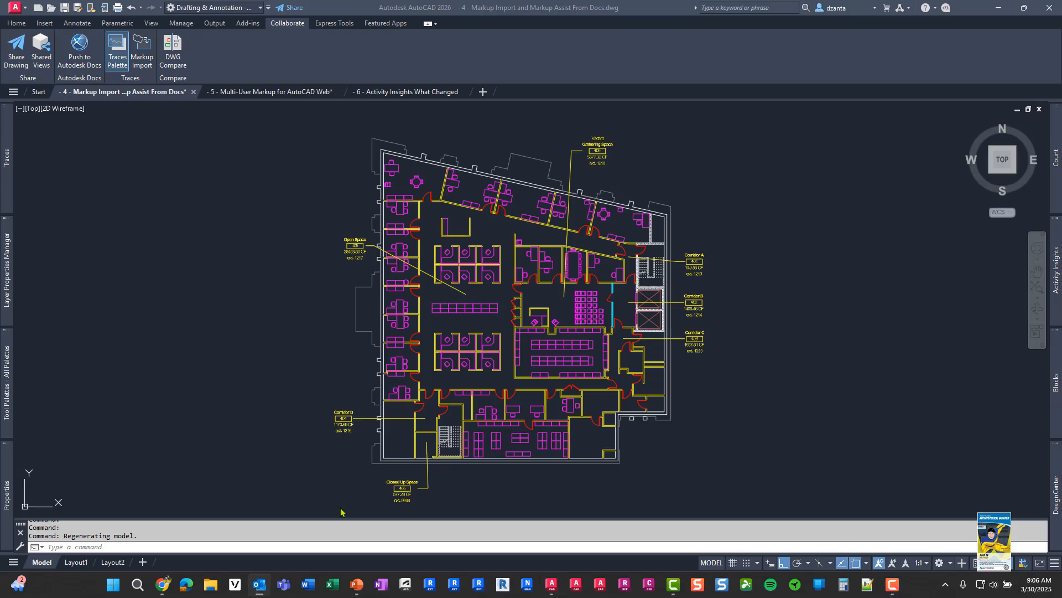
pyautogui.moveTo(88, 190)
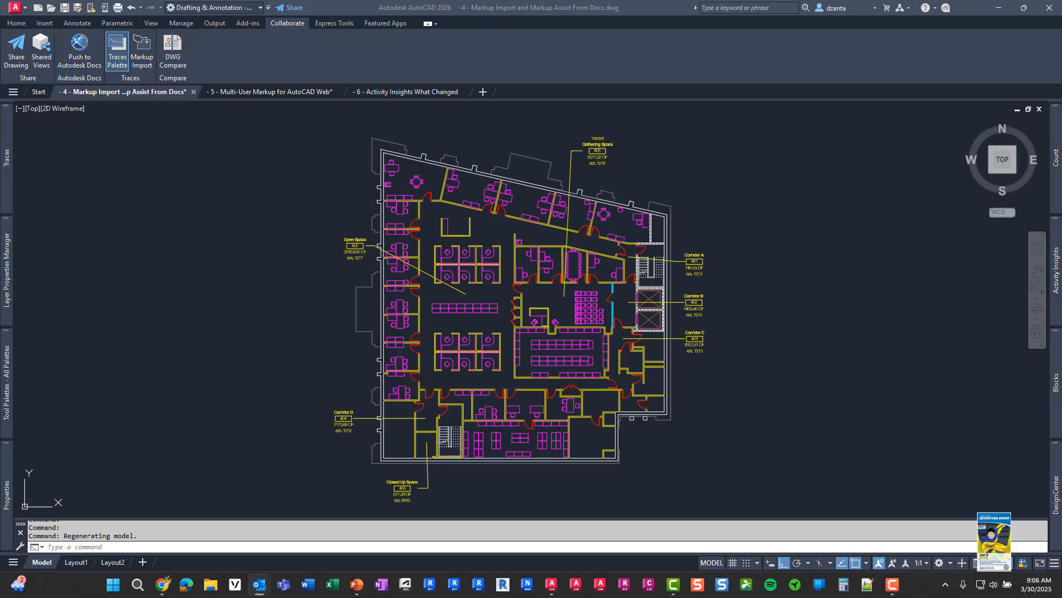
# Follow the Outlook email's 'Import and connect markups to AutoCAD' link, always allowing AutoCAD launch.
pyautogui.click(257, 583)
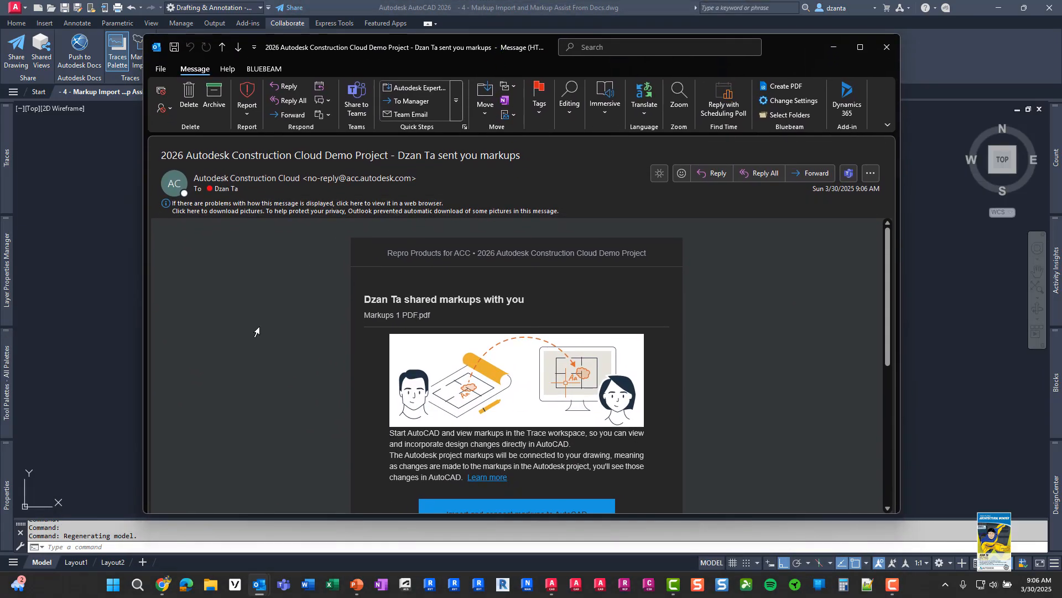
pyautogui.scroll(-3)
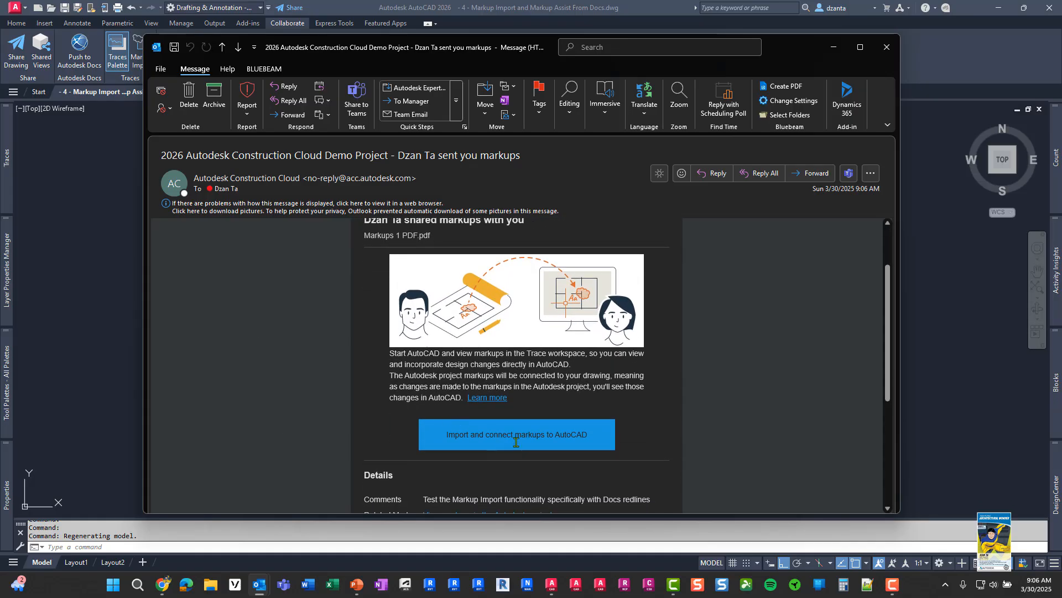
pyautogui.moveTo(515, 439)
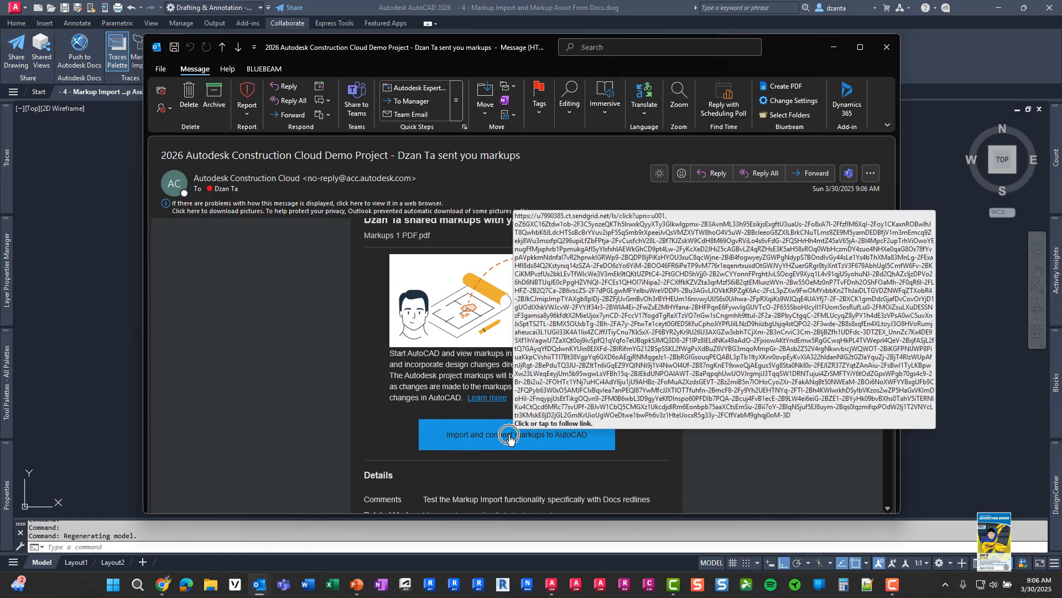
pyautogui.click(507, 434)
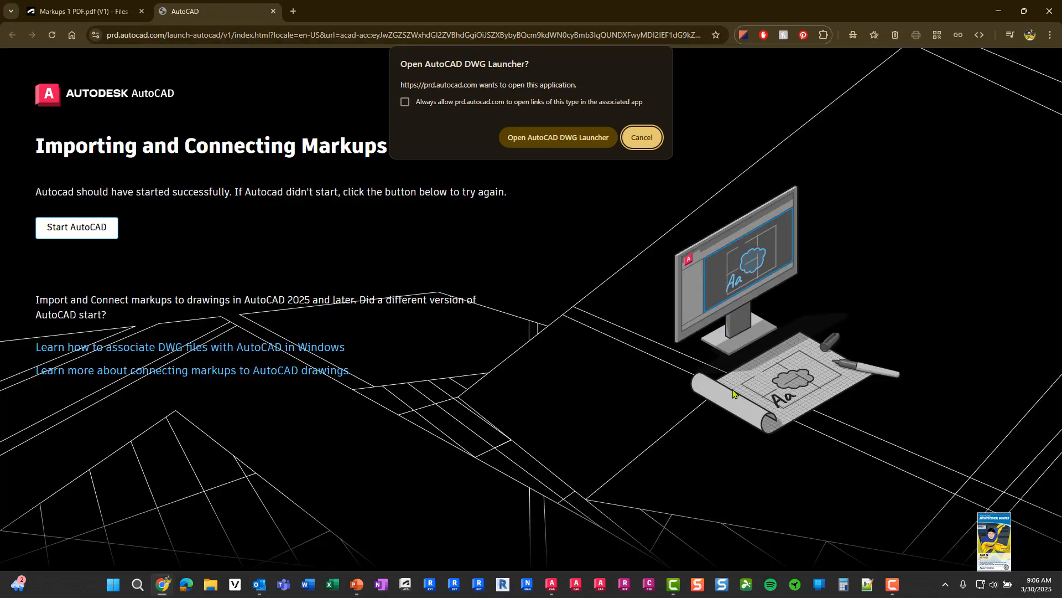
pyautogui.click(404, 102)
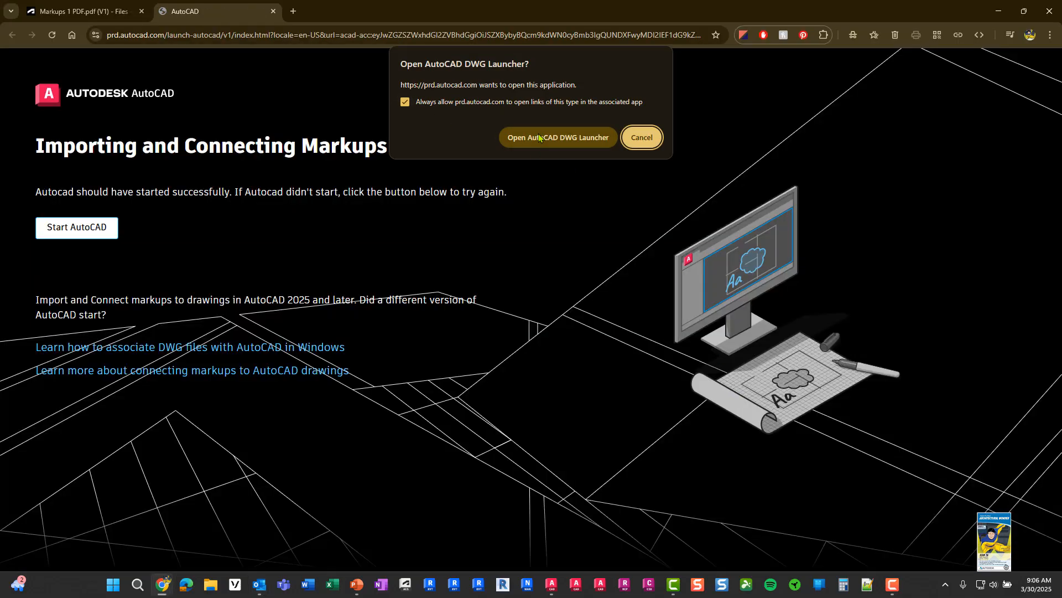
# Open the AutoCAD DWG Launcher to receive the shared markups.
pyautogui.click(558, 136)
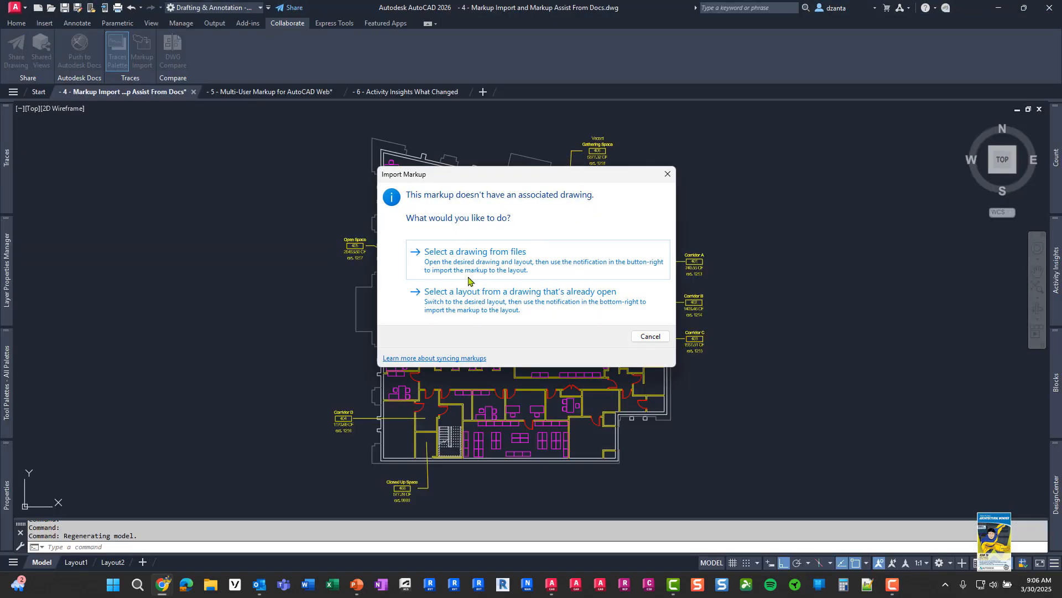
pyautogui.moveTo(552, 218)
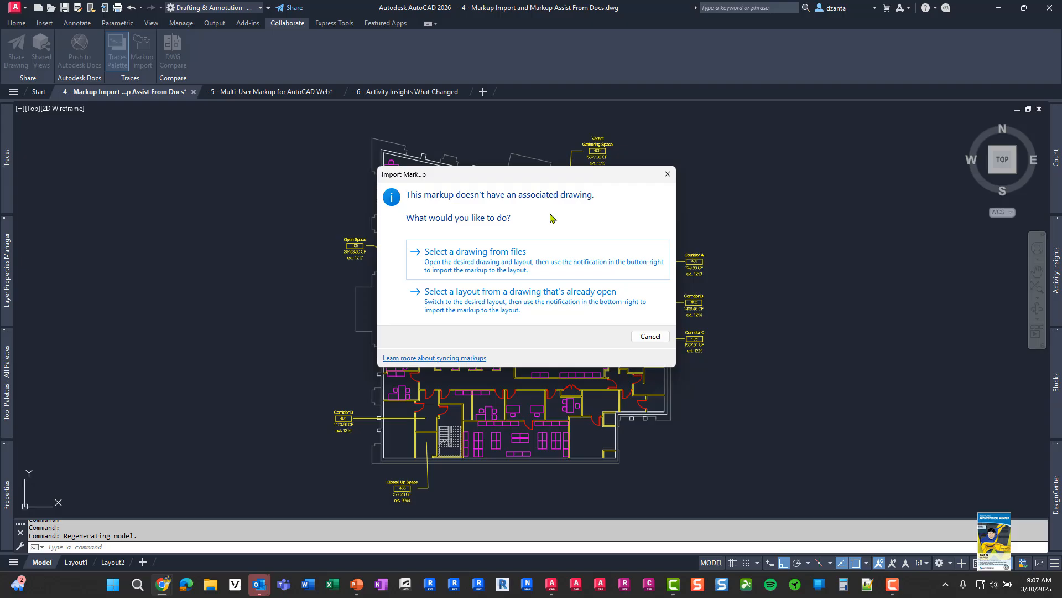
pyautogui.moveTo(545, 215)
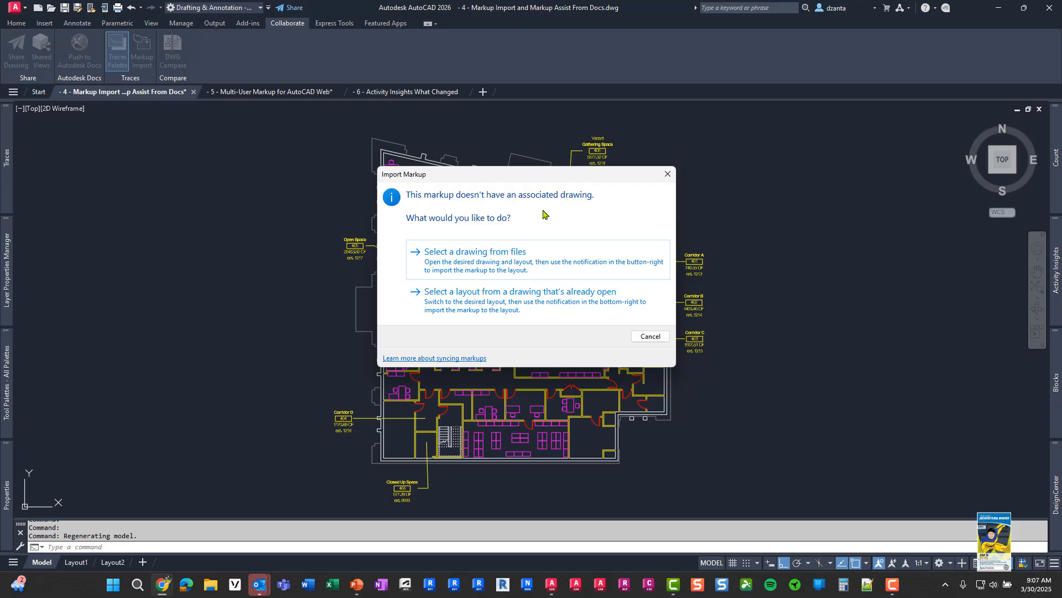
pyautogui.moveTo(576, 233)
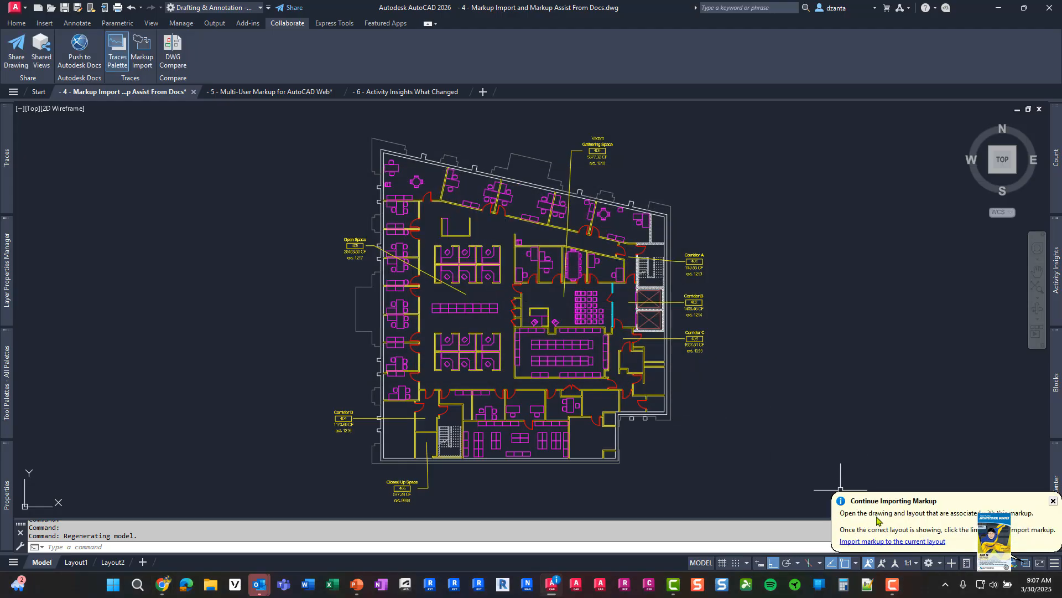
pyautogui.moveTo(1021, 522)
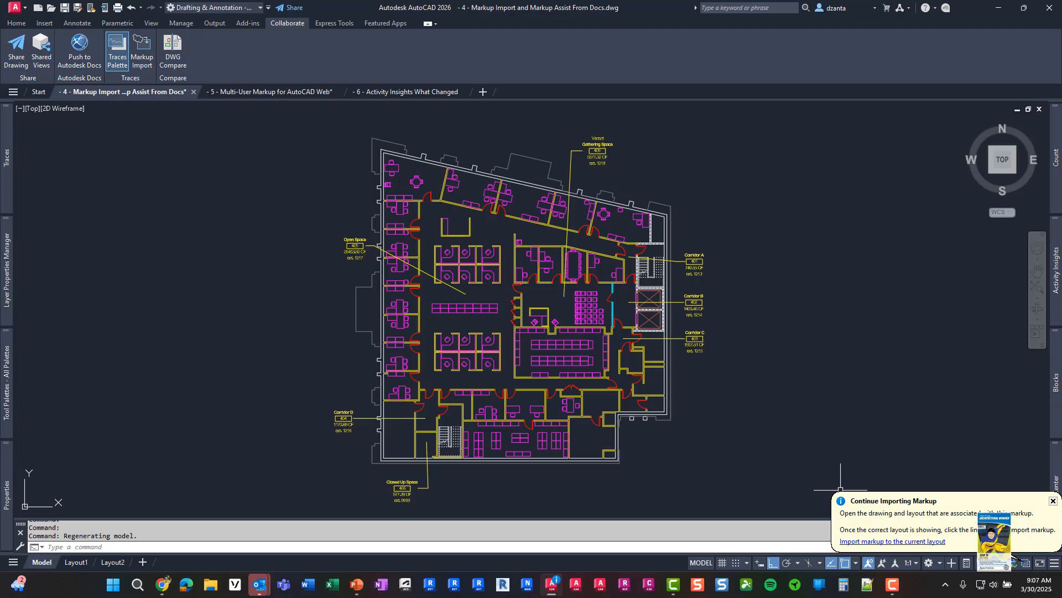
pyautogui.moveTo(950, 544)
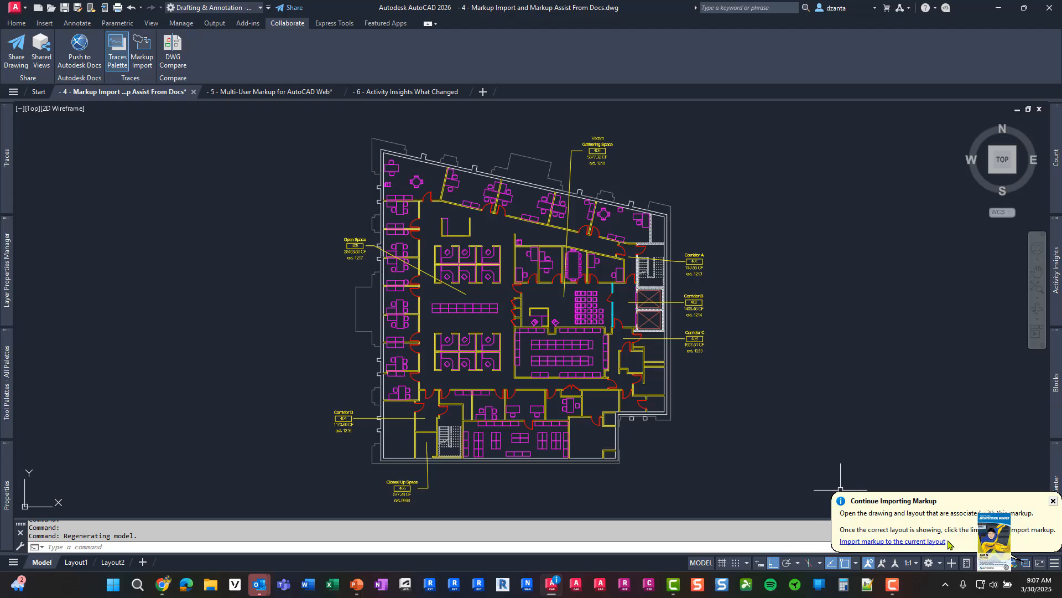
# Import the shared markup into the current floor plan layout.
pyautogui.click(891, 541)
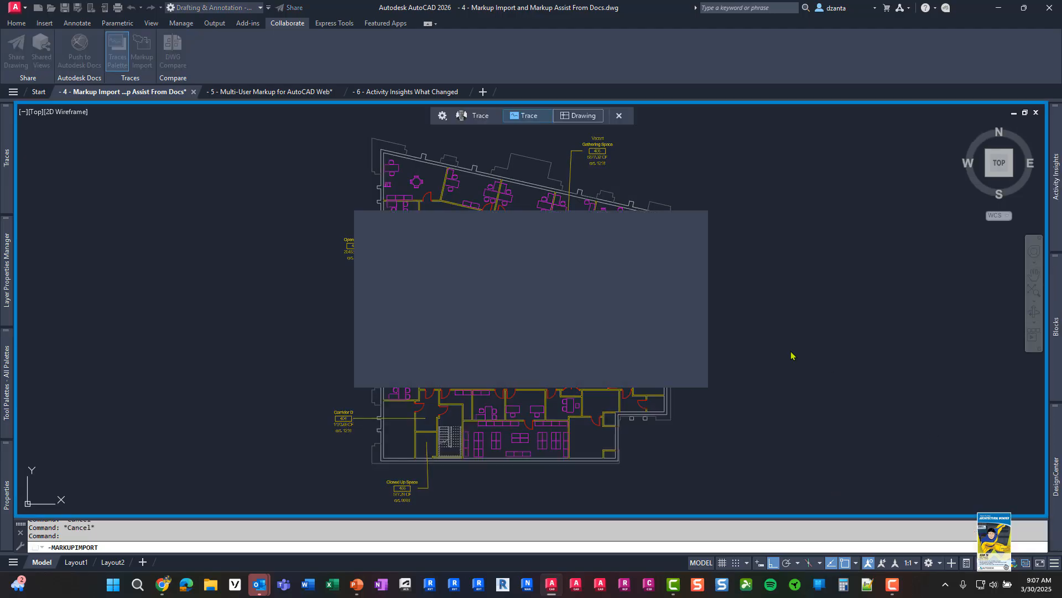
pyautogui.click(141, 50)
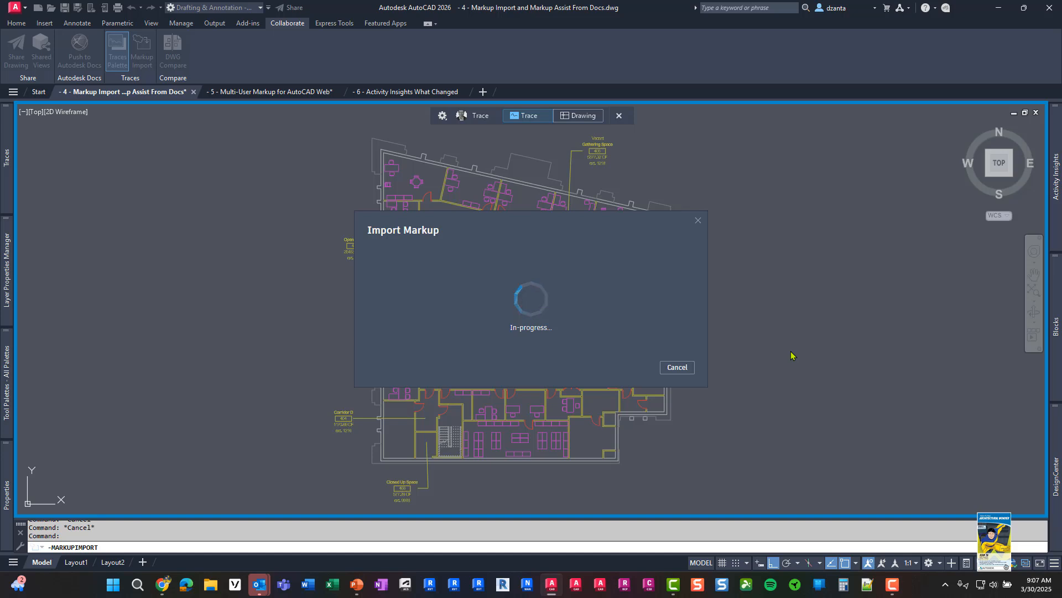
pyautogui.moveTo(840, 488)
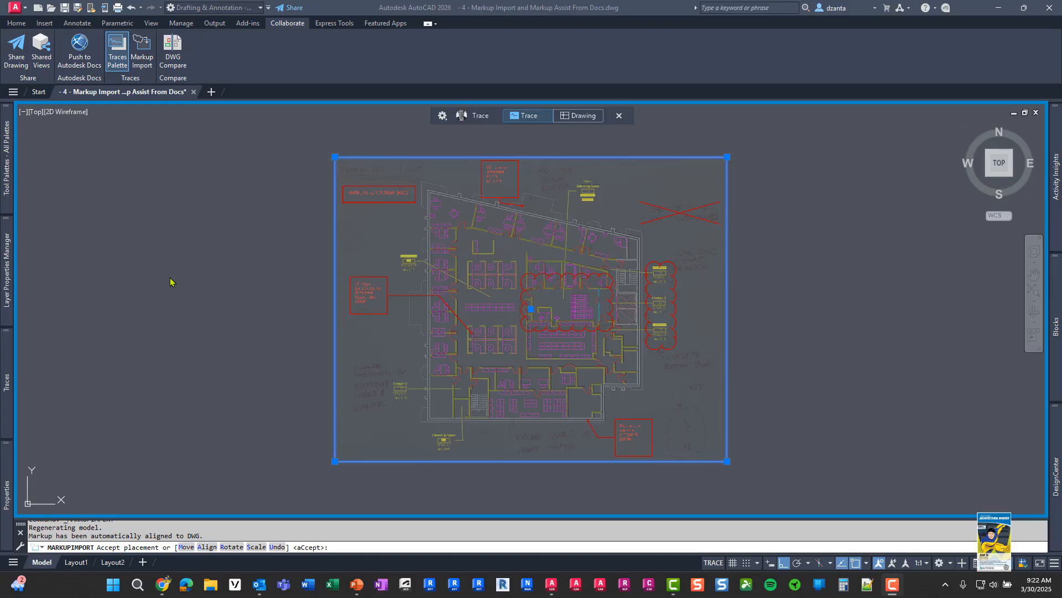
pyautogui.moveTo(169, 270)
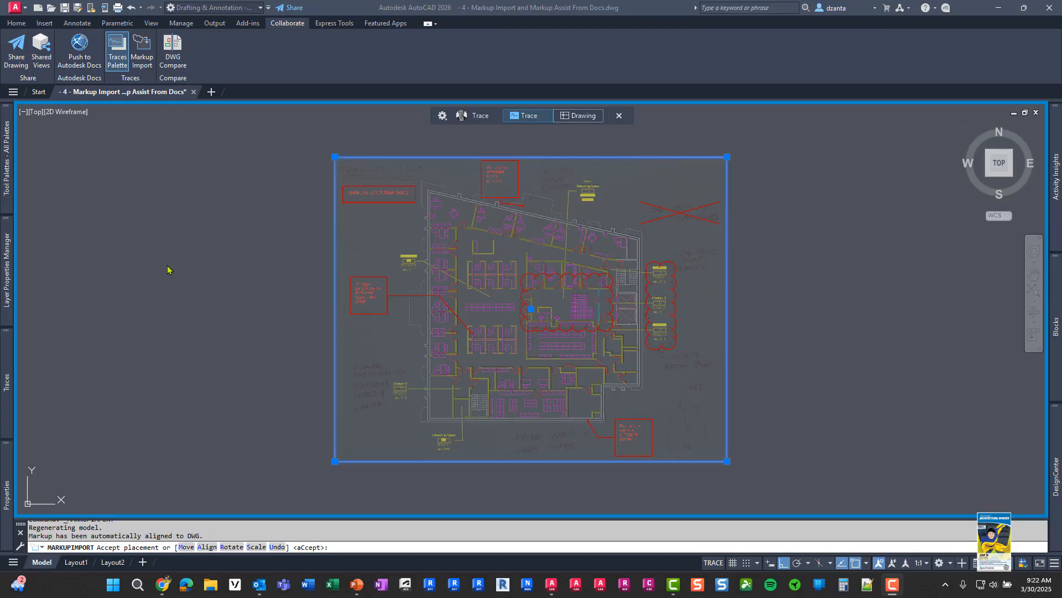
pyautogui.moveTo(518, 136)
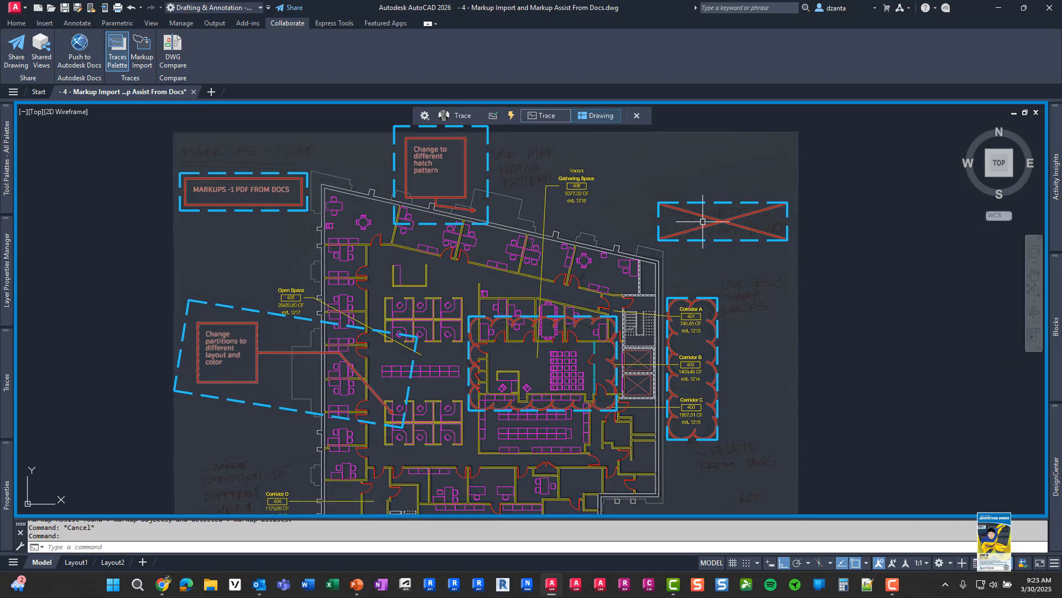
pyautogui.moveTo(376, 121)
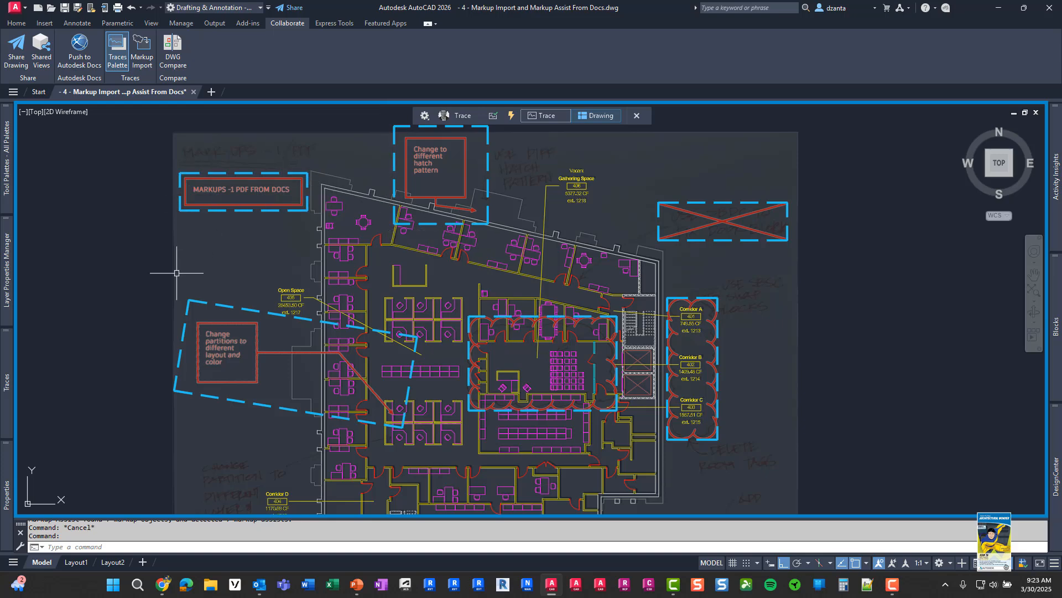
pyautogui.moveTo(582, 399)
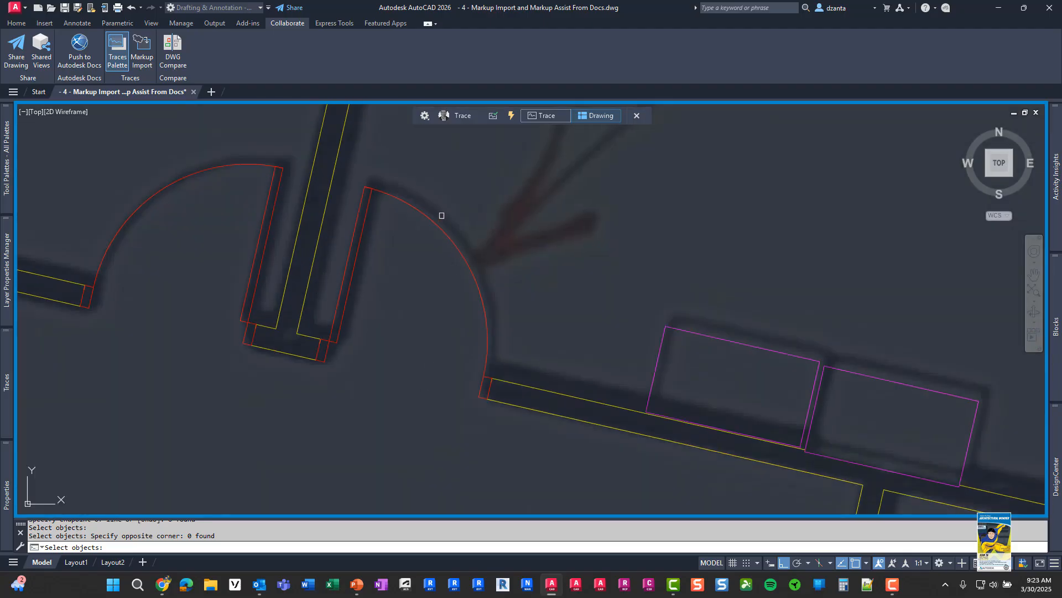
# Accept the imported markup placement so Markup Assist detects the notes and clouds over the plan.
pyautogui.click(317, 329)
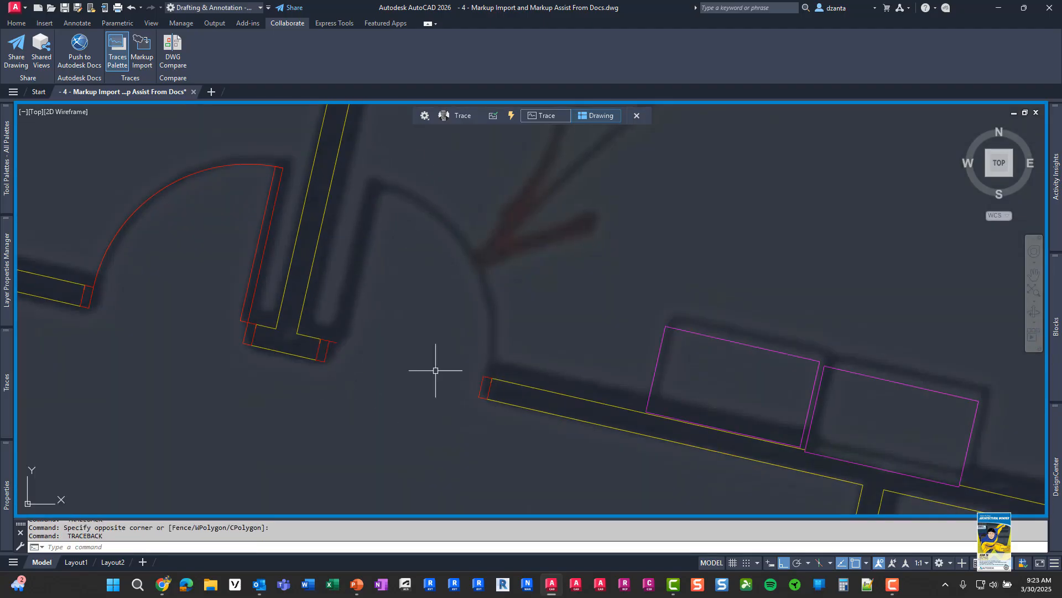
pyautogui.moveTo(361, 332)
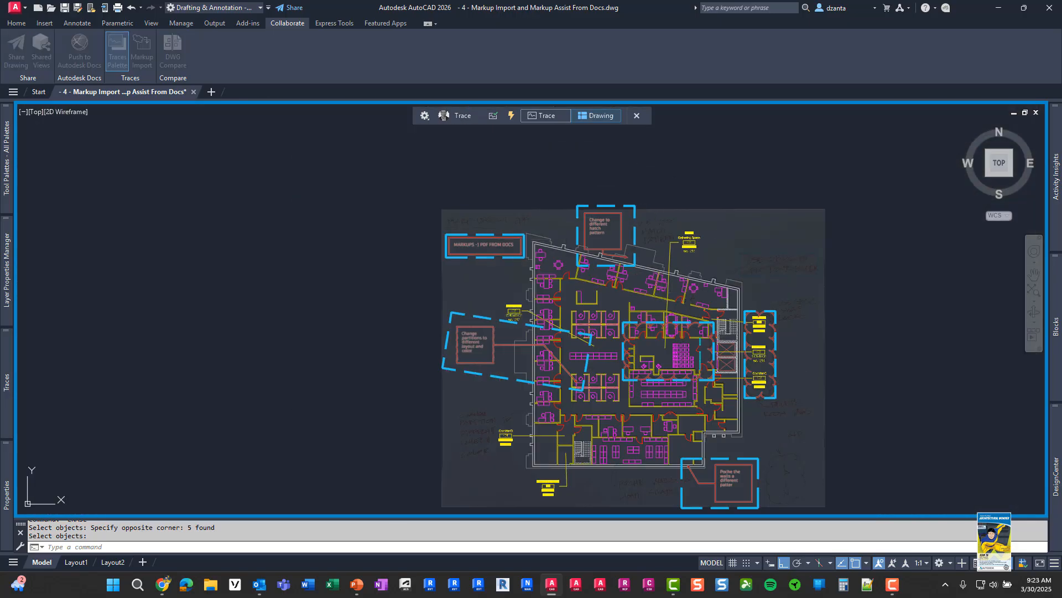
# Check the title note, then place a rectangular revision cloud around Corridors A, B and C.
pyautogui.click(485, 244)
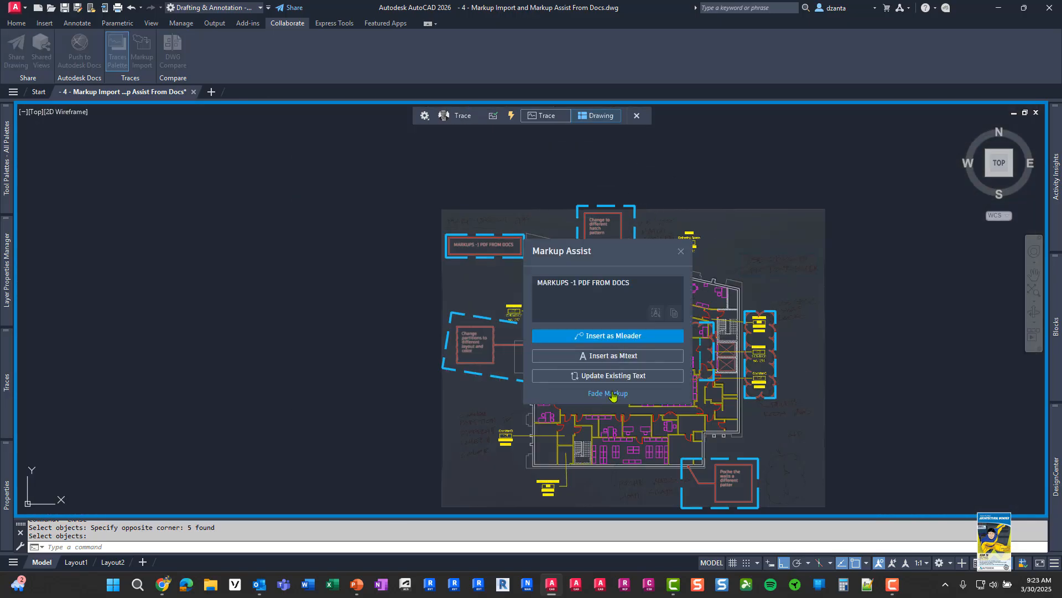
pyautogui.moveTo(679, 253)
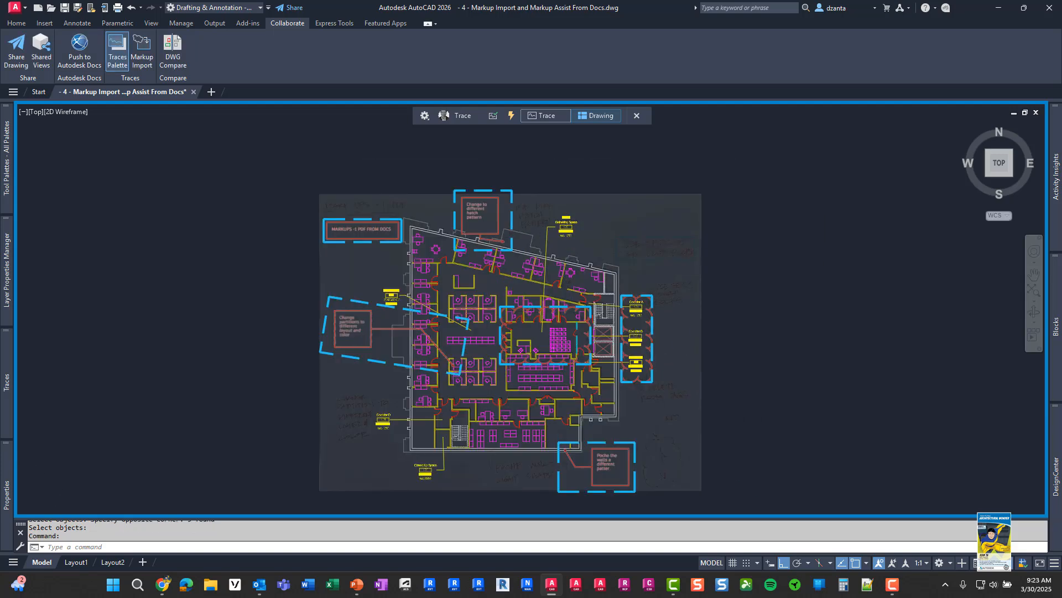
pyautogui.scroll(3)
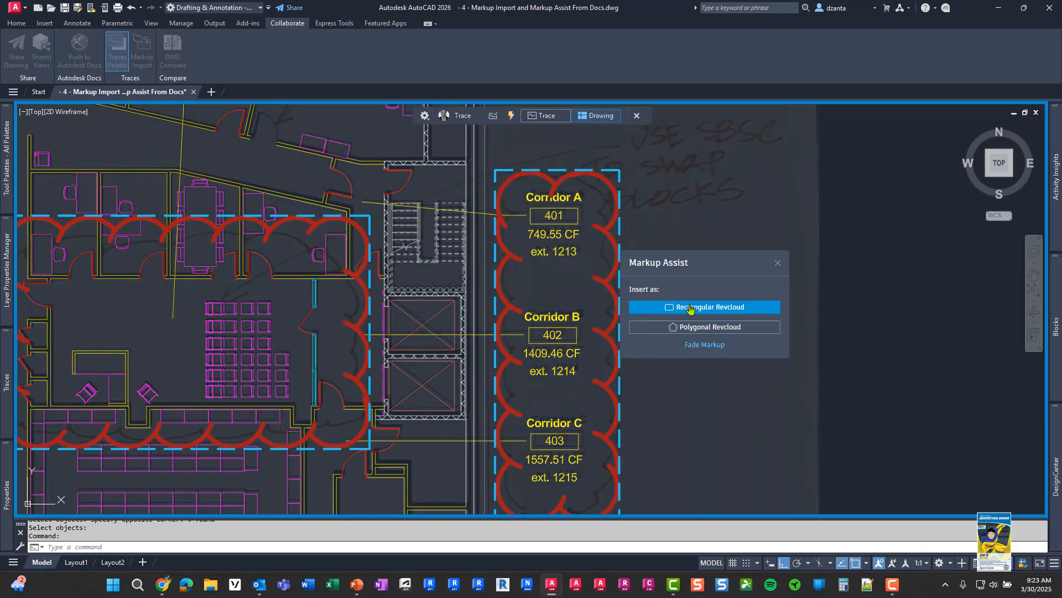
pyautogui.click(704, 306)
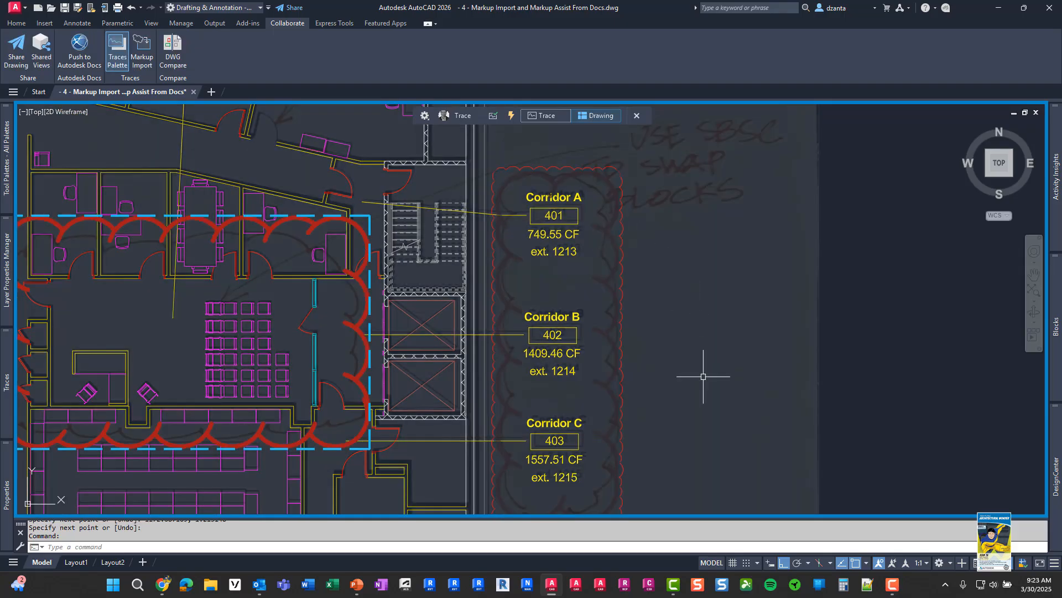
pyautogui.click(636, 116)
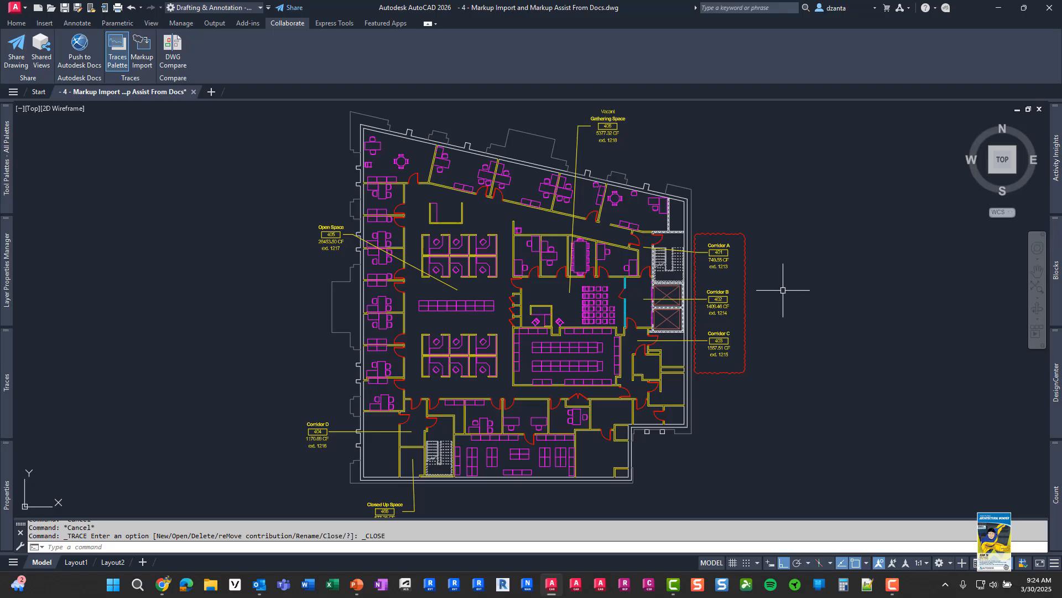
pyautogui.moveTo(782, 284)
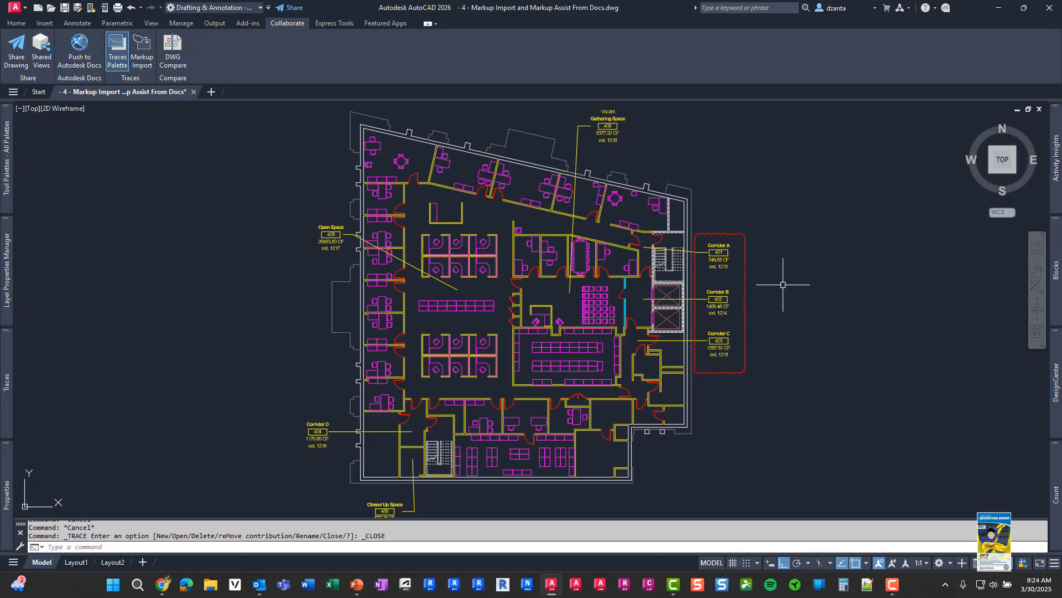